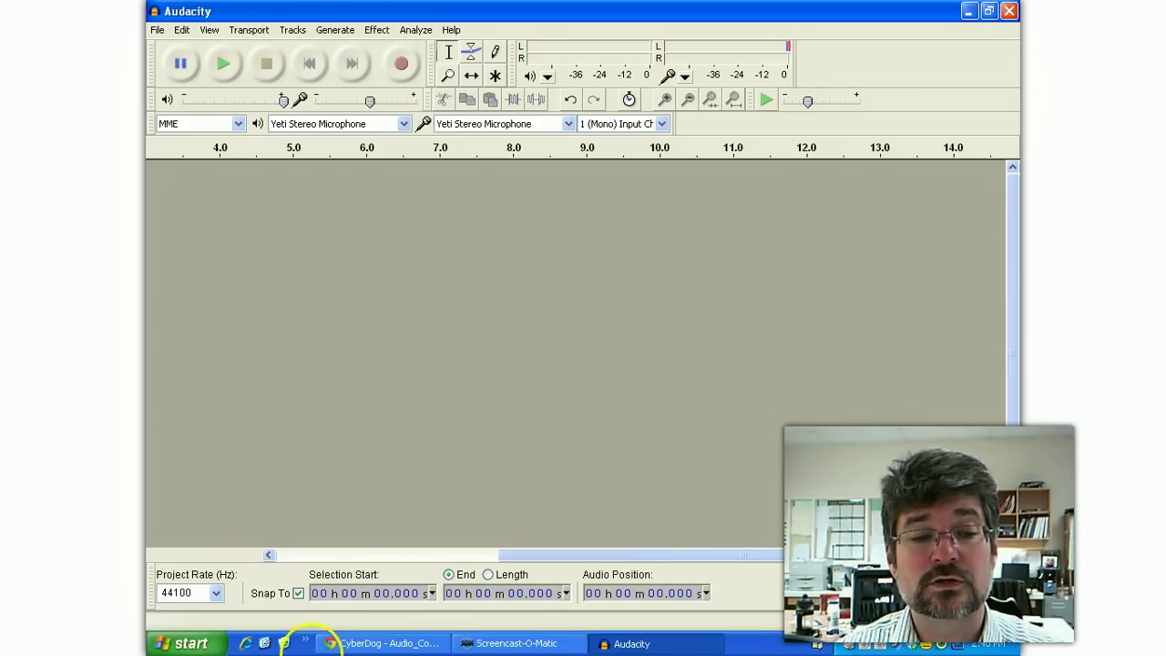
Switch from the empty Audacity project to the exercise page in Chrome.
{"action": "left_click", "coordinate": [383, 643]}
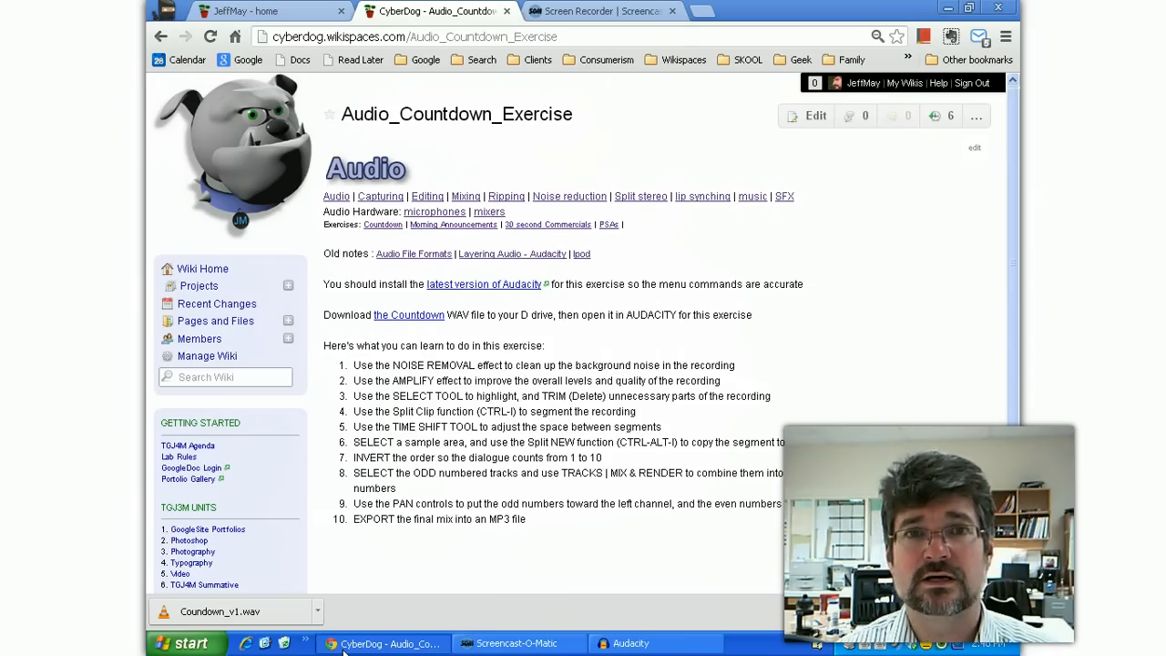
{"action": "mouse_move", "coordinate": [547, 293]}
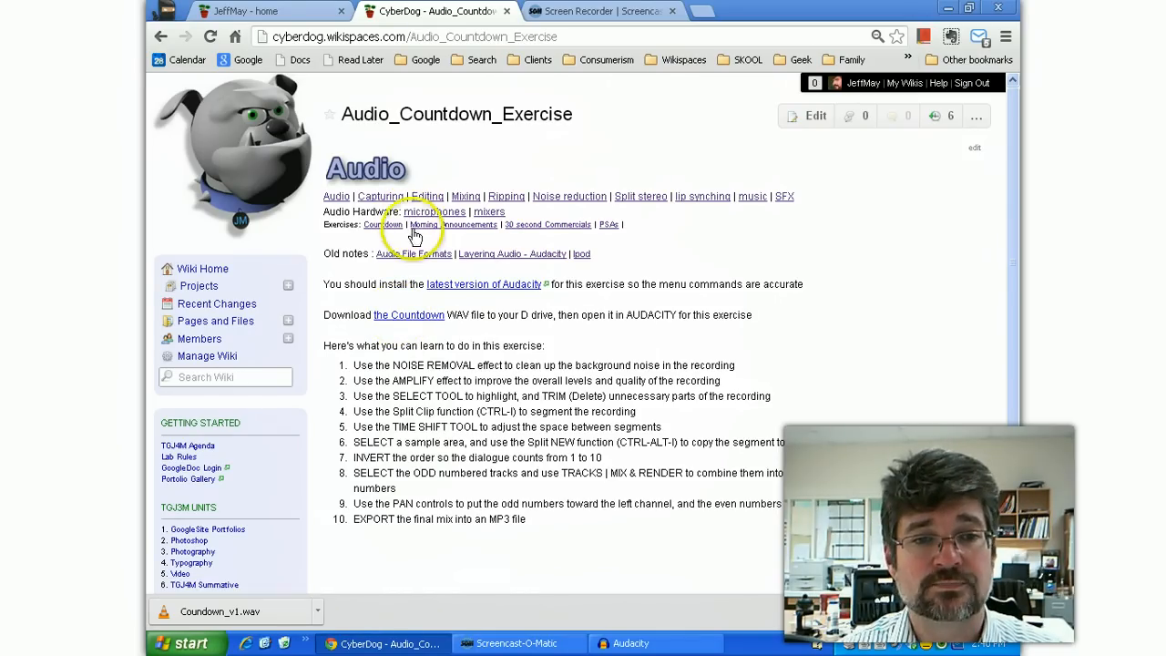
{"action": "mouse_move", "coordinate": [470, 284]}
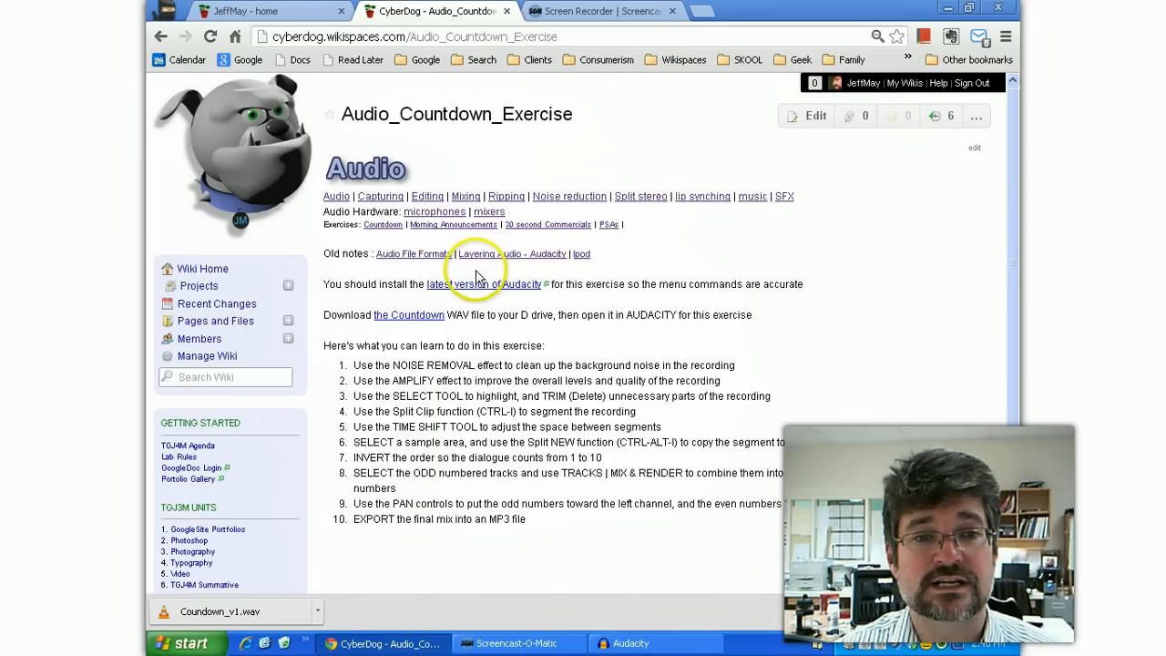
{"action": "mouse_move", "coordinate": [401, 321]}
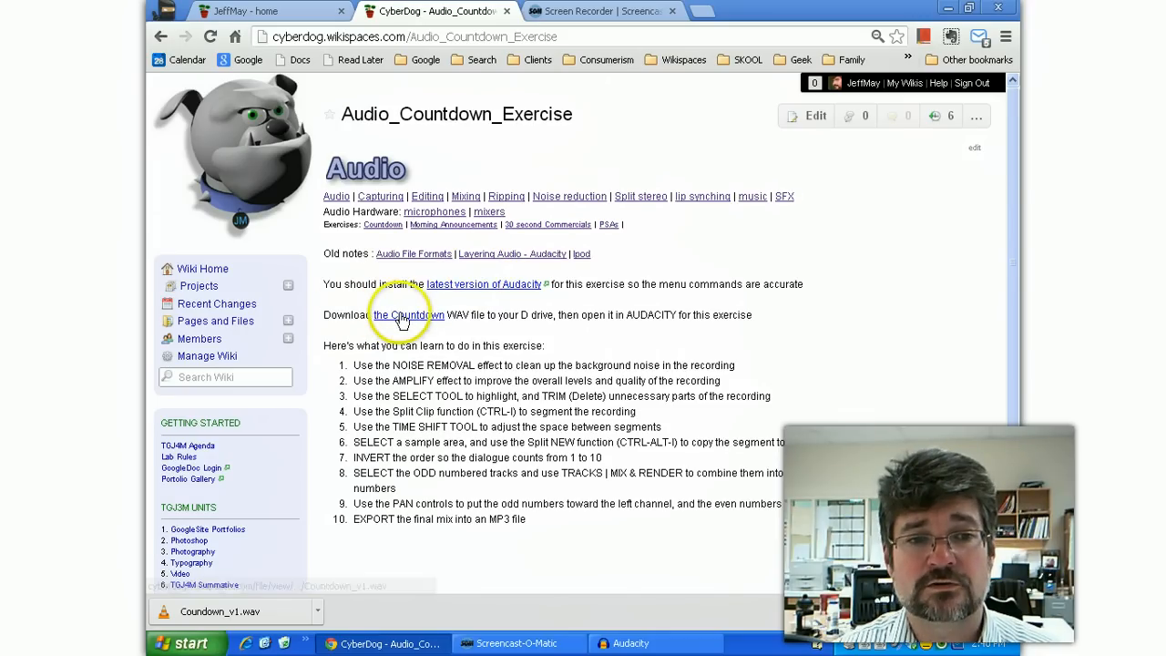
Check the Countdown download link's options, then return to the empty Audacity project.
{"action": "right_click", "coordinate": [402, 313]}
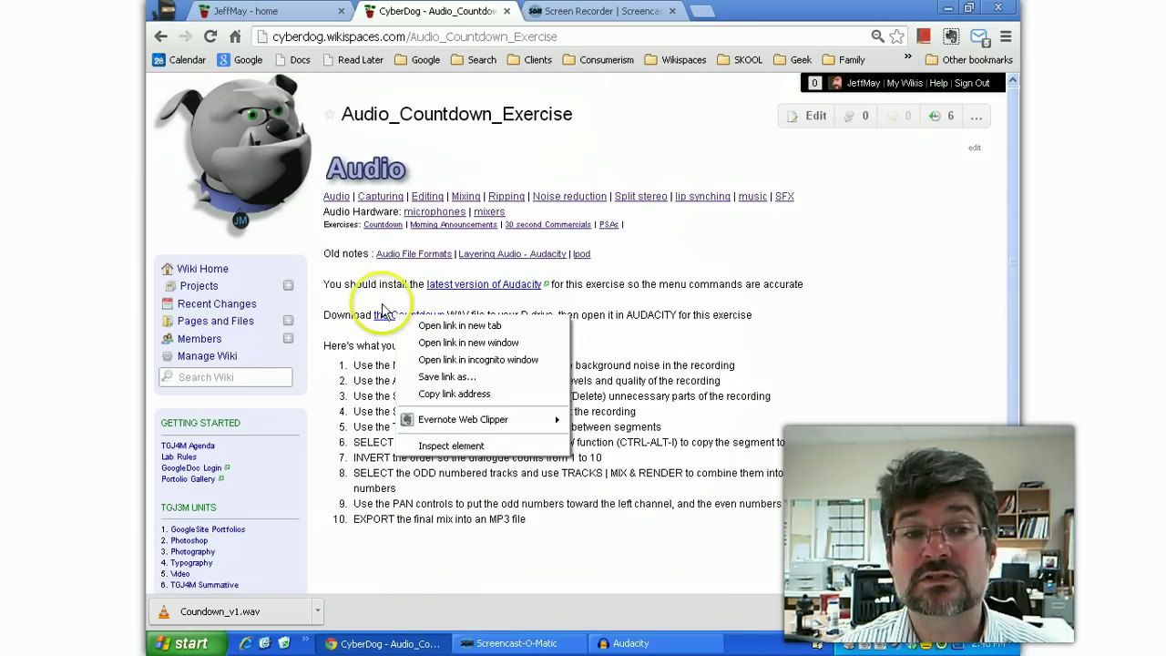
{"action": "mouse_move", "coordinate": [446, 375]}
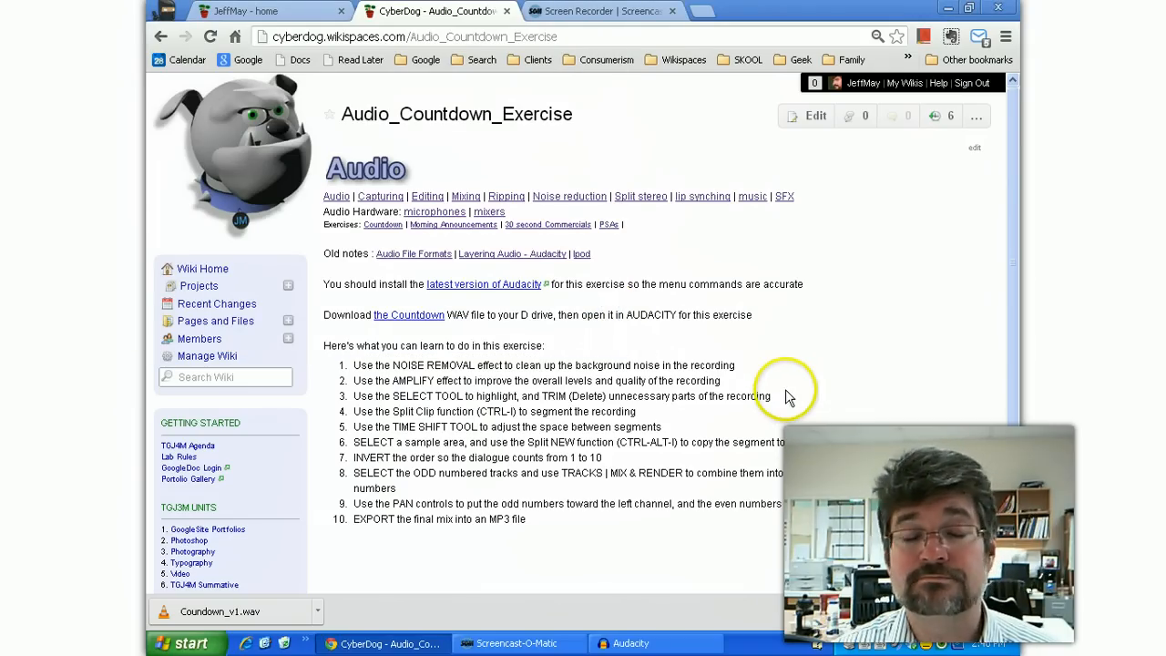
{"action": "mouse_move", "coordinate": [550, 259]}
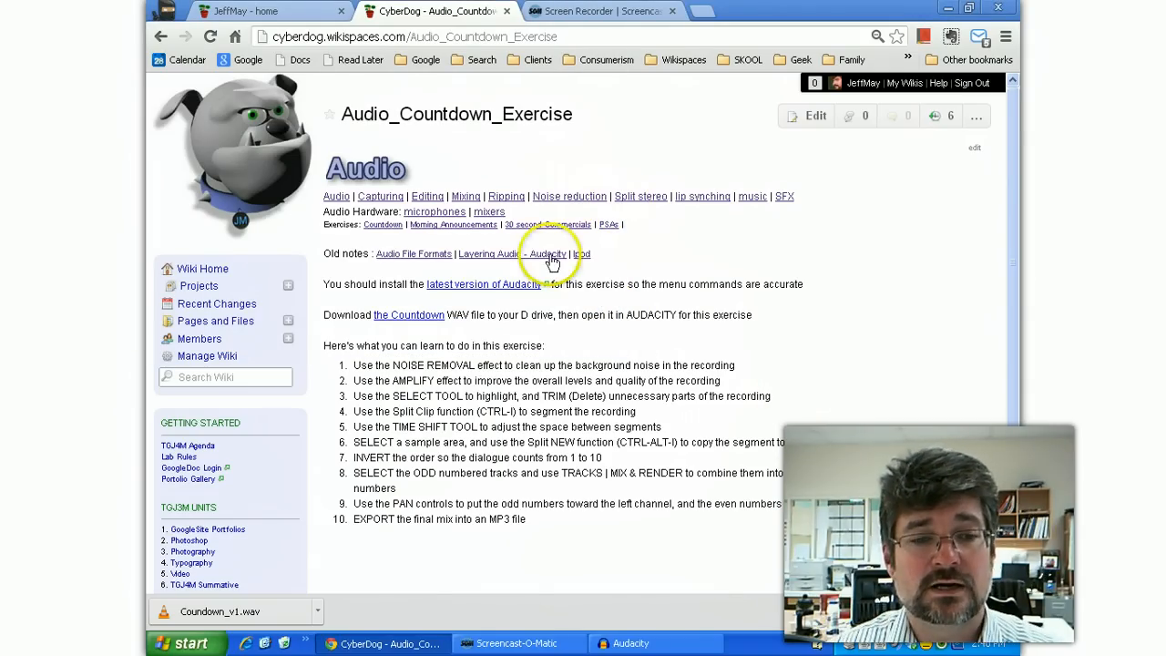
{"action": "left_click", "coordinate": [626, 641]}
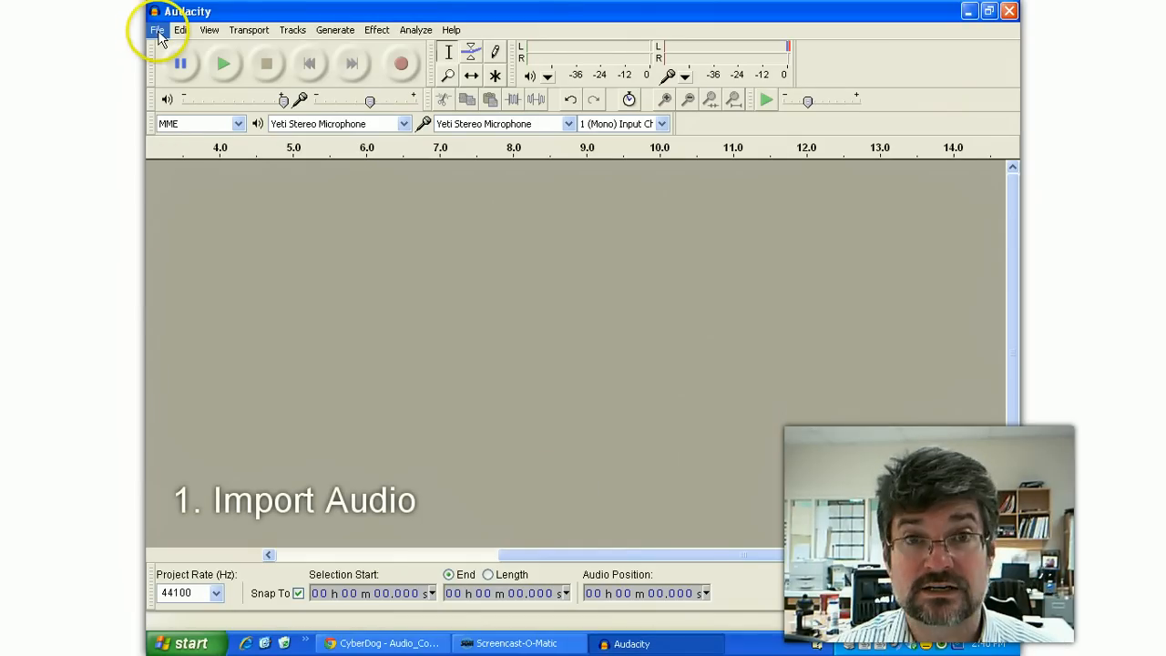
Import Countdown_v1.wav from the Maya folder as a mono track.
{"action": "left_click", "coordinate": [156, 29]}
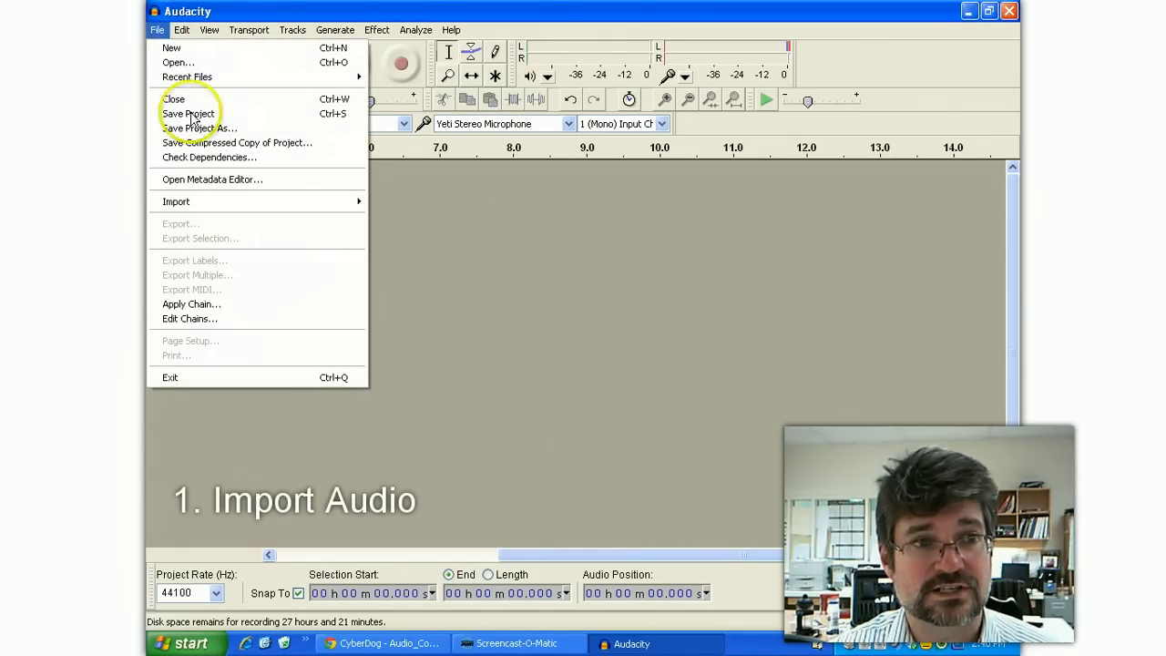
{"action": "left_click", "coordinate": [175, 200]}
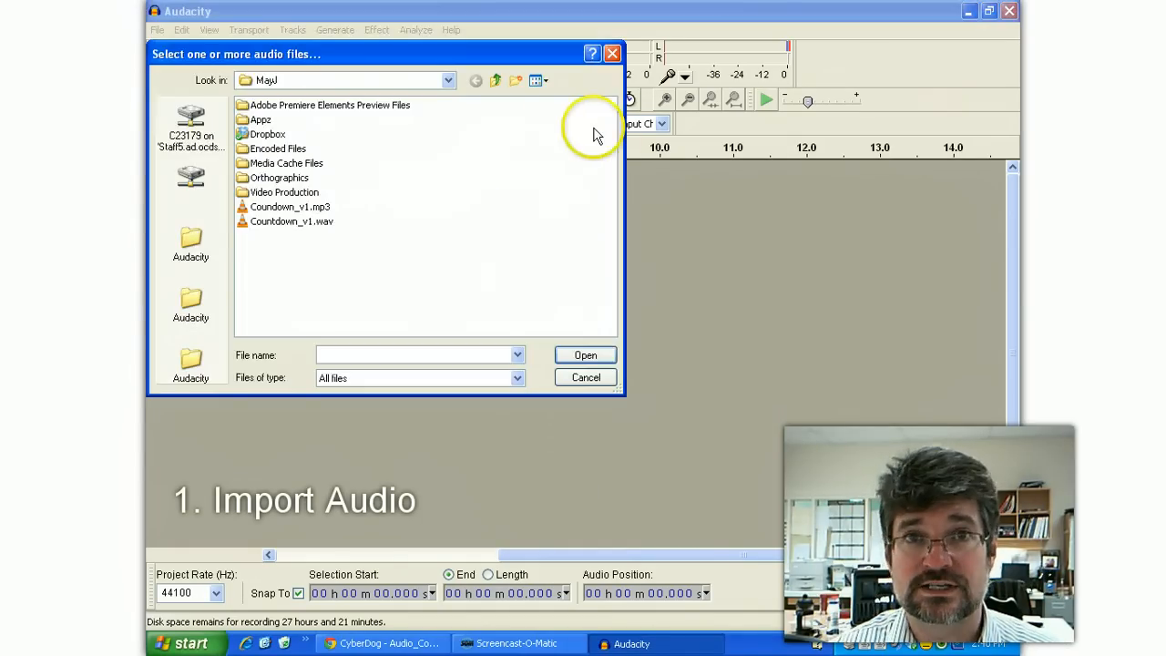
{"action": "mouse_move", "coordinate": [244, 77]}
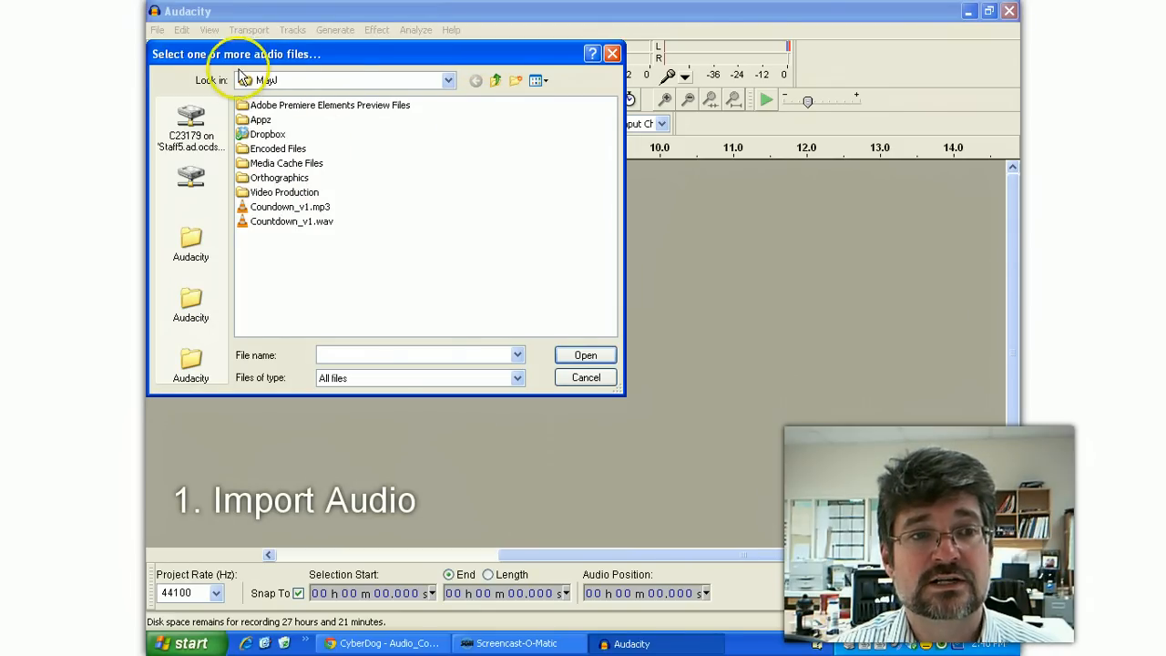
{"action": "left_click", "coordinate": [291, 222]}
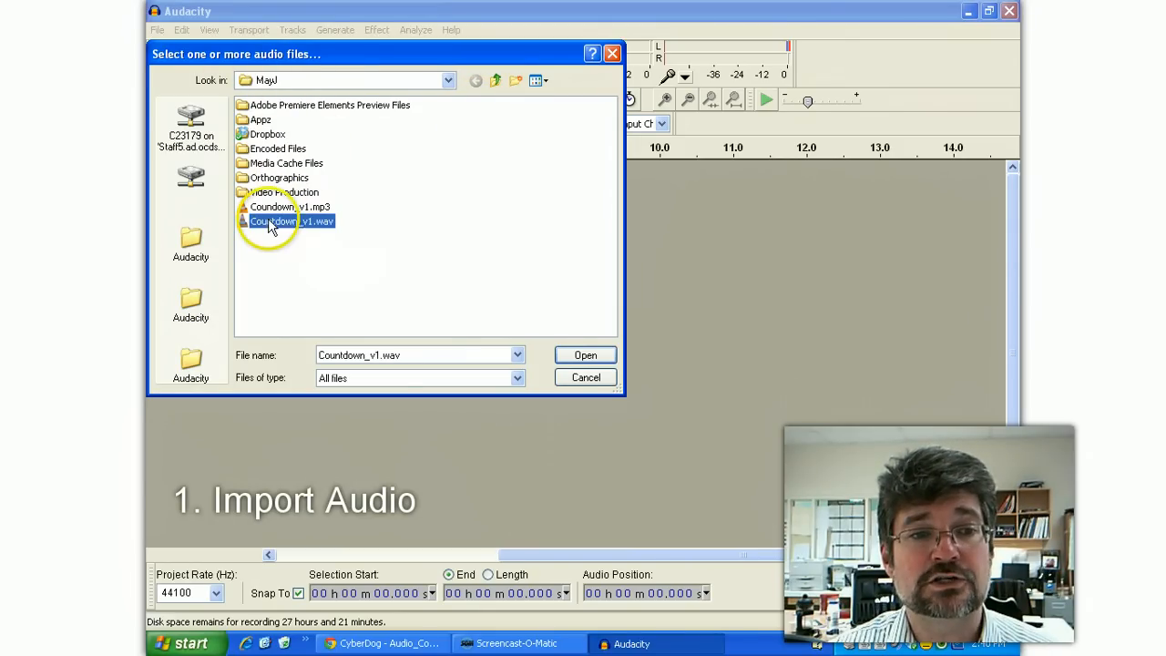
{"action": "left_click", "coordinate": [584, 353]}
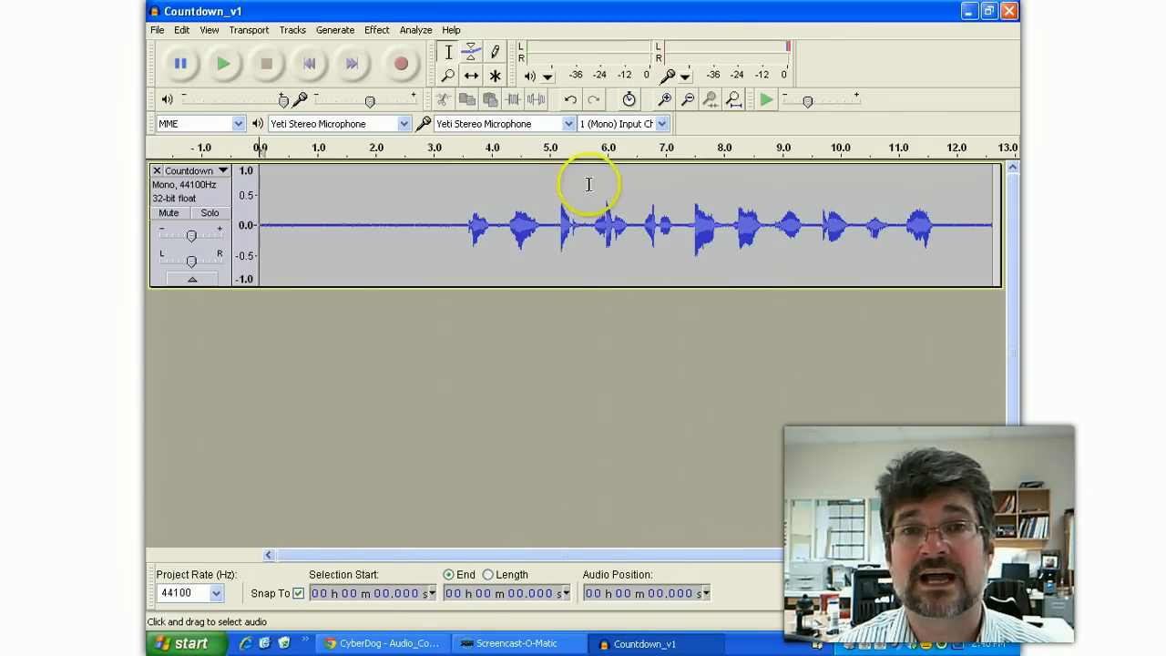
{"action": "mouse_move", "coordinate": [530, 164]}
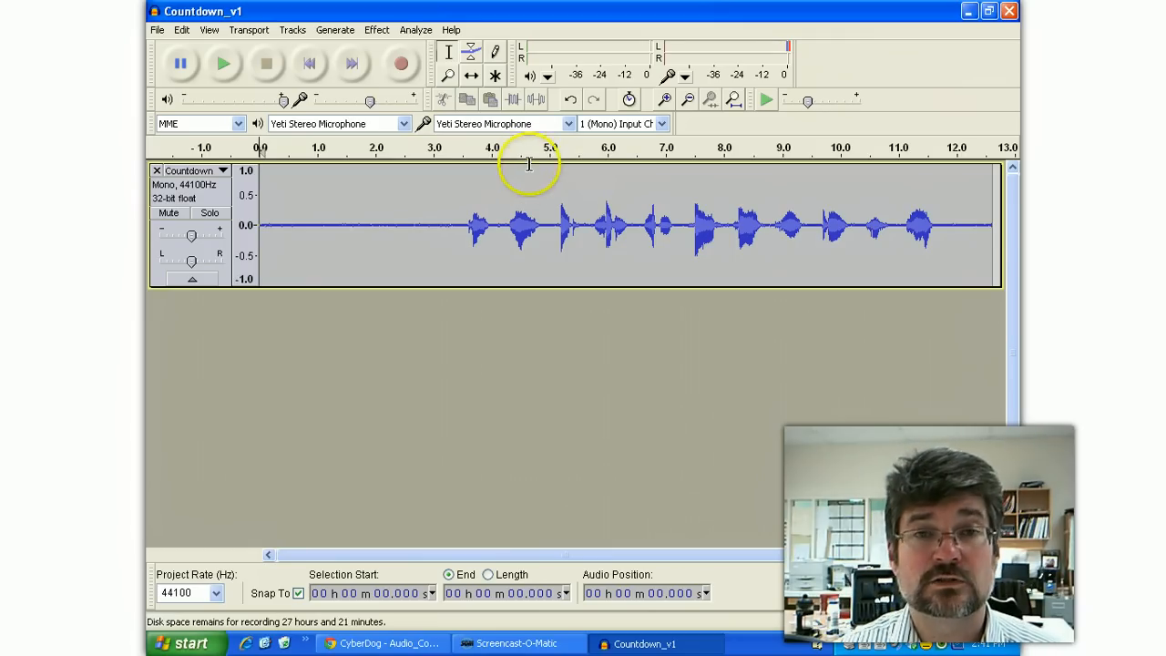
{"action": "mouse_move", "coordinate": [446, 207]}
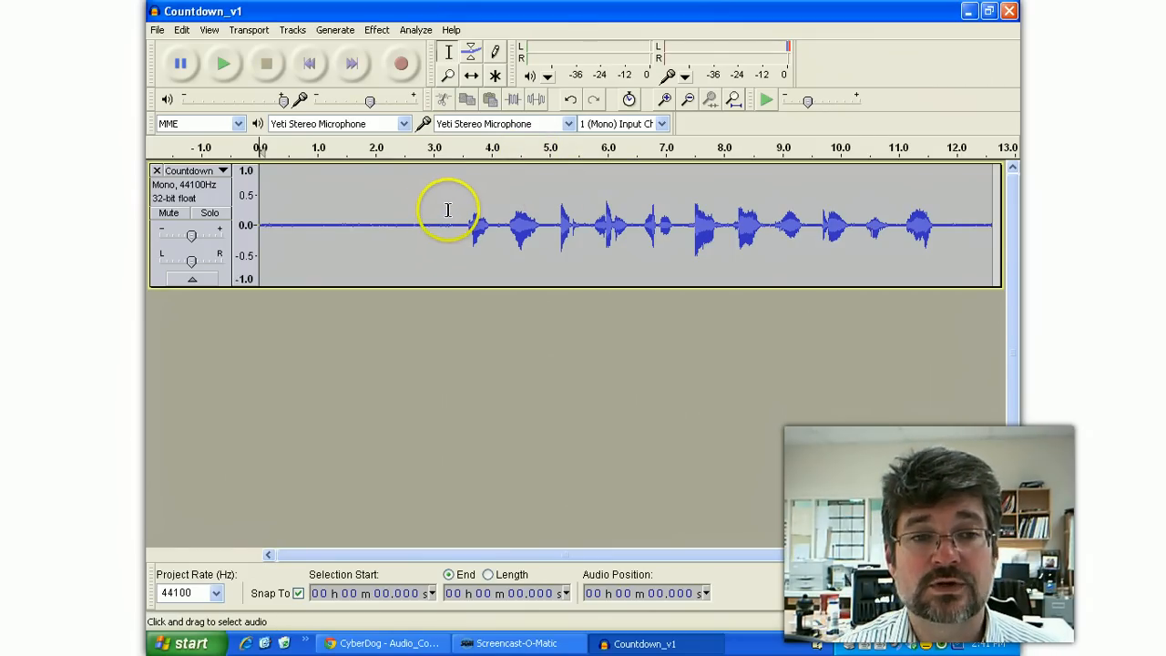
{"action": "mouse_move", "coordinate": [419, 204]}
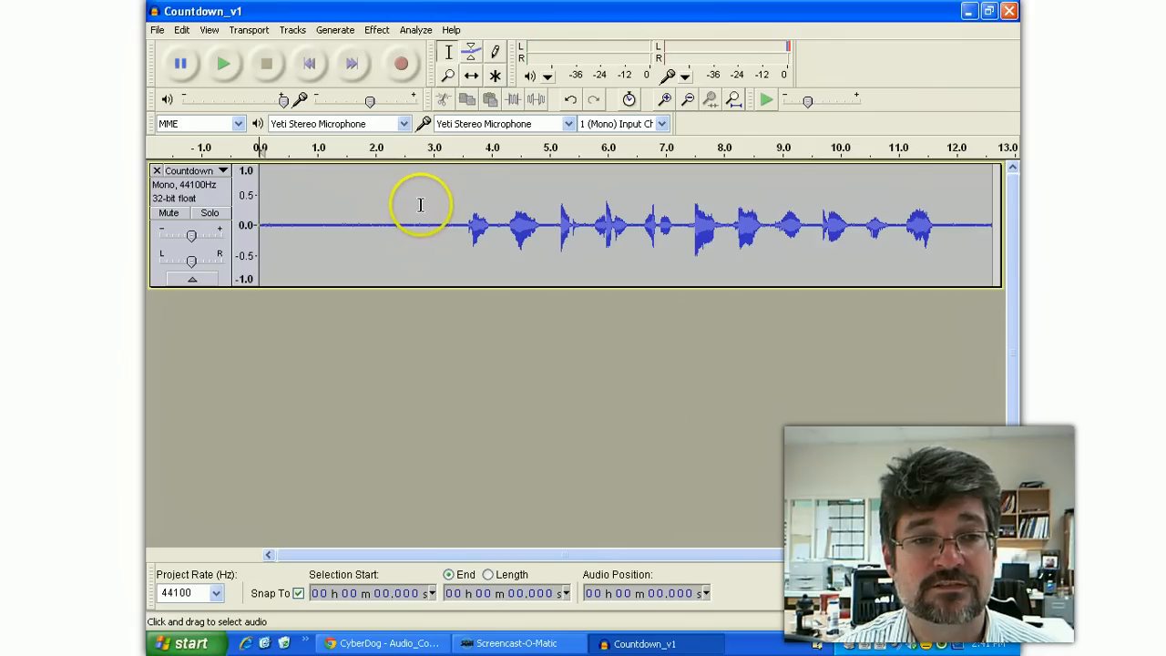
{"action": "mouse_move", "coordinate": [302, 212]}
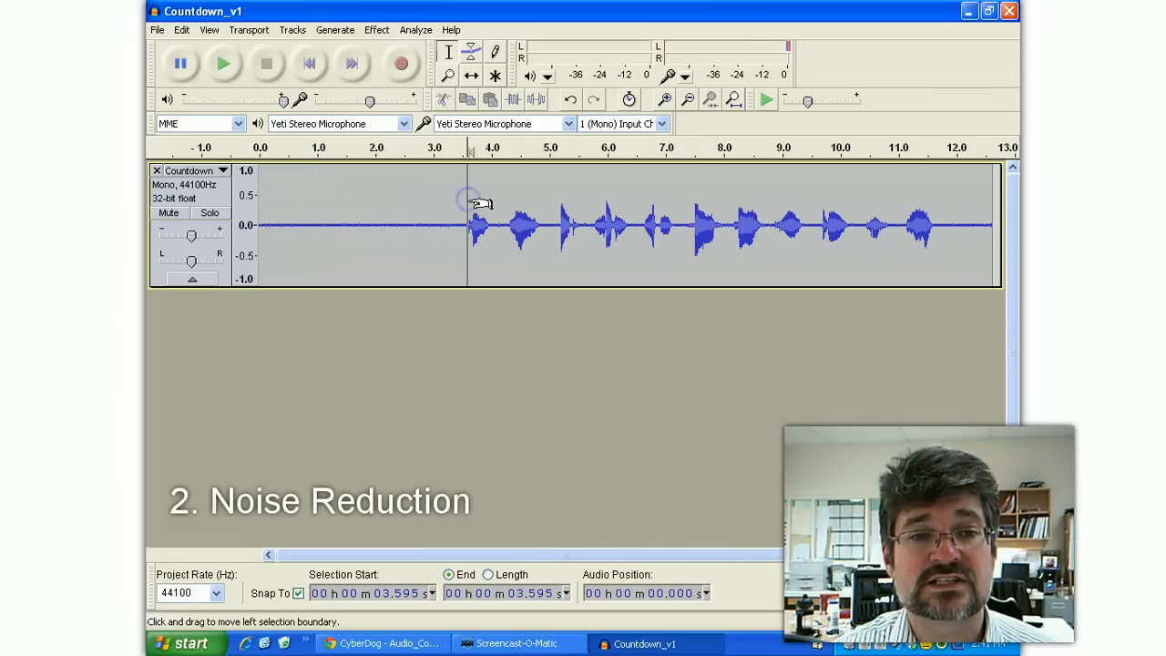
Capture a noise profile from the silent opening stretch via Noise Removal.
{"action": "left_click", "coordinate": [266, 65]}
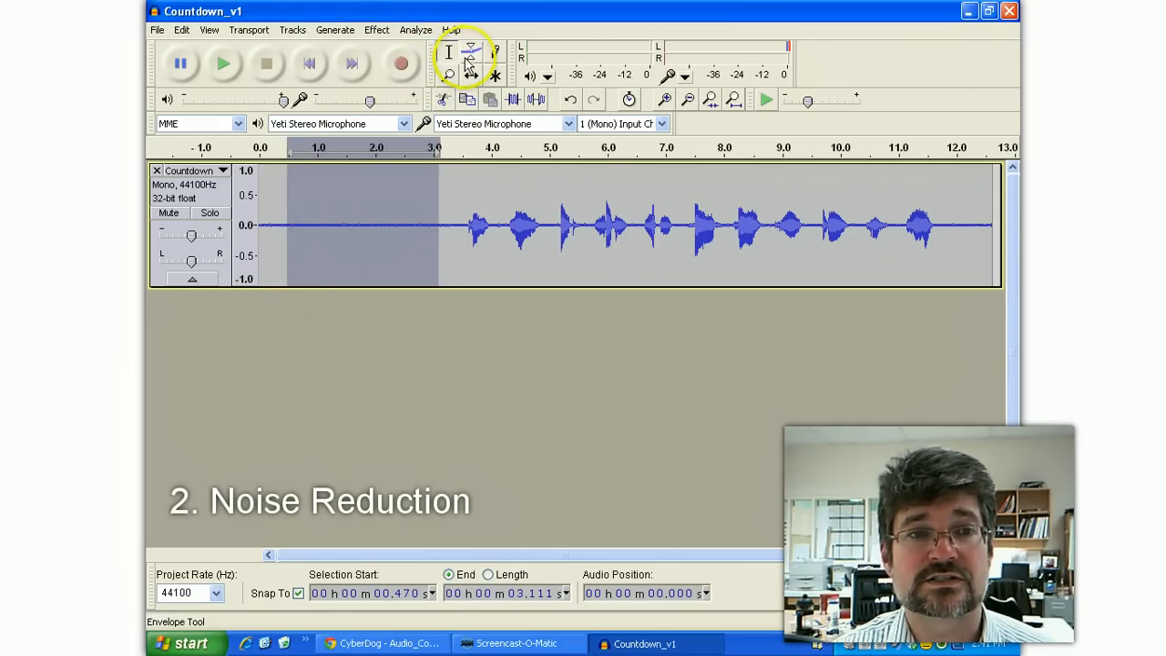
{"action": "left_click", "coordinate": [375, 29]}
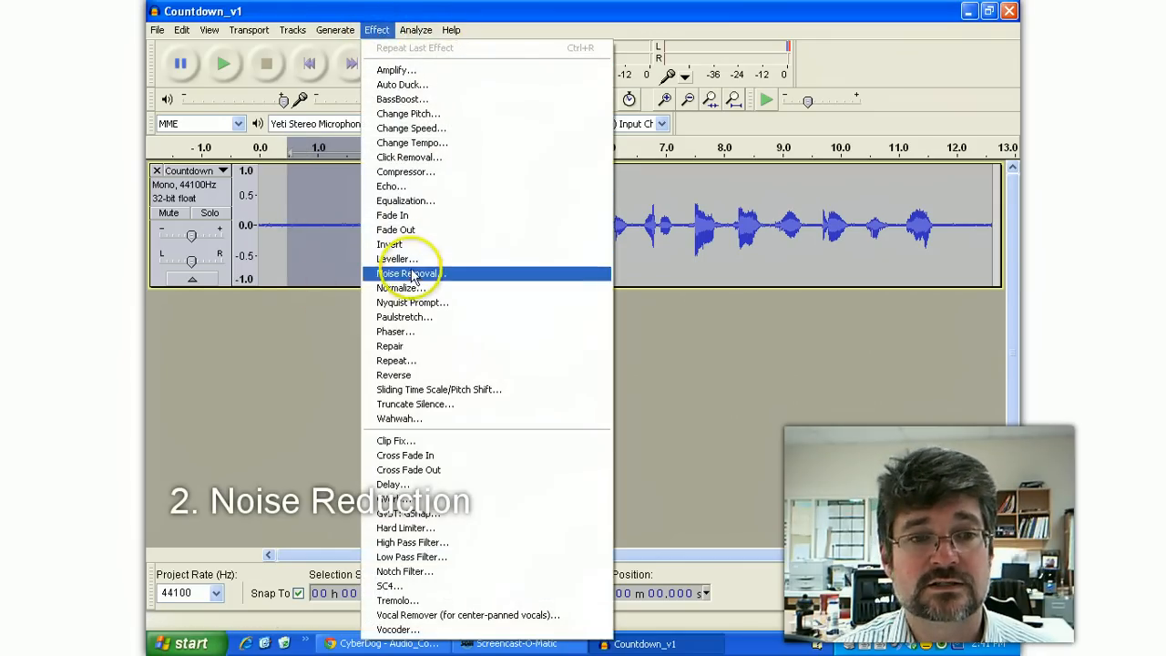
{"action": "left_click", "coordinate": [407, 273]}
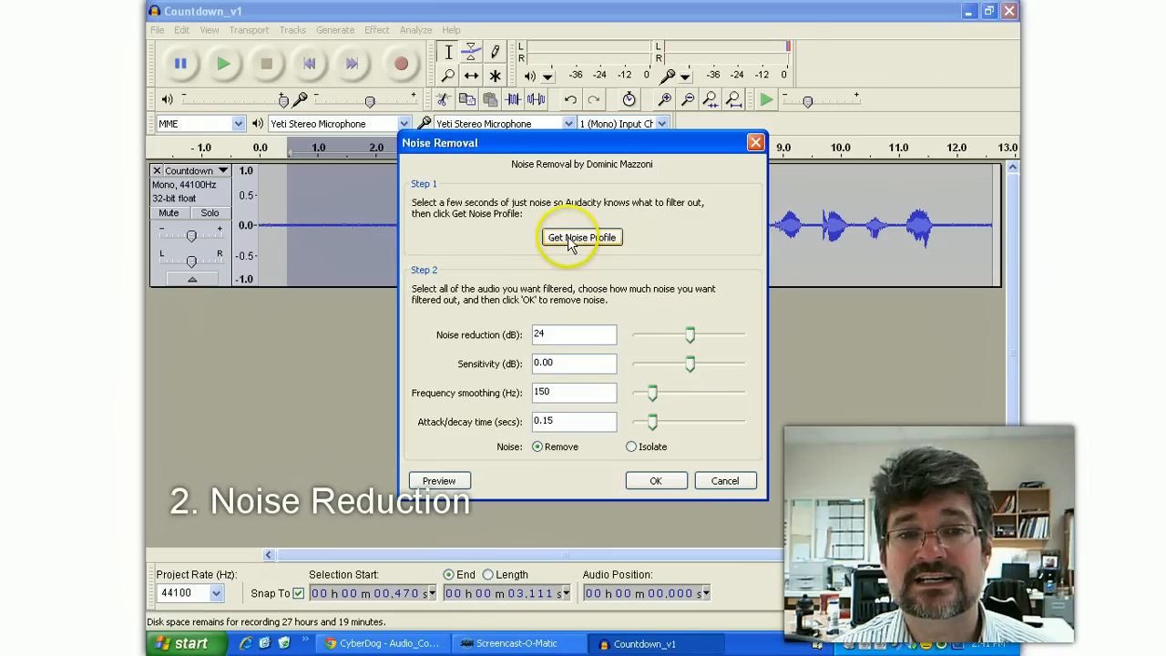
{"action": "left_click", "coordinate": [579, 237]}
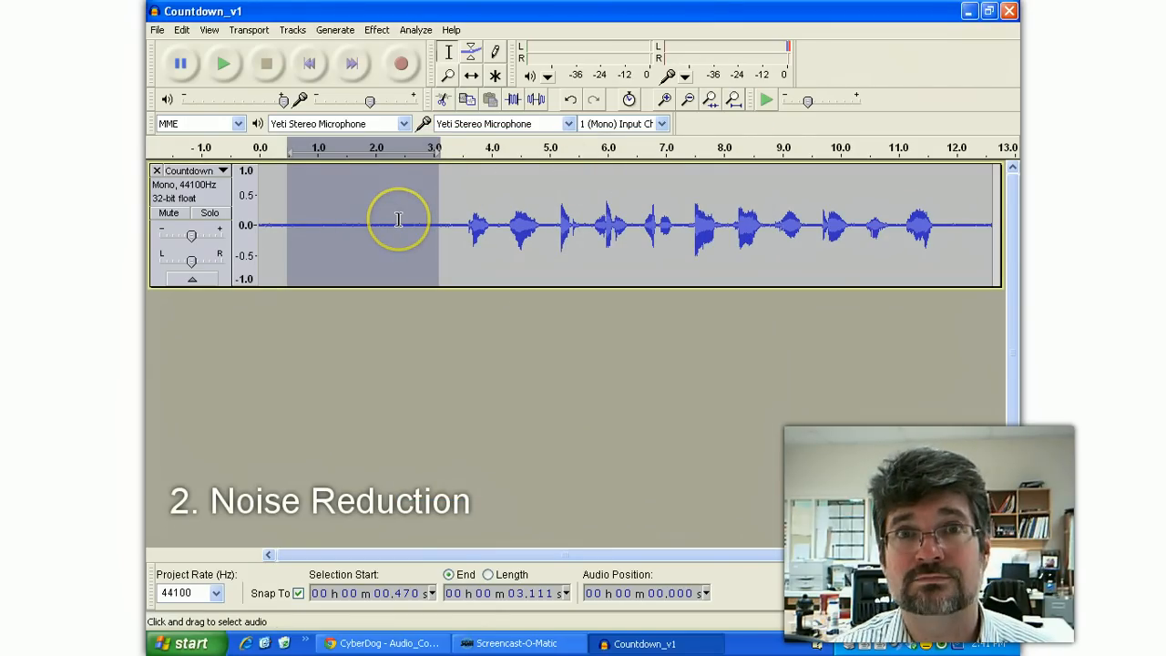
{"action": "mouse_move", "coordinate": [473, 230]}
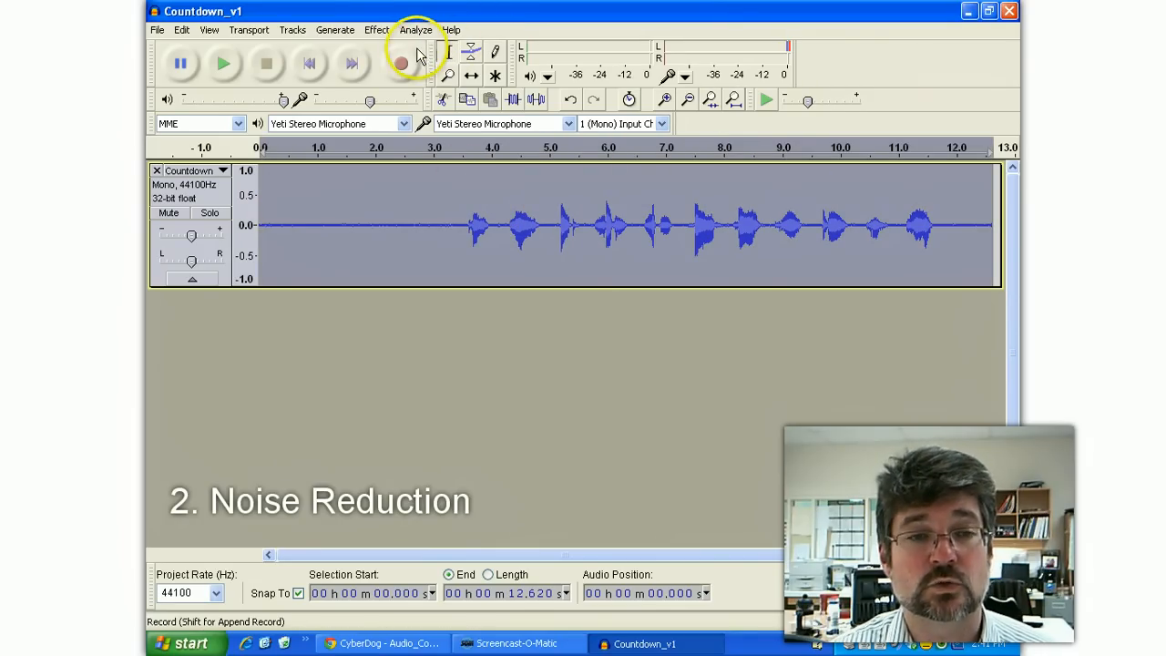
Apply Noise Removal across the whole Countdown_v1 recording and clear the selection.
{"action": "left_click", "coordinate": [376, 29]}
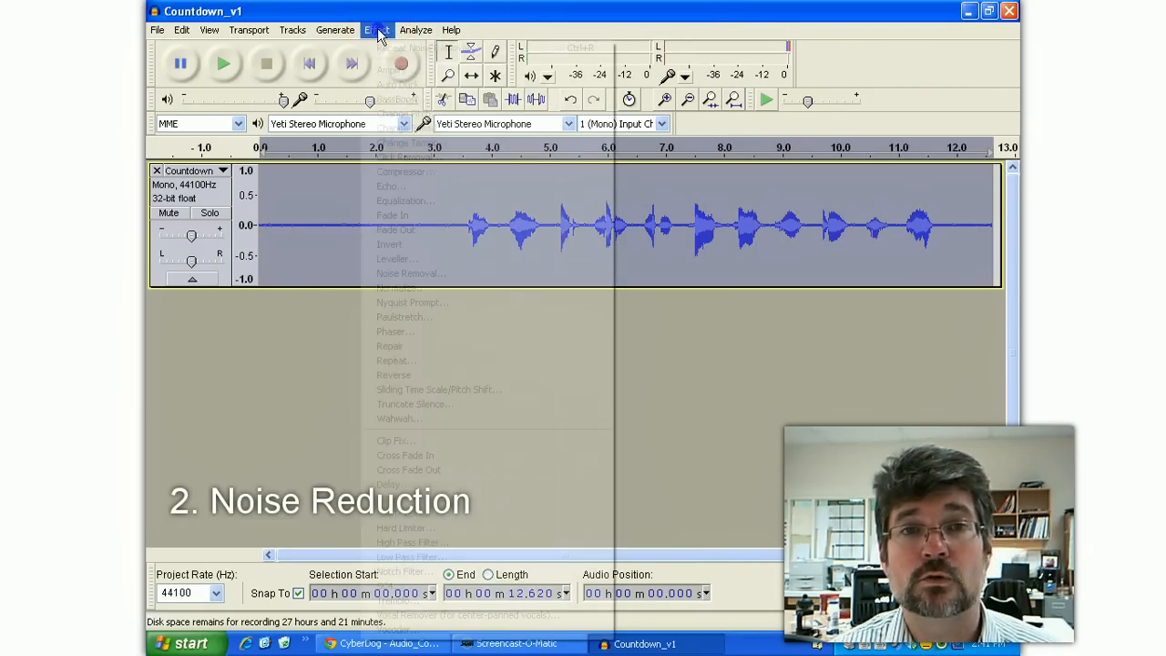
{"action": "left_click", "coordinate": [412, 273]}
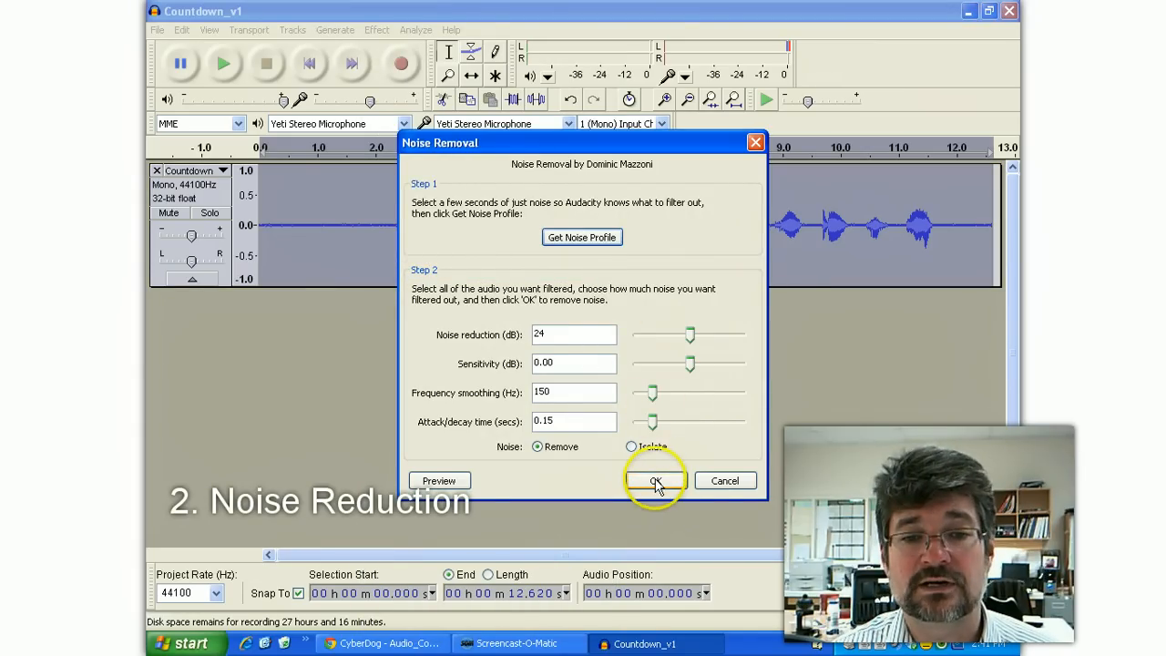
{"action": "left_click", "coordinate": [574, 335]}
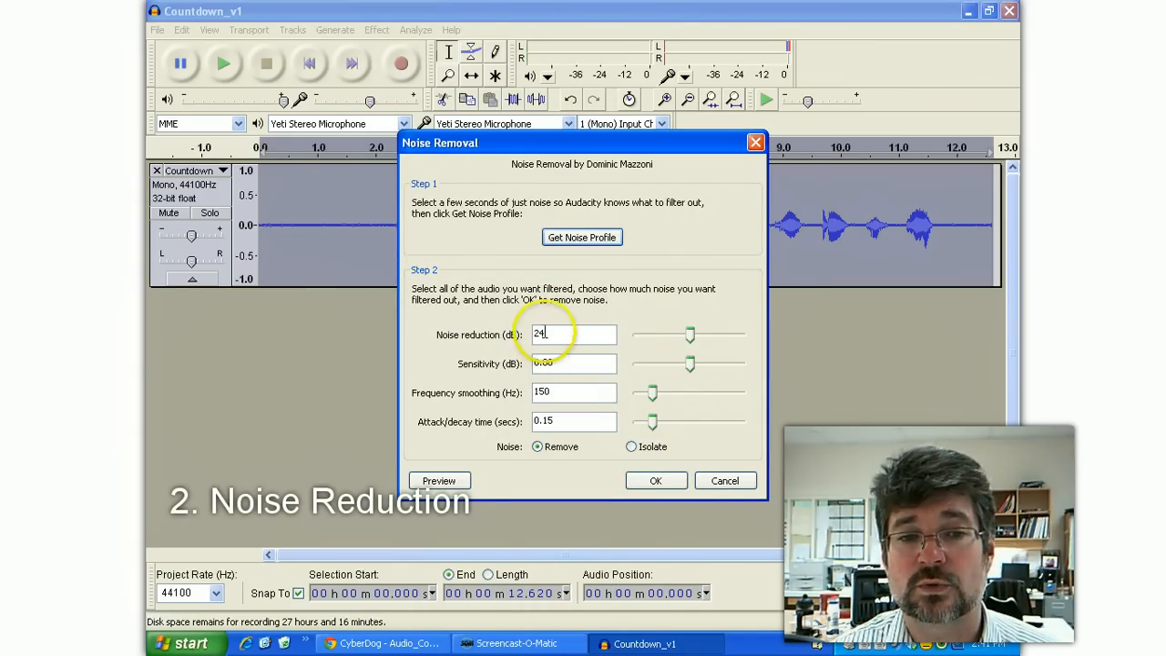
{"action": "left_click", "coordinate": [573, 364]}
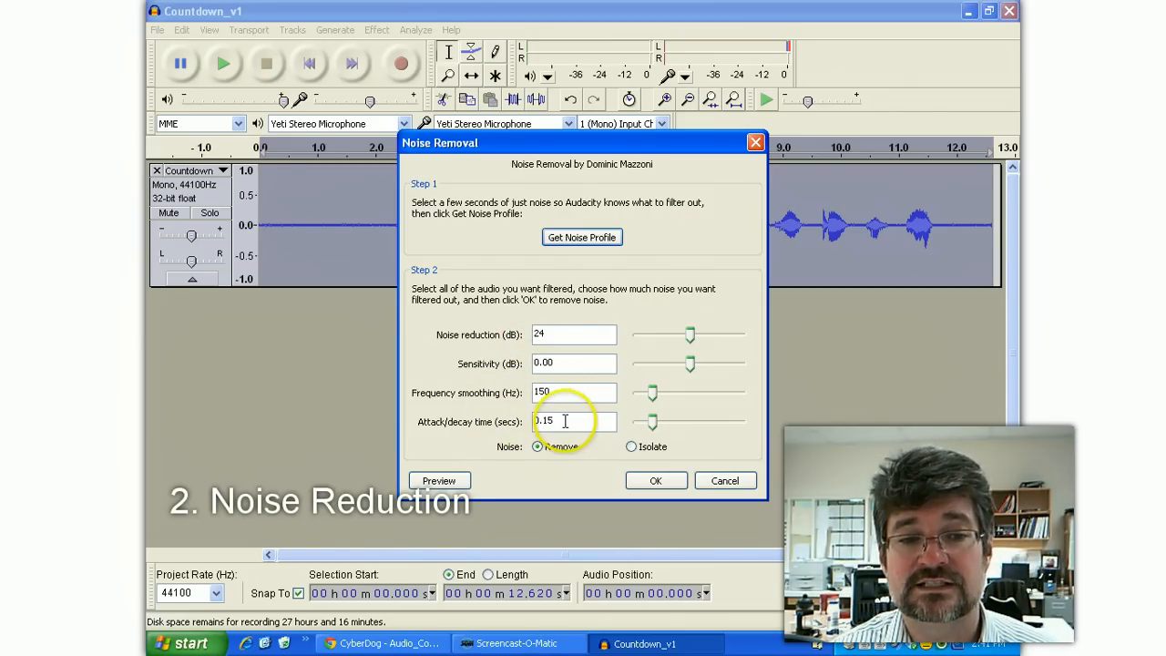
{"action": "mouse_move", "coordinate": [519, 470]}
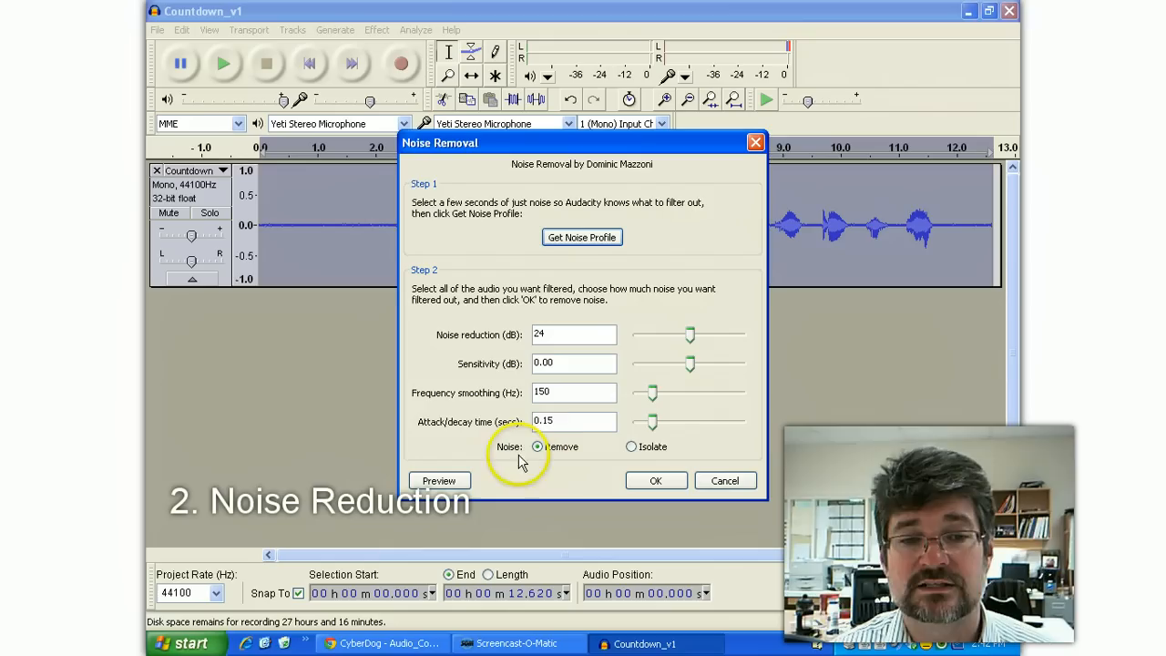
{"action": "left_click", "coordinate": [655, 481]}
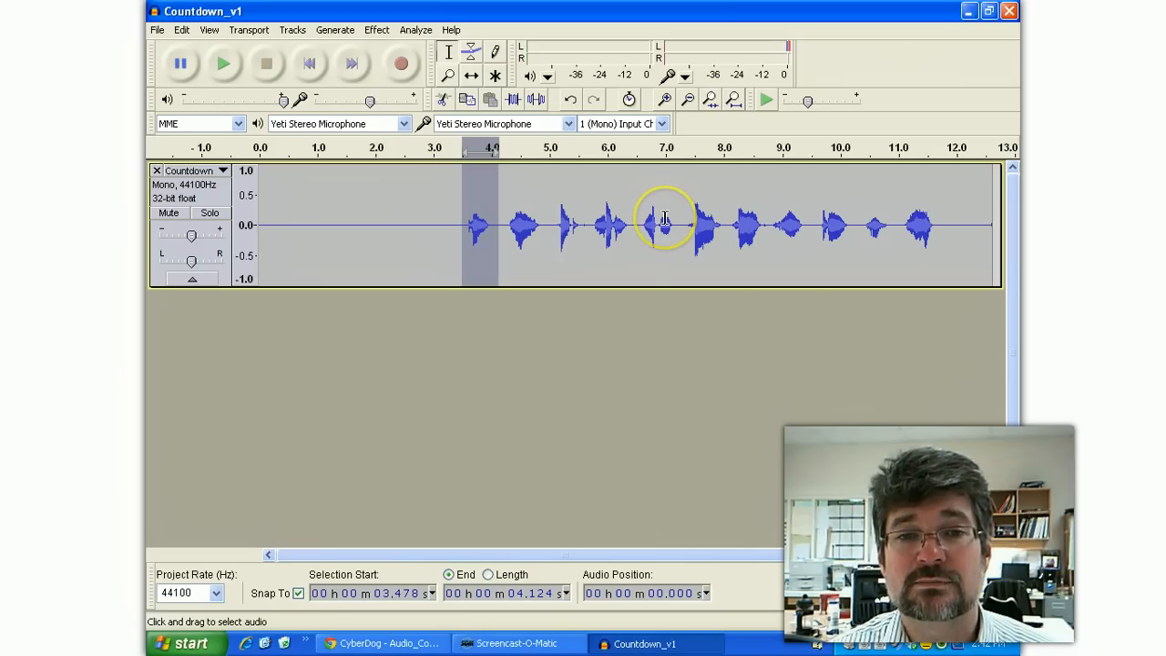
{"action": "left_click", "coordinate": [663, 226]}
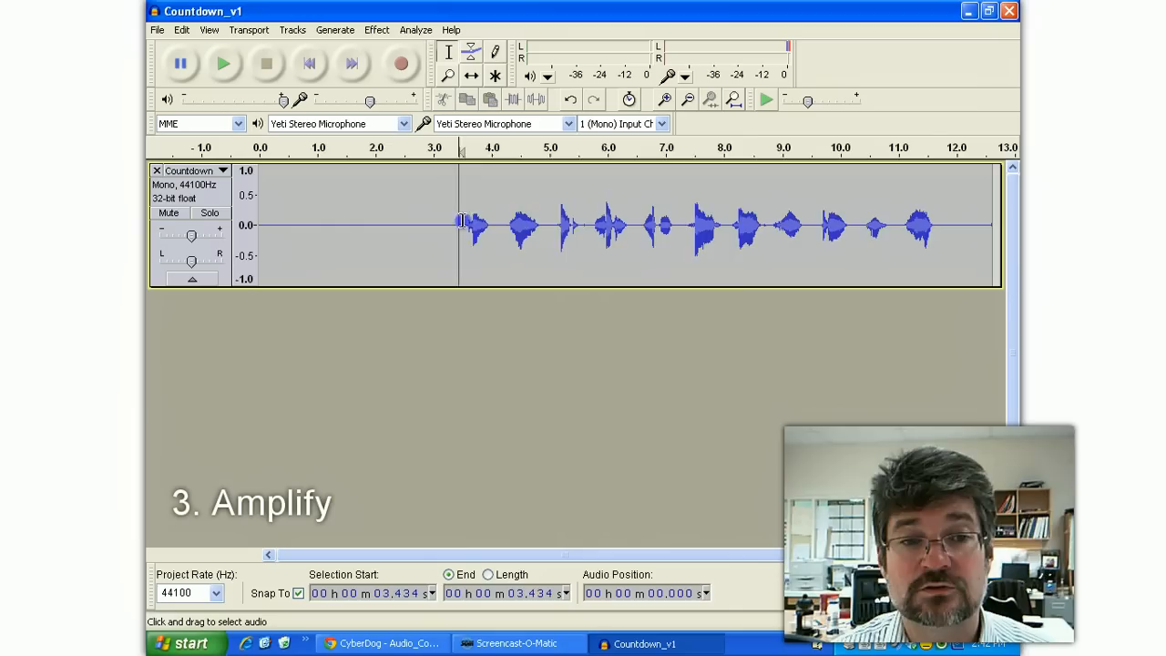
Amplify the spoken numbers to a new peak amplitude of 0.0 dB.
{"action": "left_click_drag", "start_coordinate": [459, 226], "coordinate": [944, 226]}
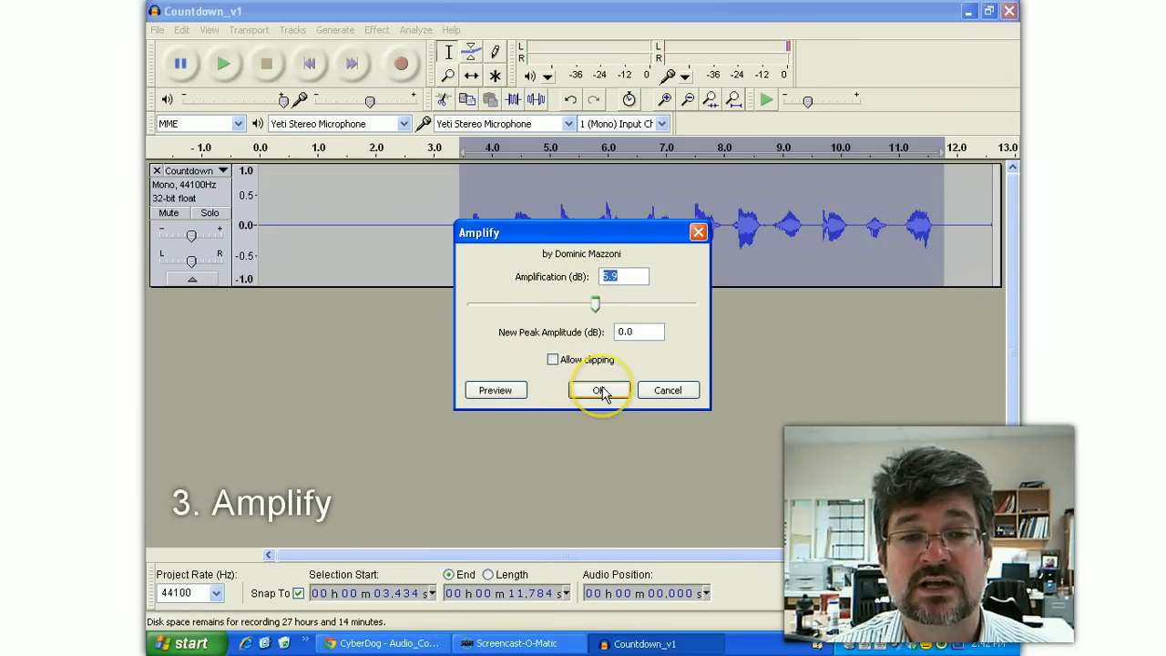
{"action": "left_click", "coordinate": [599, 390]}
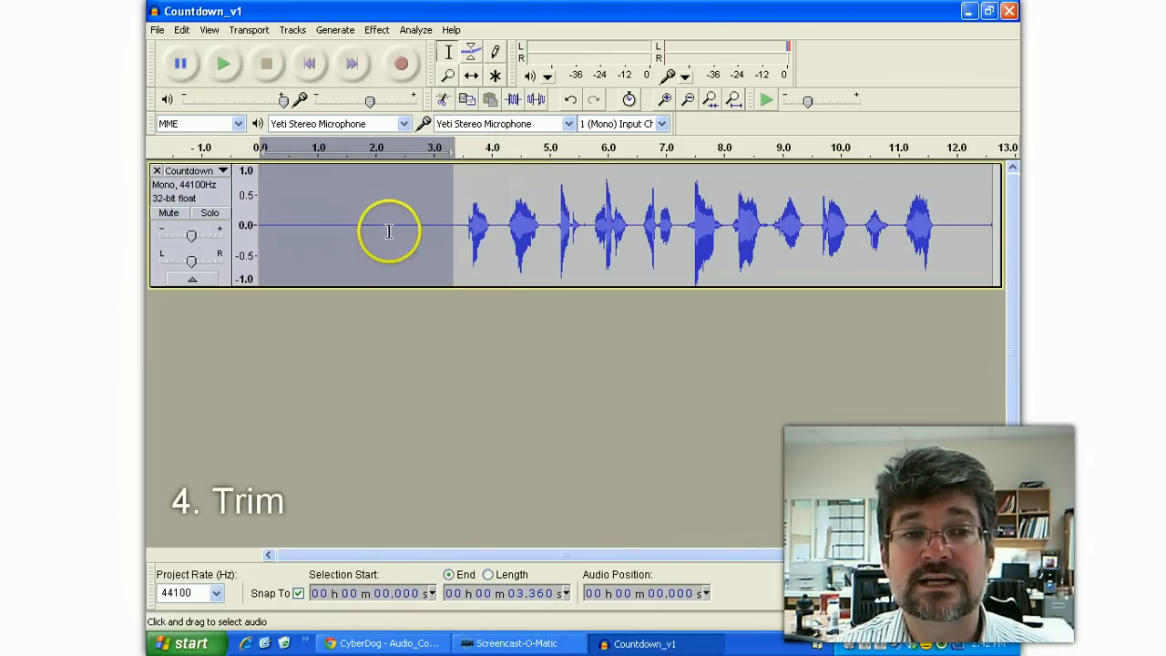
{"action": "mouse_move", "coordinate": [416, 89]}
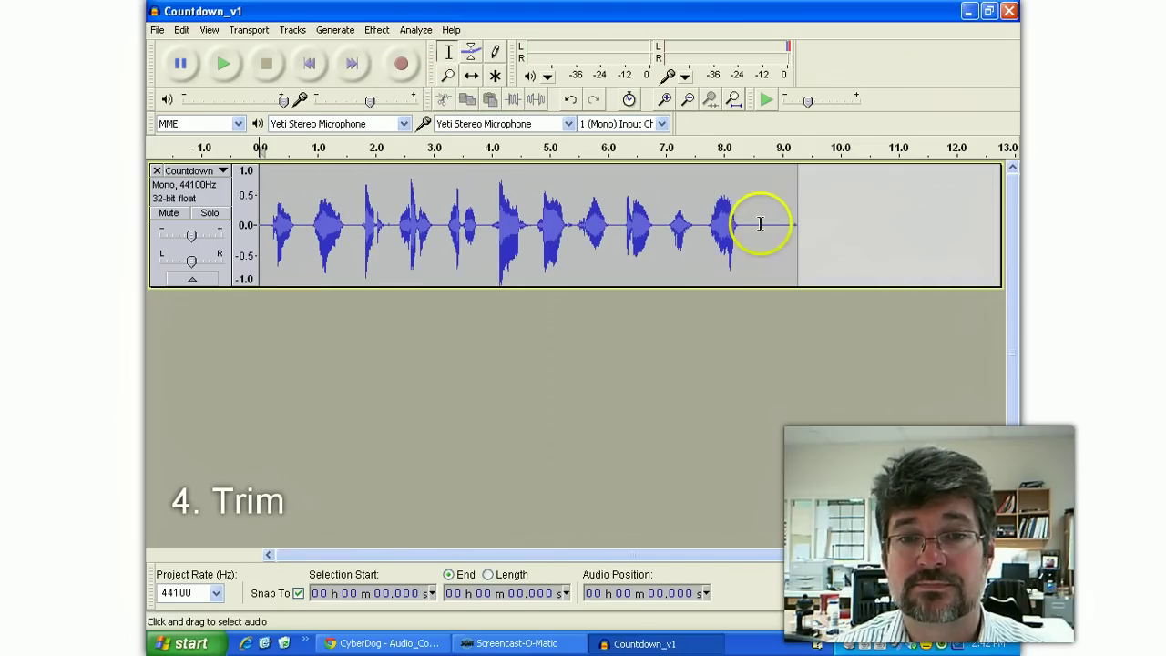
Delete the trailing silence after the last spoken number.
{"action": "left_click_drag", "start_coordinate": [745, 226], "coordinate": [798, 226]}
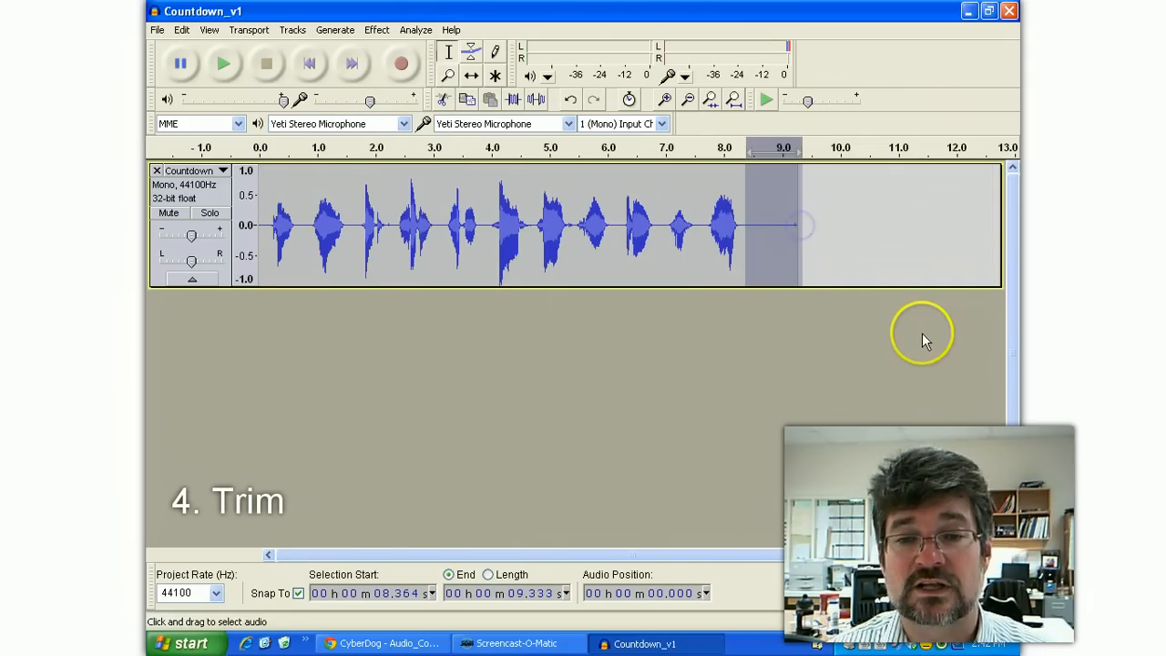
{"action": "key", "text": "Delete"}
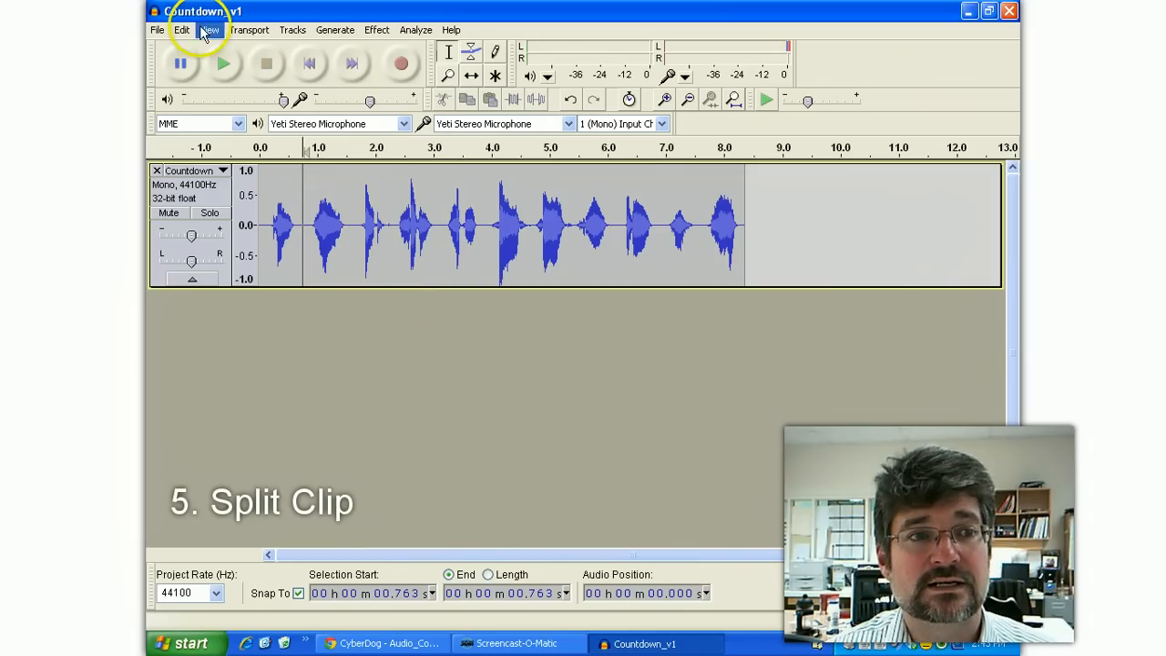
{"action": "mouse_move", "coordinate": [386, 324]}
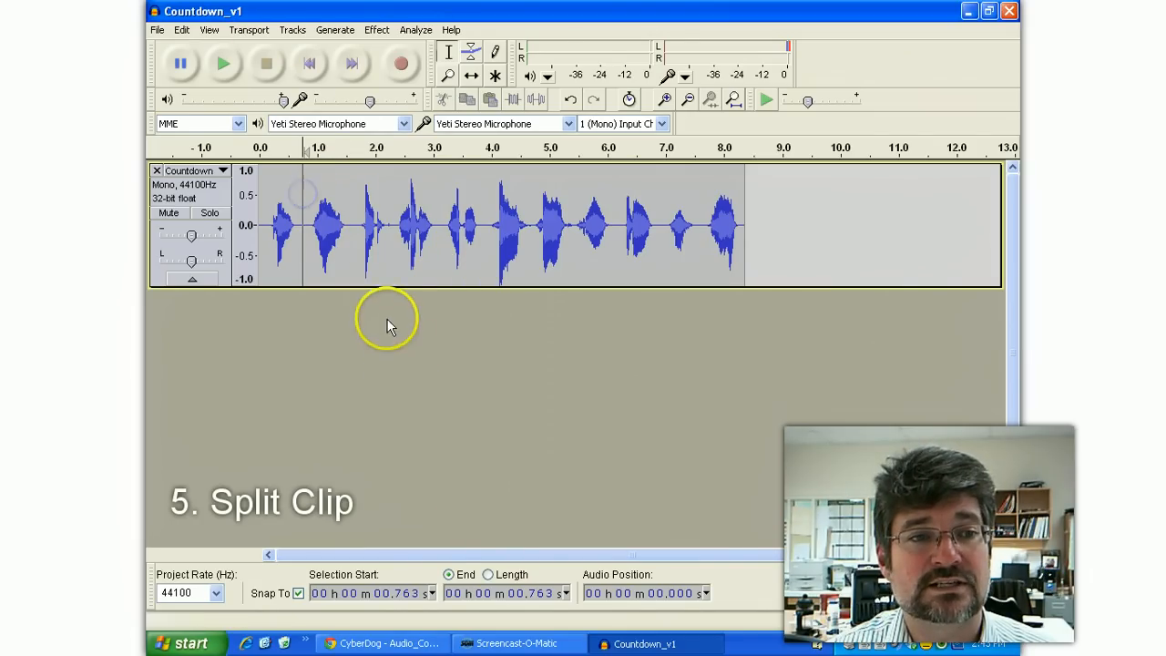
Split the Countdown_v1 clip after the first number with Clip Boundaries > Split.
{"action": "left_click", "coordinate": [178, 30]}
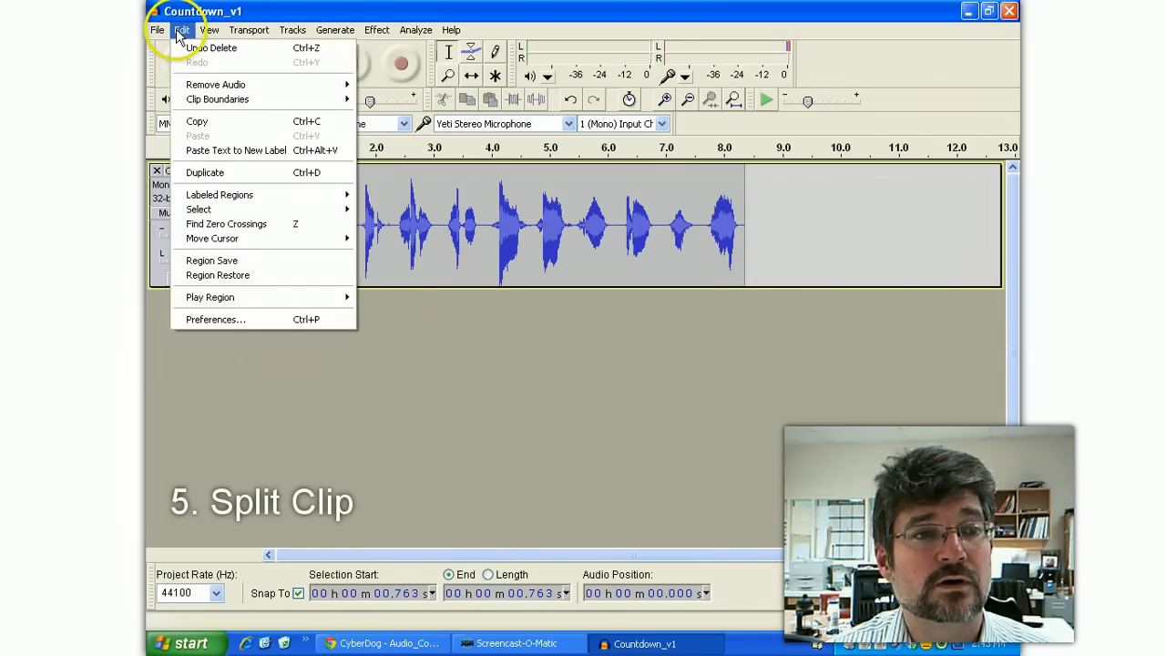
{"action": "mouse_move", "coordinate": [216, 99]}
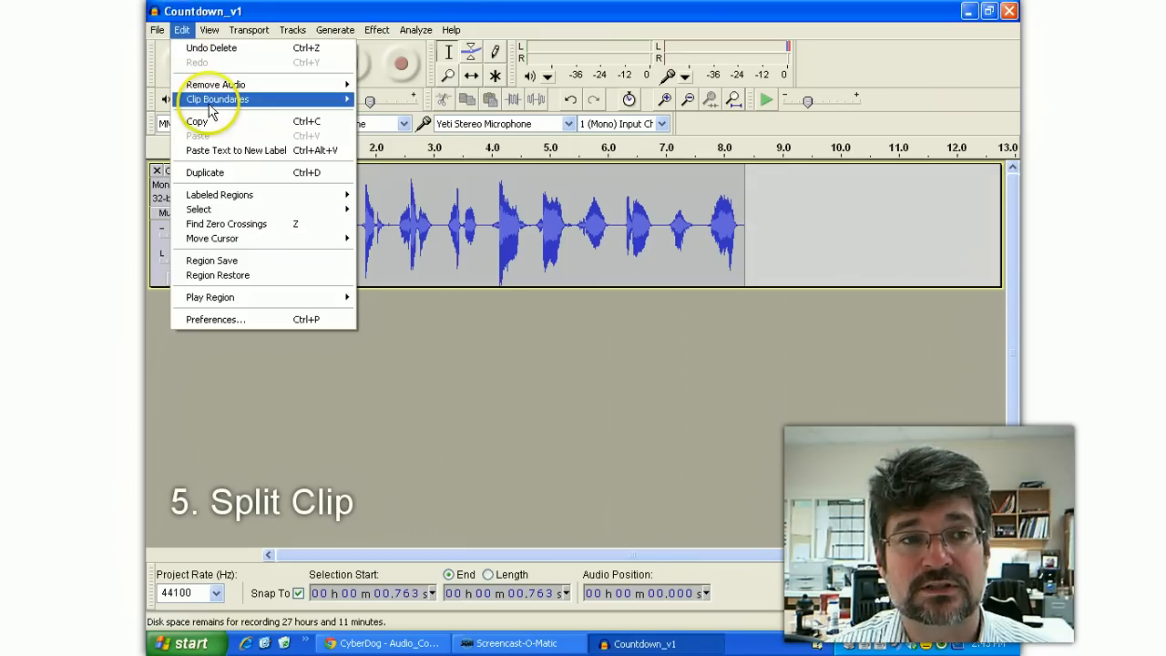
{"action": "mouse_move", "coordinate": [231, 100]}
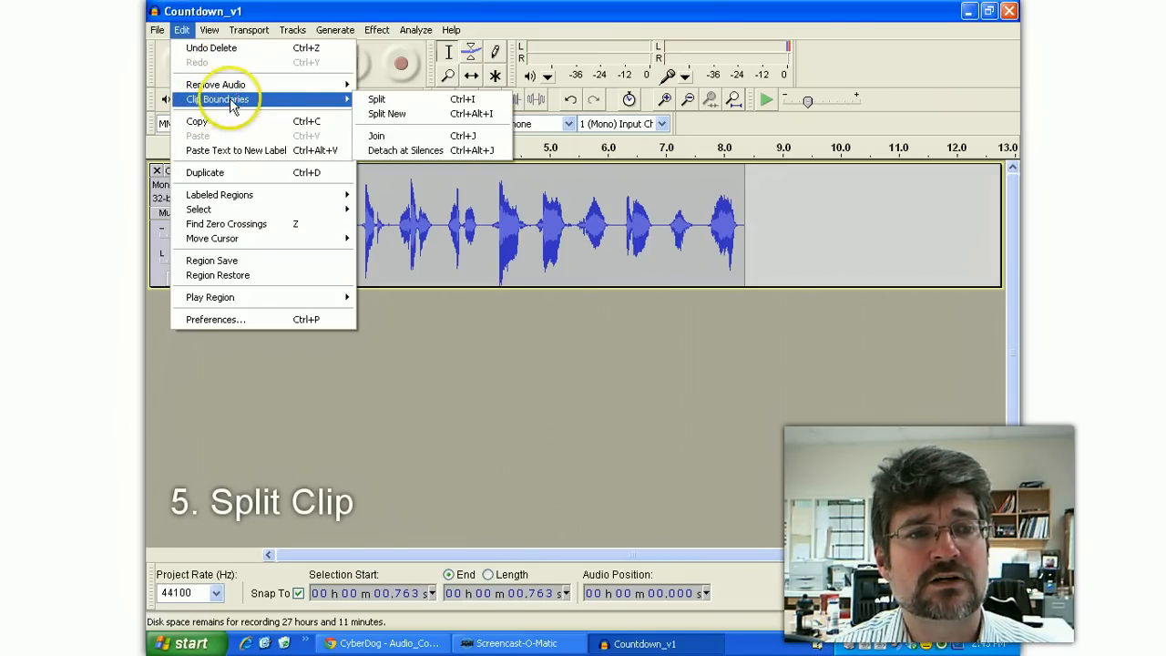
{"action": "mouse_move", "coordinate": [401, 98]}
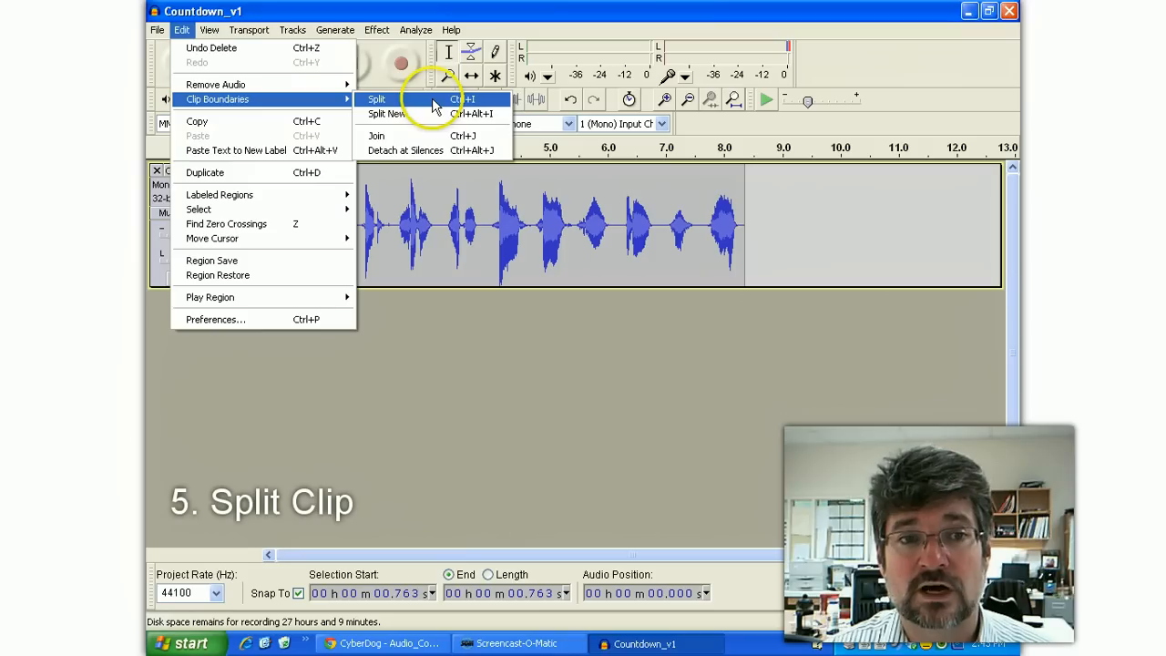
{"action": "left_click", "coordinate": [375, 99]}
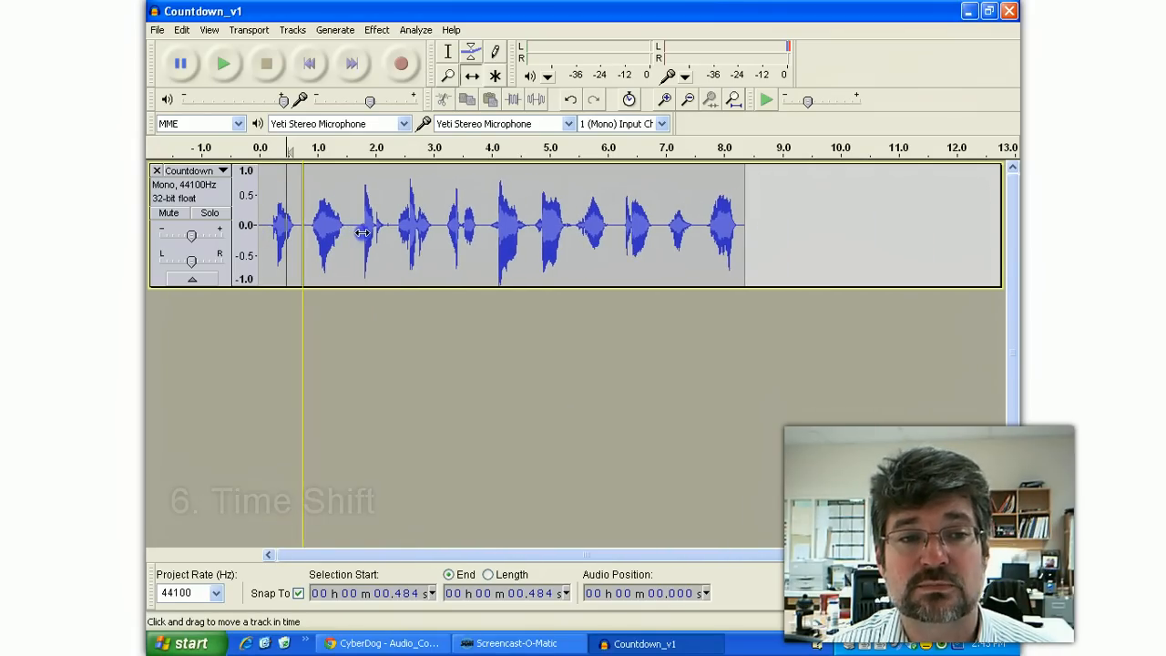
{"action": "mouse_move", "coordinate": [525, 281]}
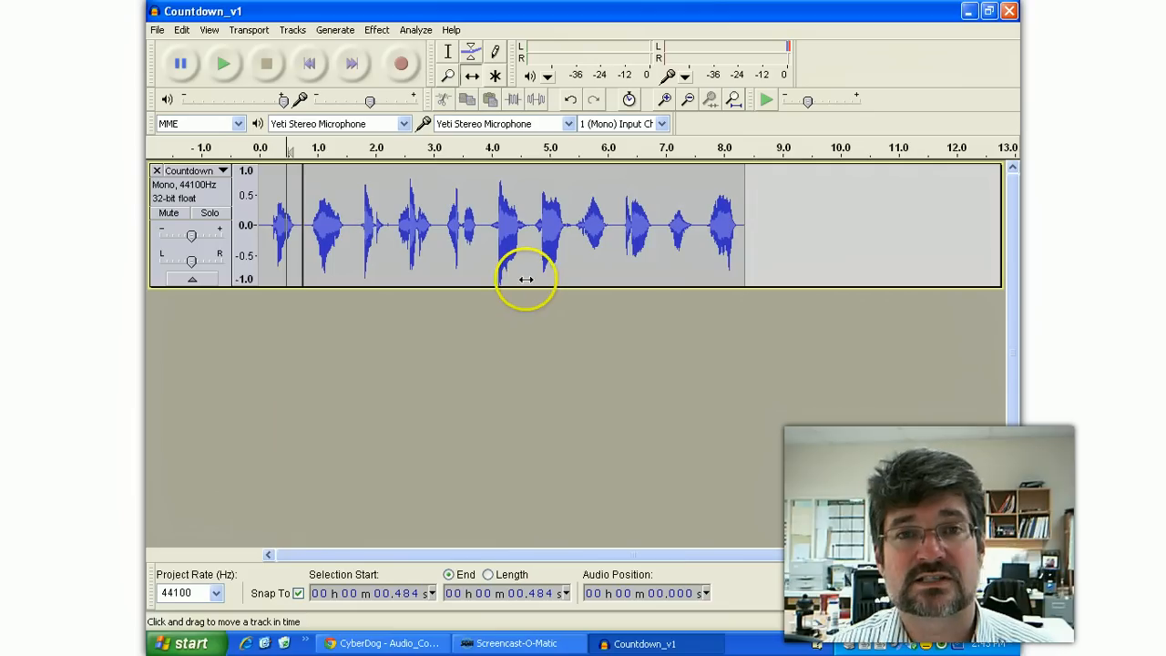
{"action": "mouse_move", "coordinate": [452, 211]}
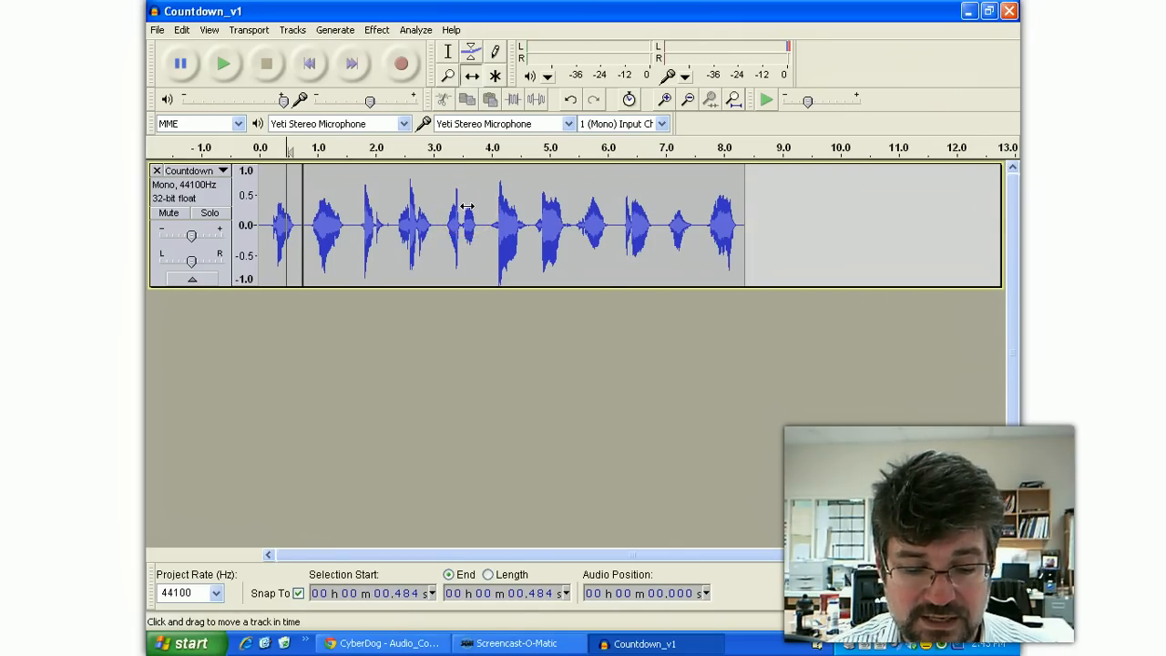
{"action": "left_click", "coordinate": [444, 51]}
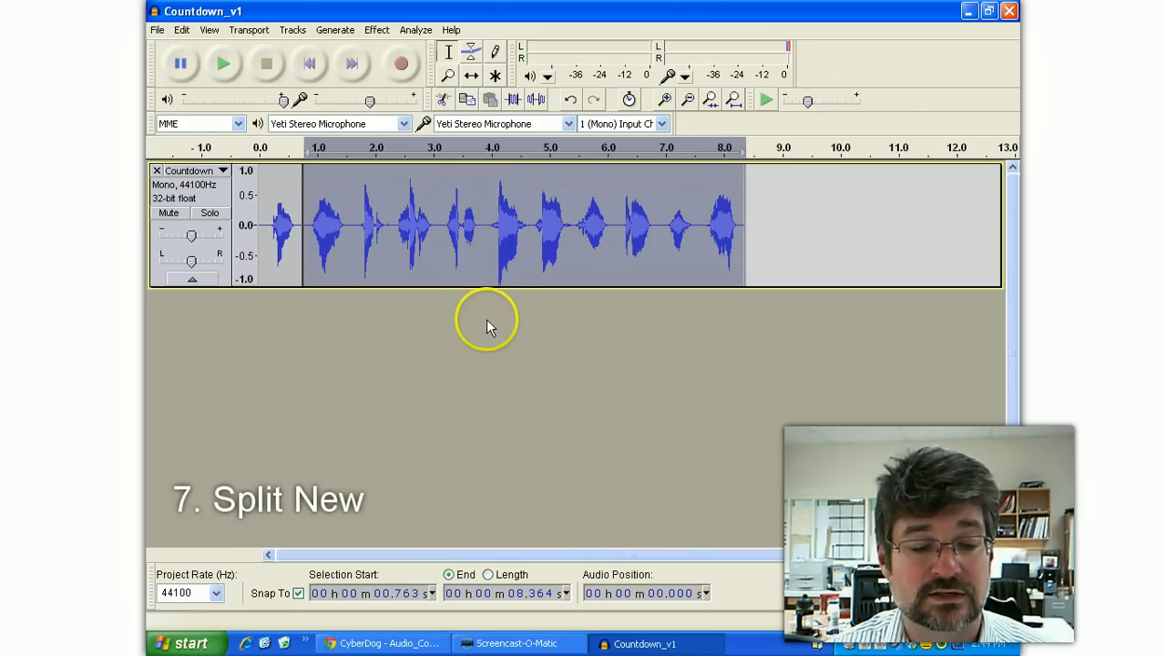
Split New the selected numbers onto their own tracks, leaving three Countdown tracks.
{"action": "left_click", "coordinate": [182, 30]}
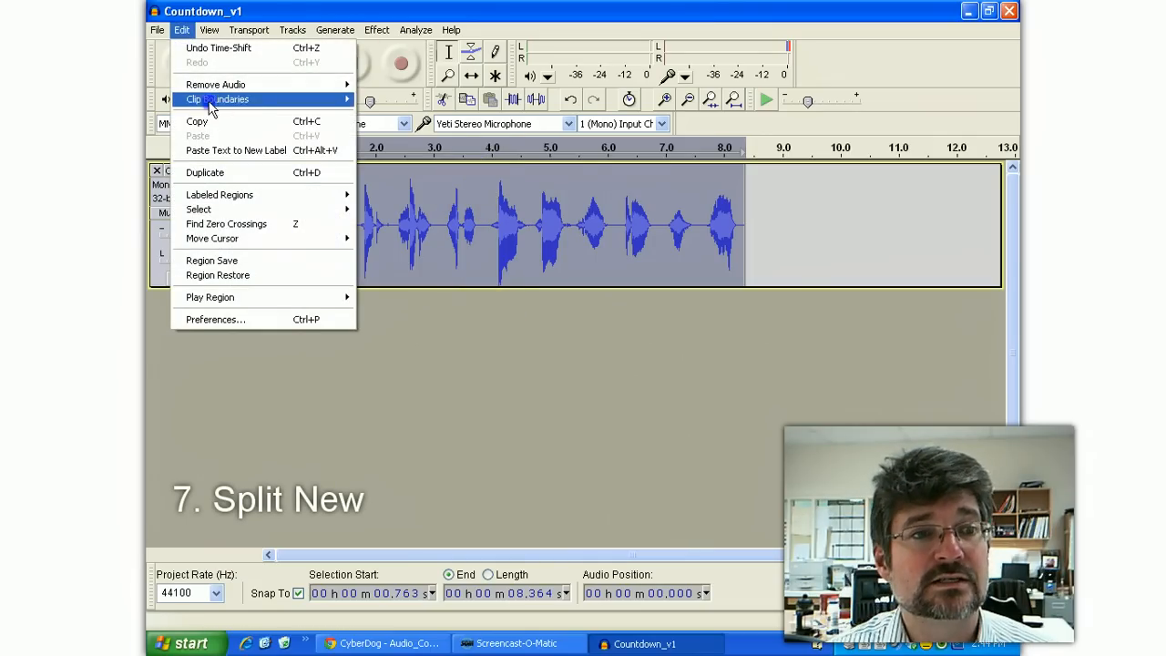
{"action": "mouse_move", "coordinate": [217, 99]}
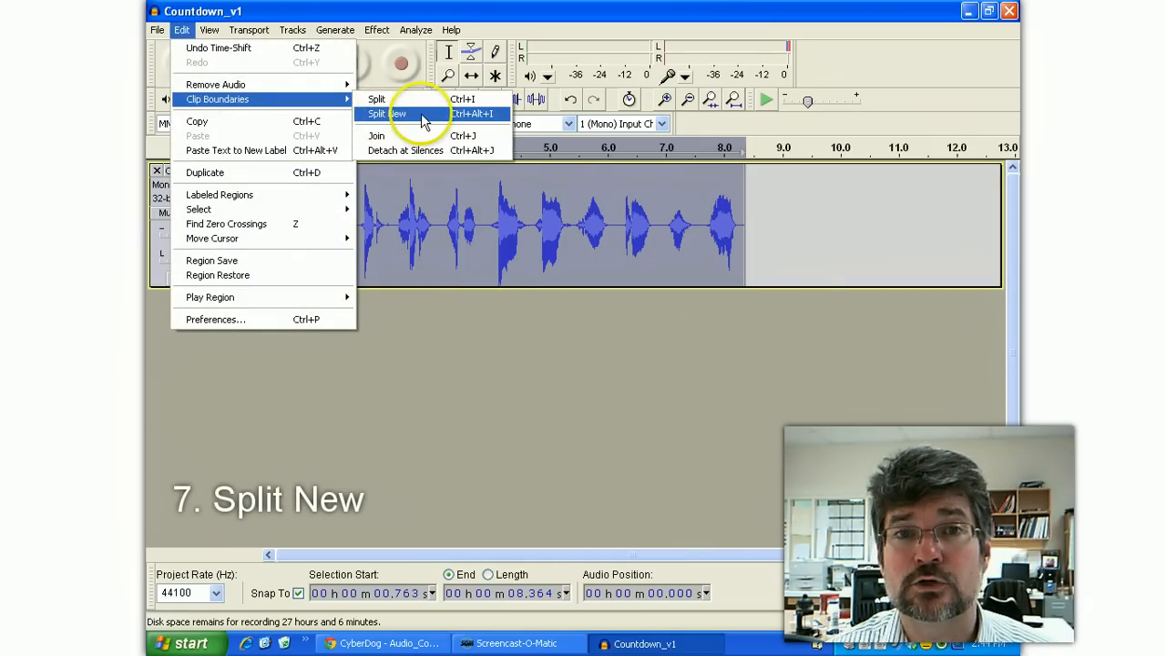
{"action": "mouse_move", "coordinate": [465, 118]}
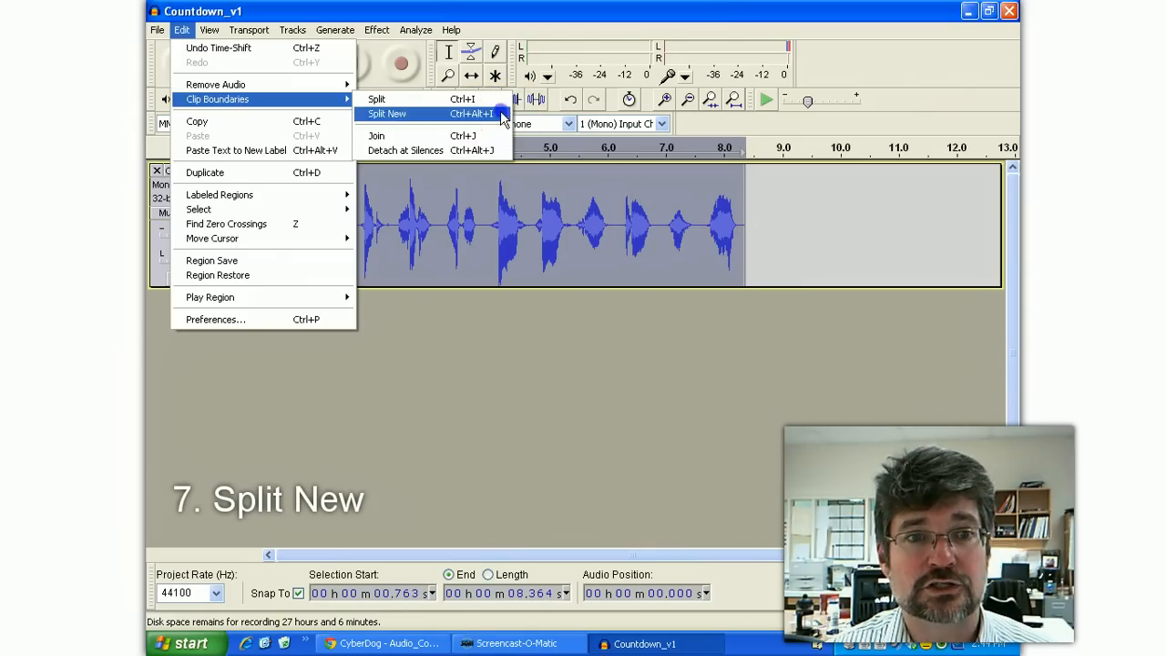
{"action": "left_click", "coordinate": [397, 113]}
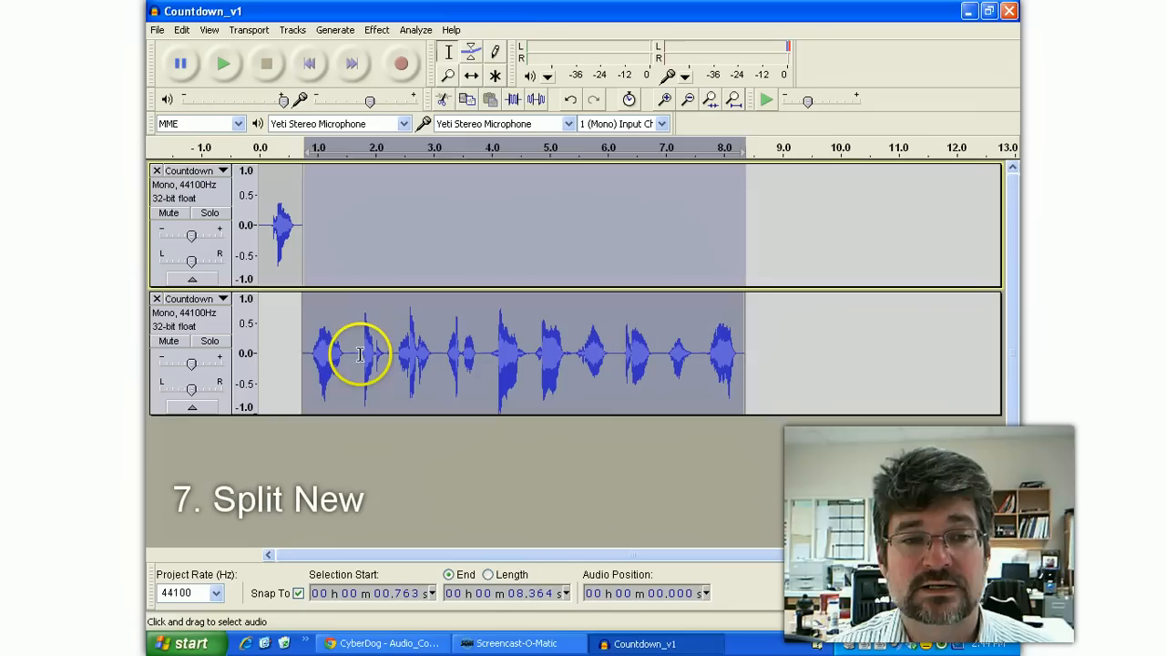
{"action": "left_click_drag", "start_coordinate": [349, 355], "coordinate": [393, 365]}
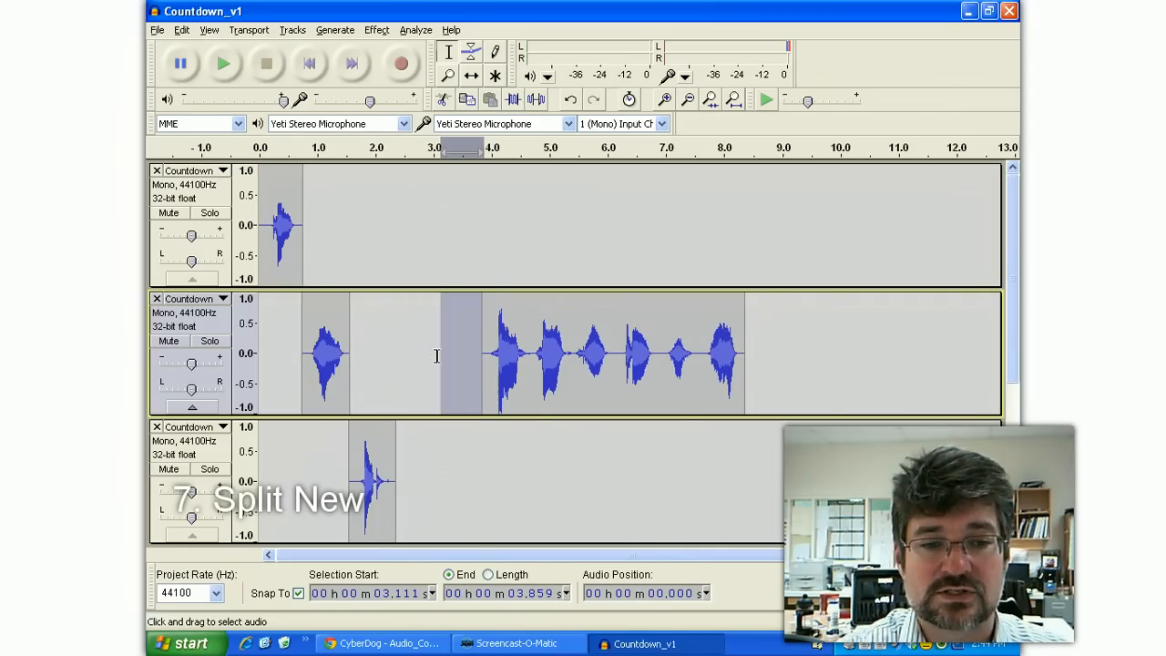
{"action": "left_click", "coordinate": [530, 365]}
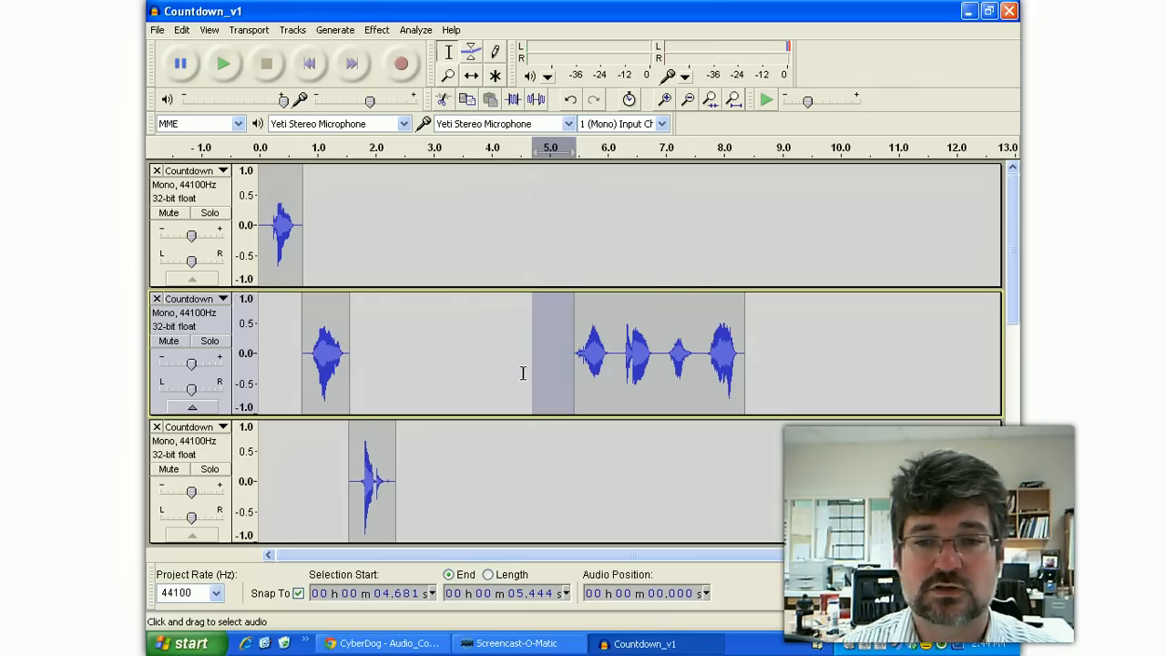
{"action": "scroll", "scroll_direction": "down", "scroll_amount": 3}
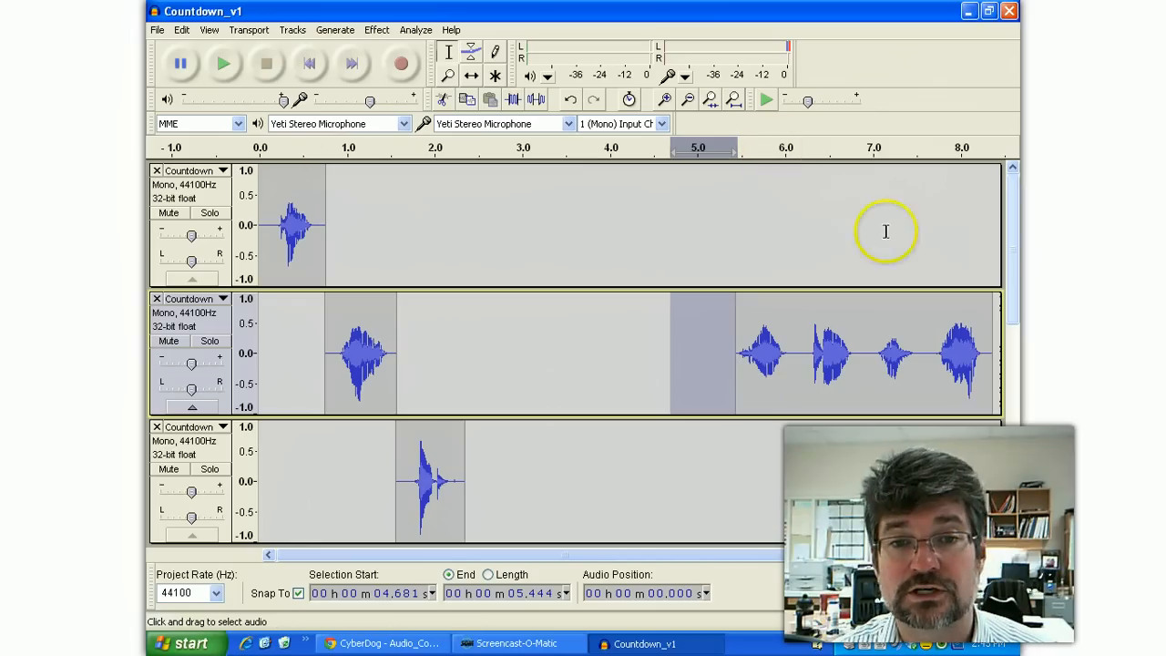
{"action": "mouse_move", "coordinate": [984, 295]}
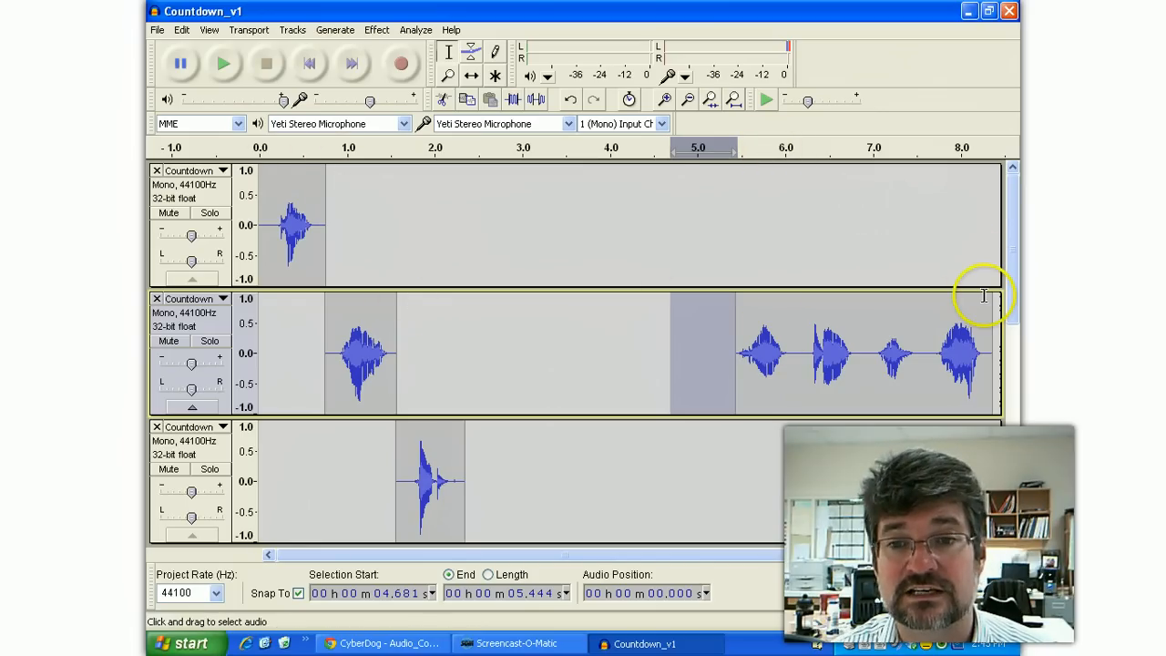
{"action": "mouse_move", "coordinate": [977, 287]}
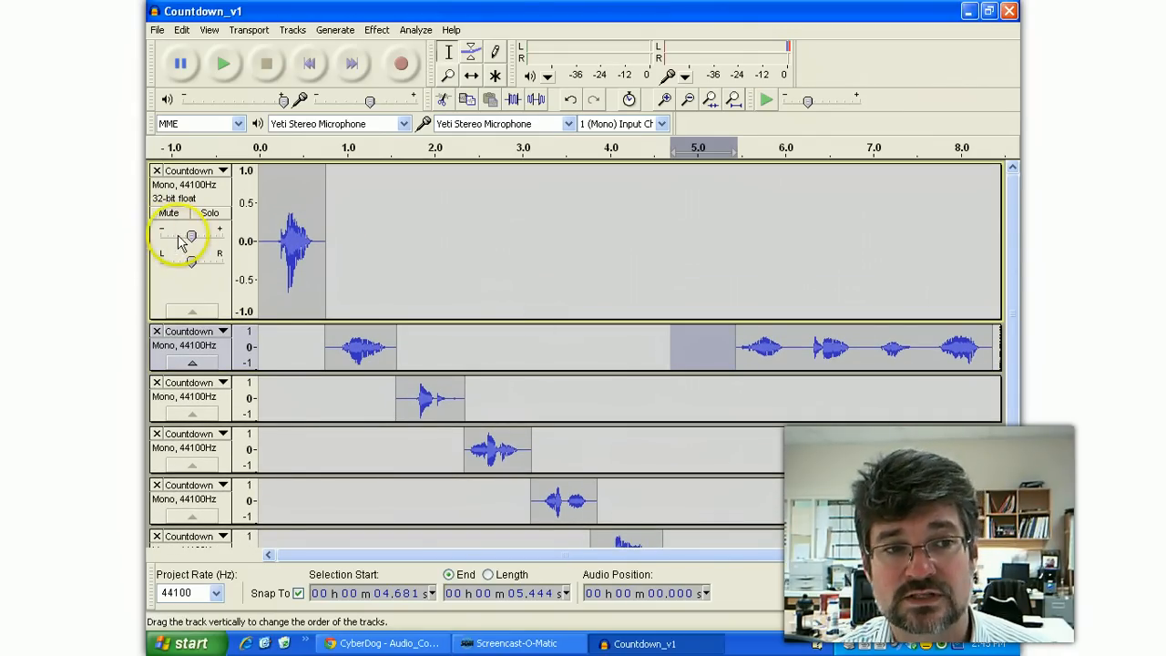
{"action": "mouse_move", "coordinate": [191, 241]}
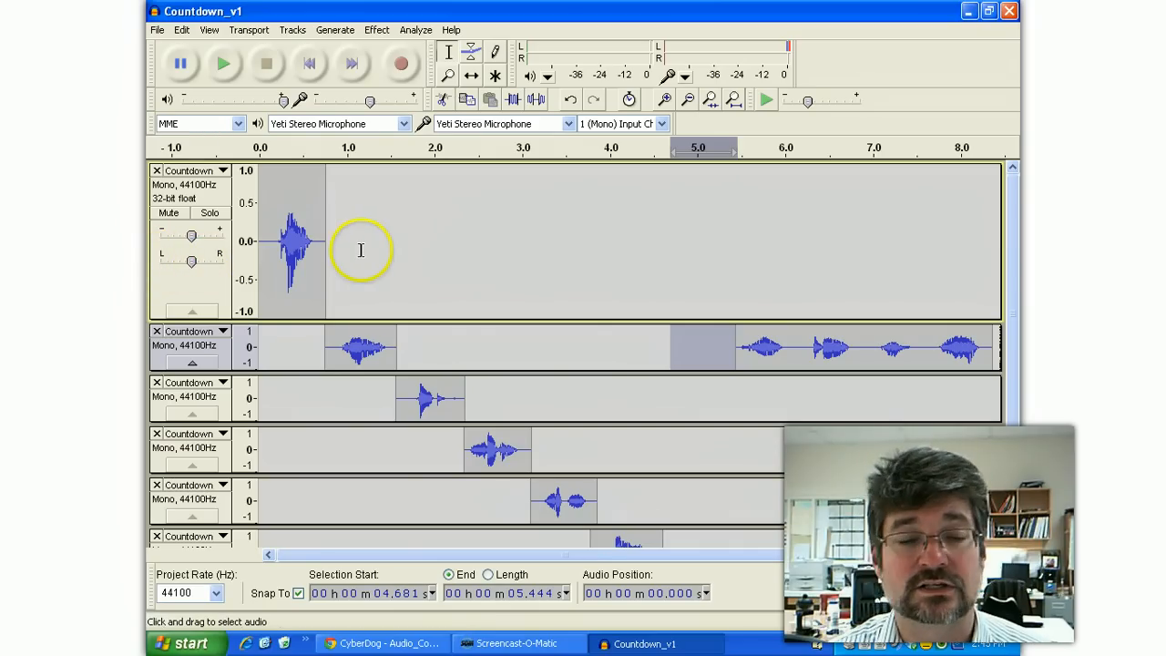
{"action": "mouse_move", "coordinate": [479, 317]}
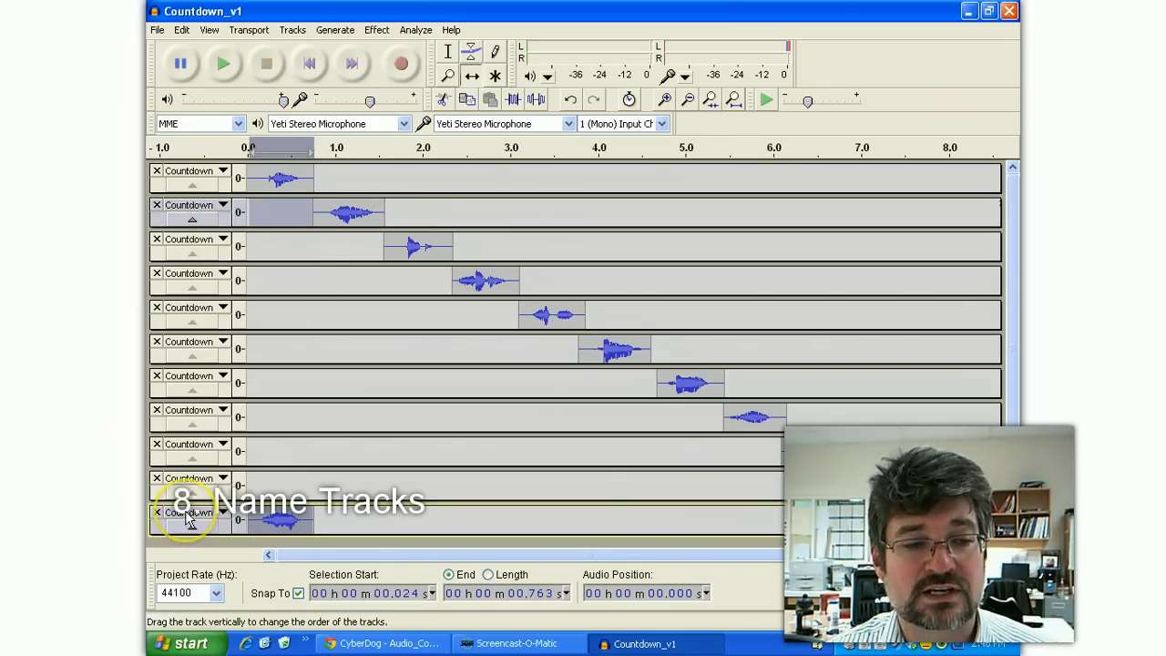
{"action": "mouse_move", "coordinate": [186, 517]}
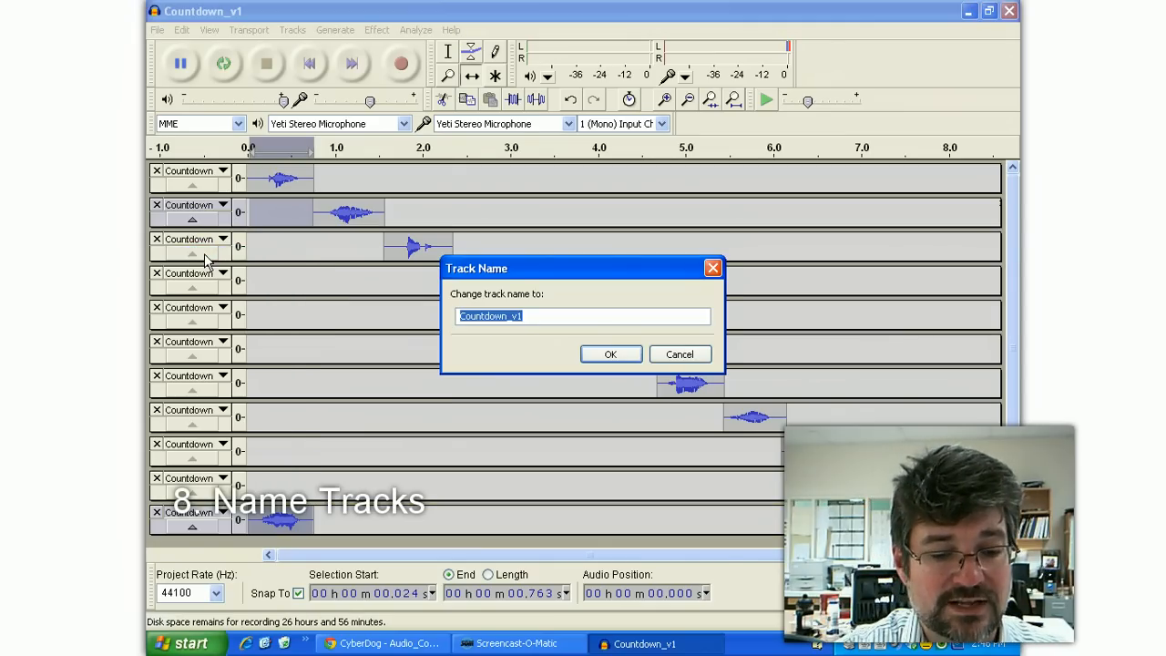
Rename the bottom two tracks to One and Two.
{"action": "left_click", "coordinate": [610, 353]}
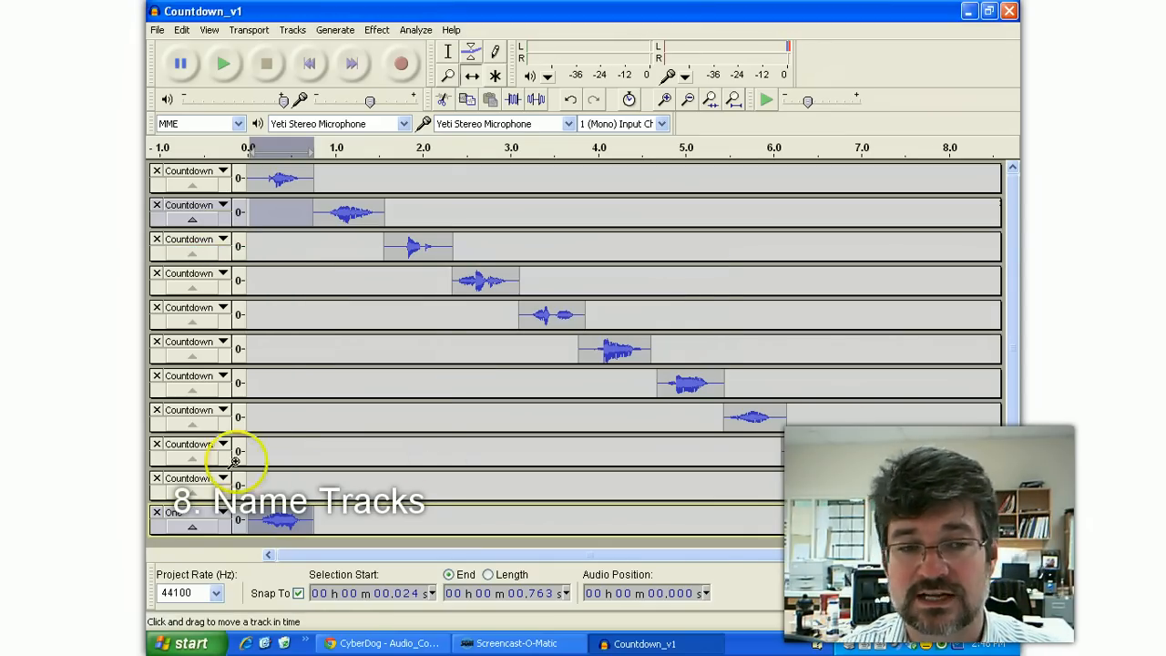
{"action": "left_click", "coordinate": [222, 204]}
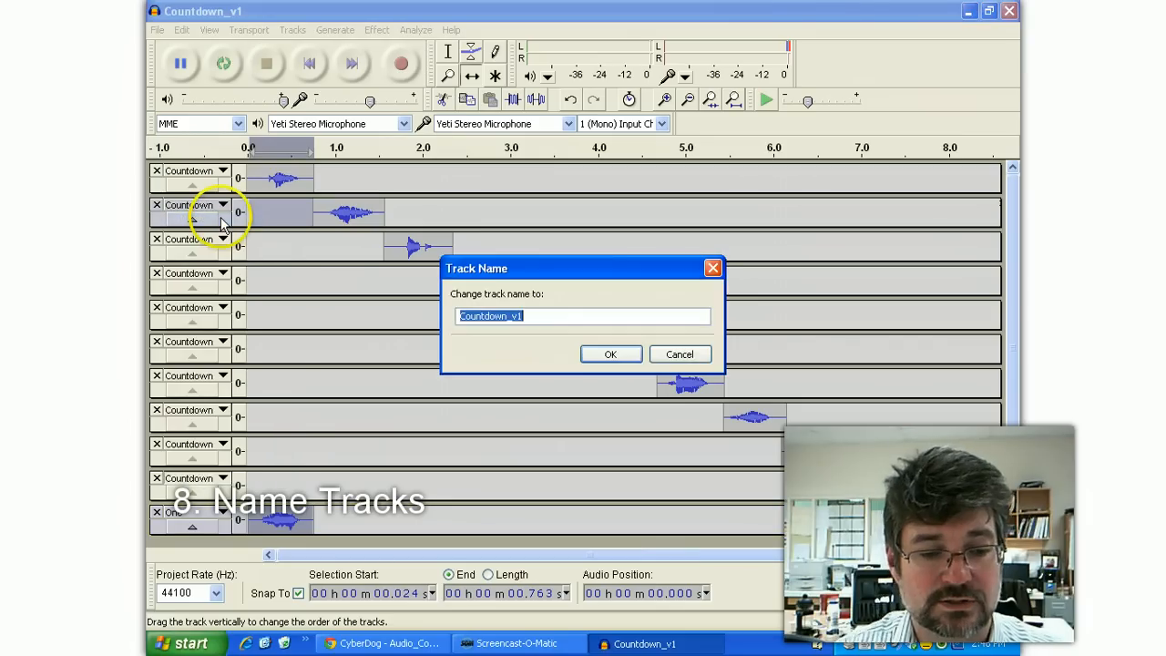
{"action": "left_click", "coordinate": [610, 353]}
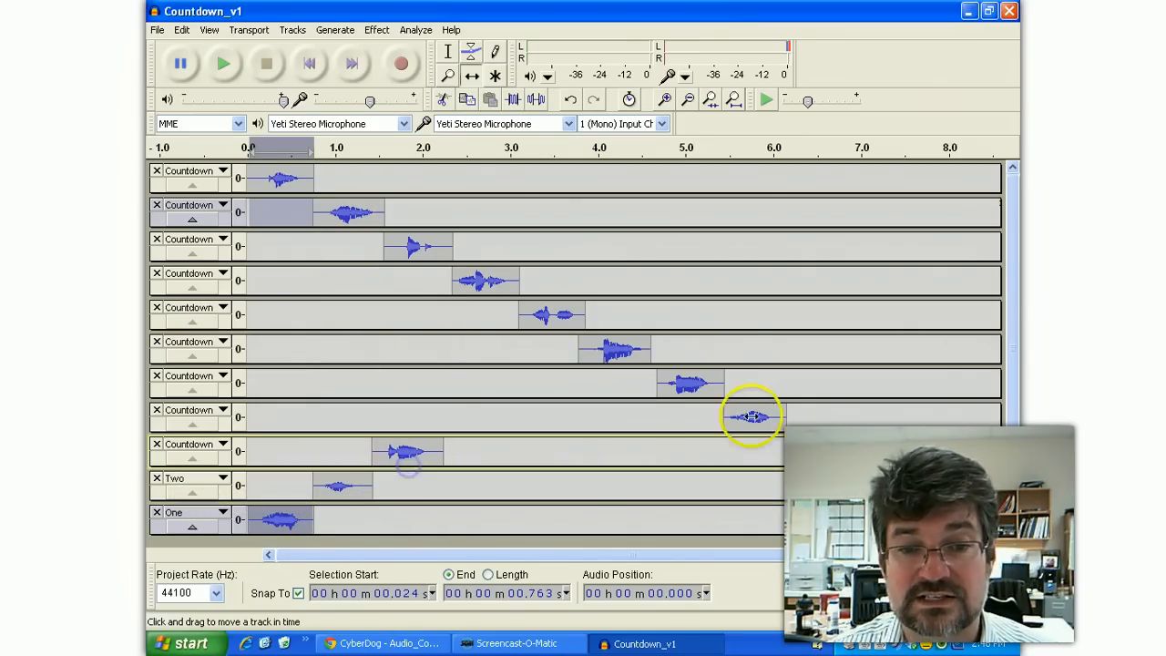
Drag tracks into a staircase order and rename the top track Ten.
{"action": "left_click_drag", "start_coordinate": [750, 417], "coordinate": [473, 417]}
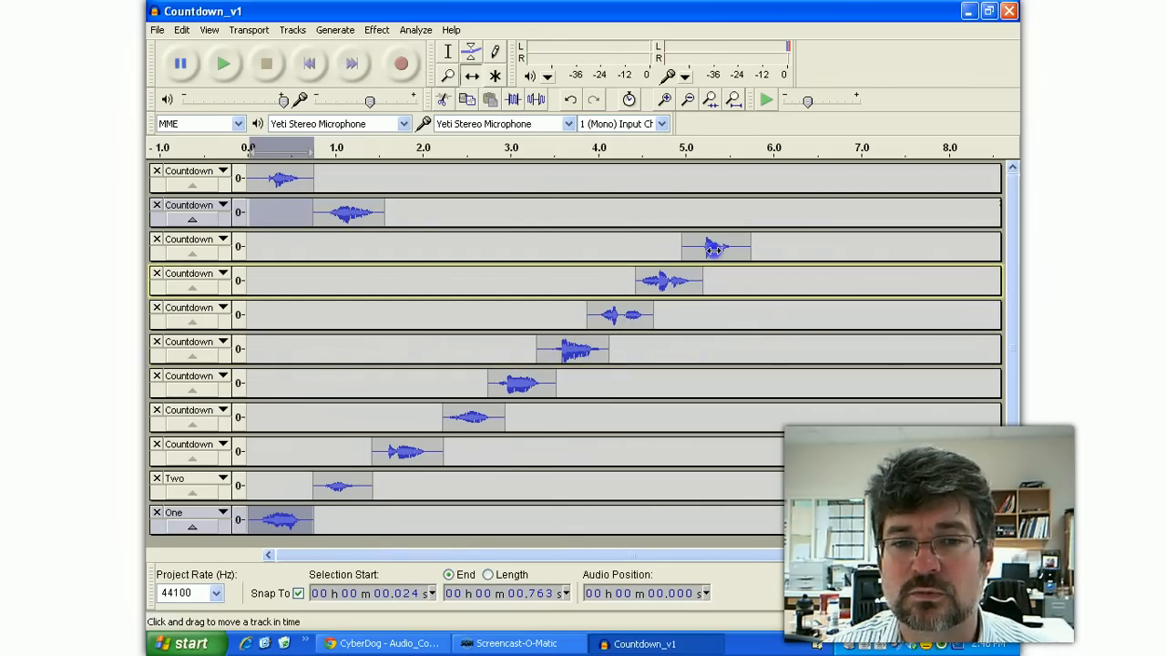
{"action": "left_click_drag", "start_coordinate": [355, 211], "coordinate": [763, 212]}
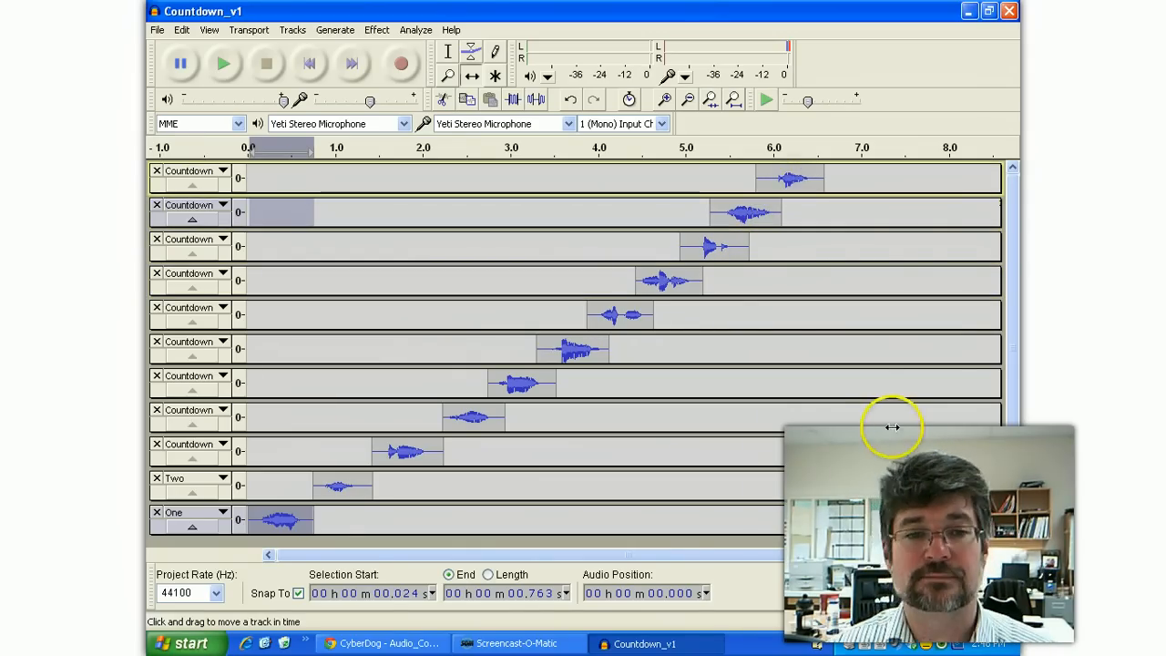
{"action": "left_click", "coordinate": [191, 171]}
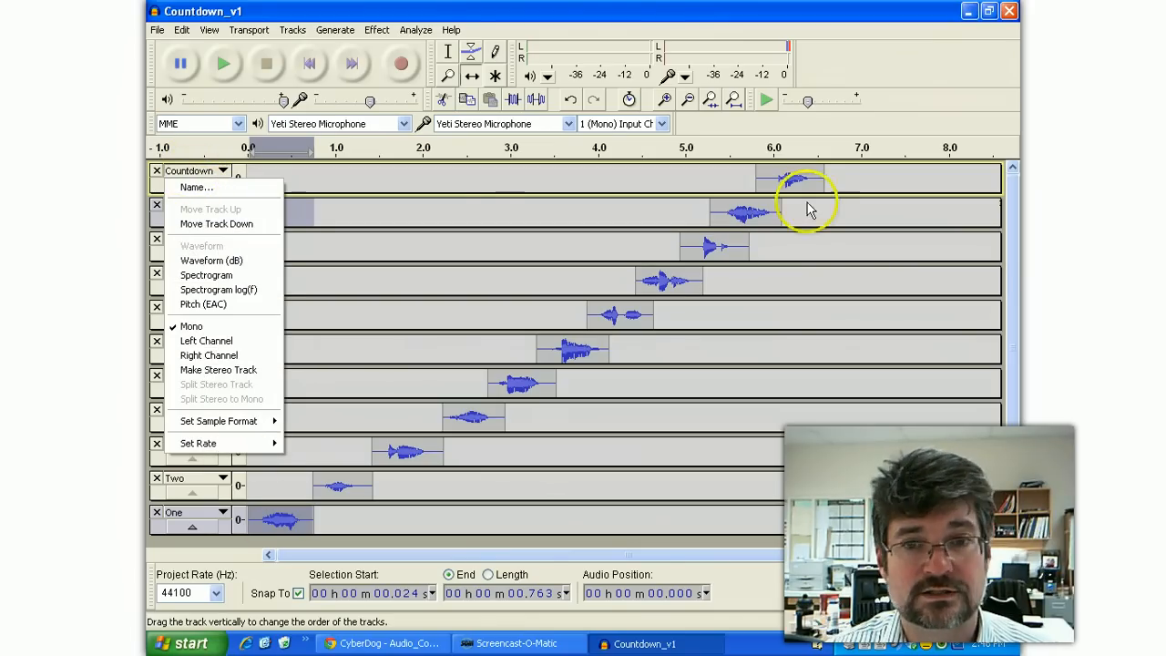
{"action": "left_click", "coordinate": [195, 186]}
{"action": "type", "text": "Ten"}
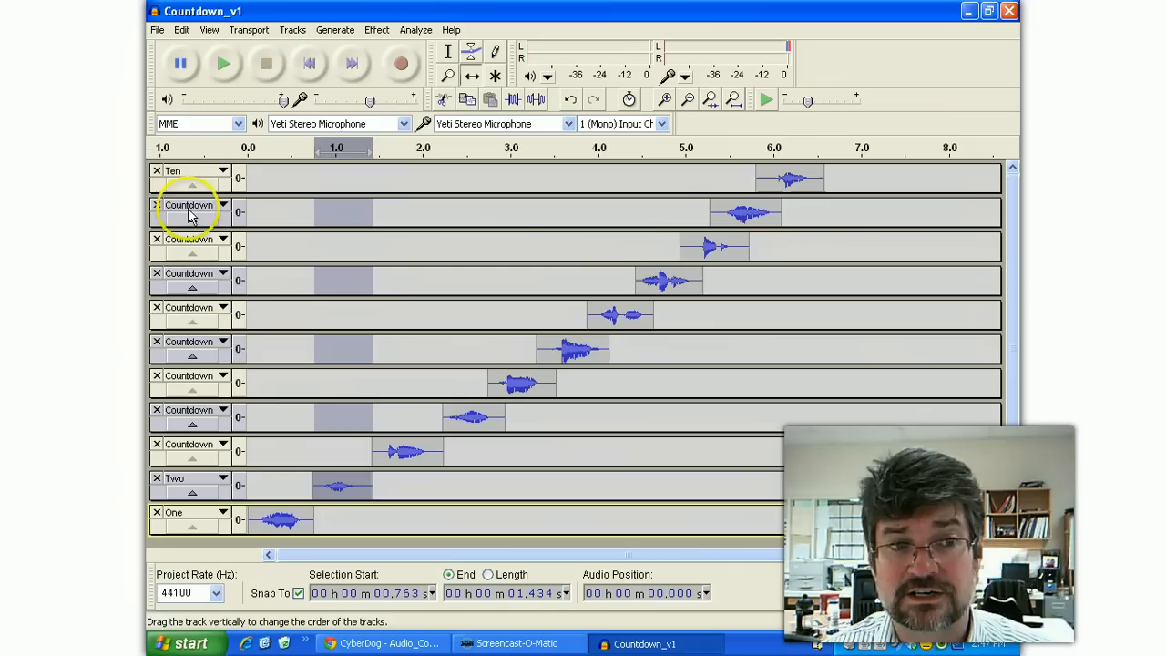
{"action": "mouse_move", "coordinate": [211, 313]}
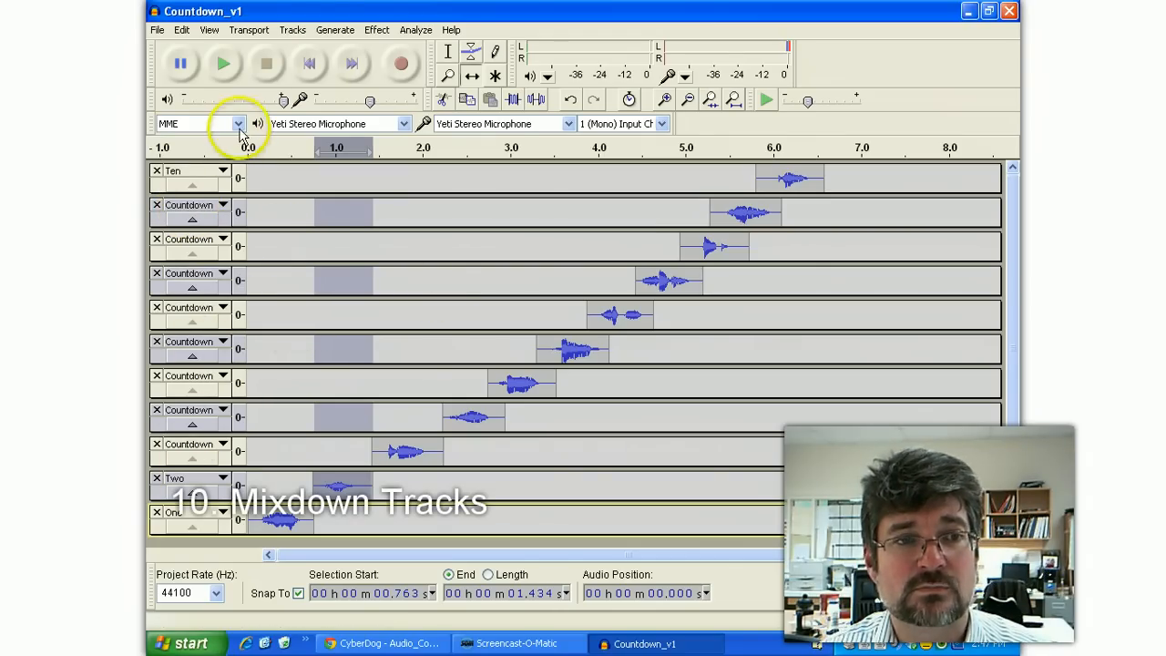
Mix and render the clip tracks into two combined Mix tracks, one group at a time.
{"action": "left_click", "coordinate": [317, 29]}
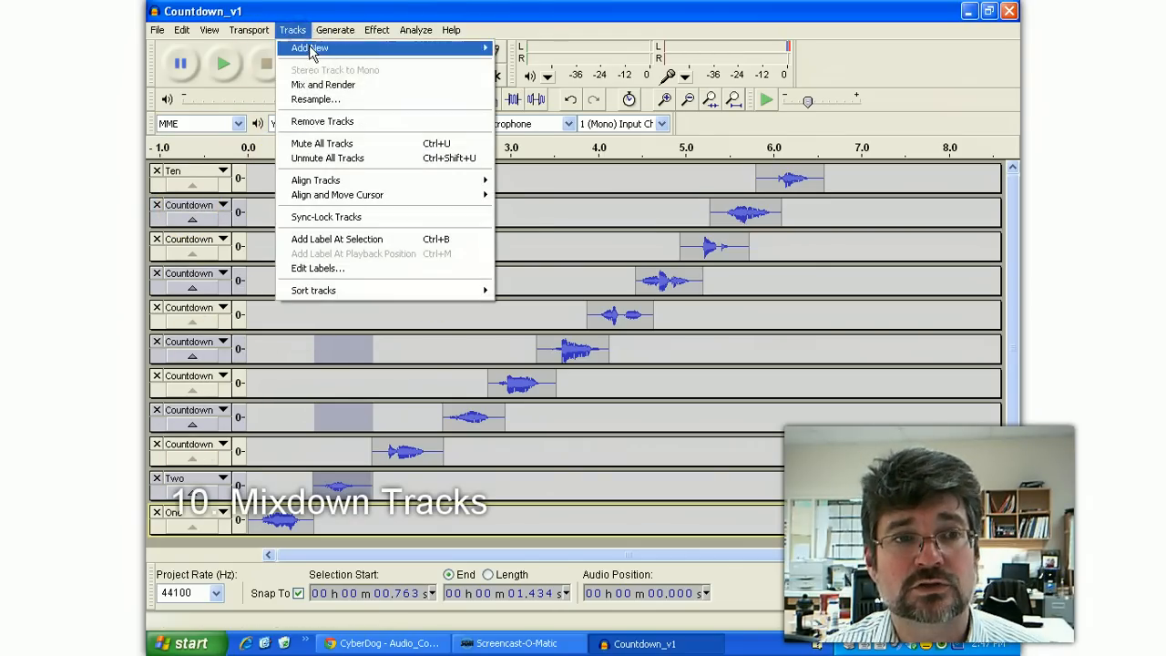
{"action": "left_click", "coordinate": [322, 84]}
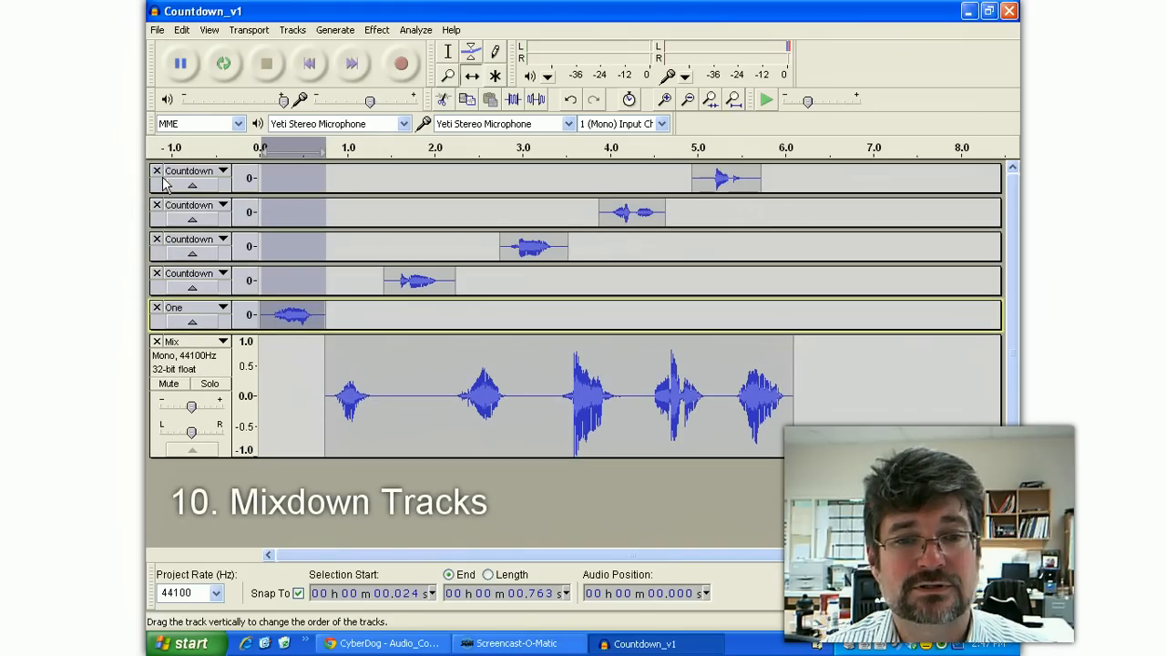
{"action": "left_click", "coordinate": [298, 29]}
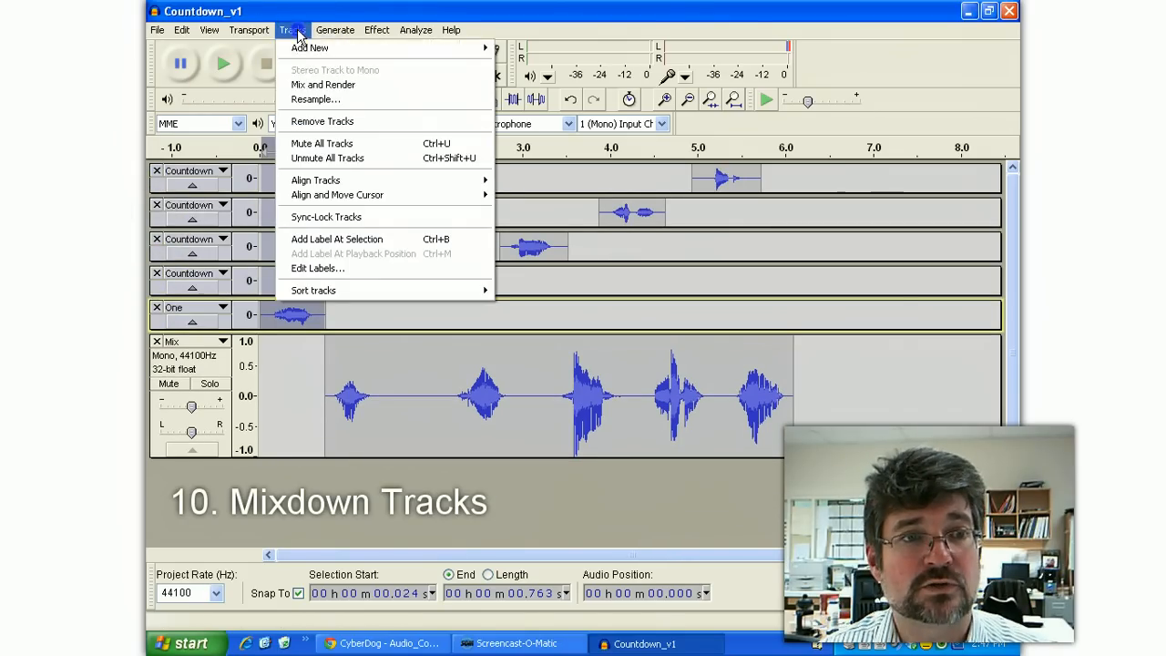
{"action": "left_click", "coordinate": [322, 84]}
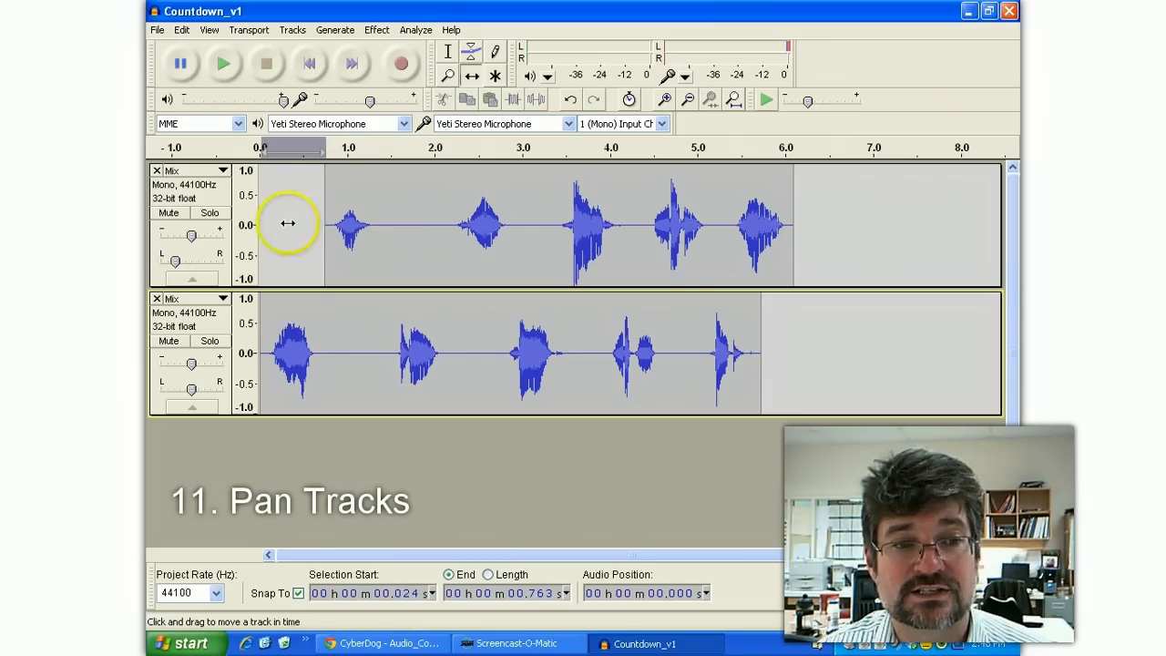
{"action": "mouse_move", "coordinate": [208, 394]}
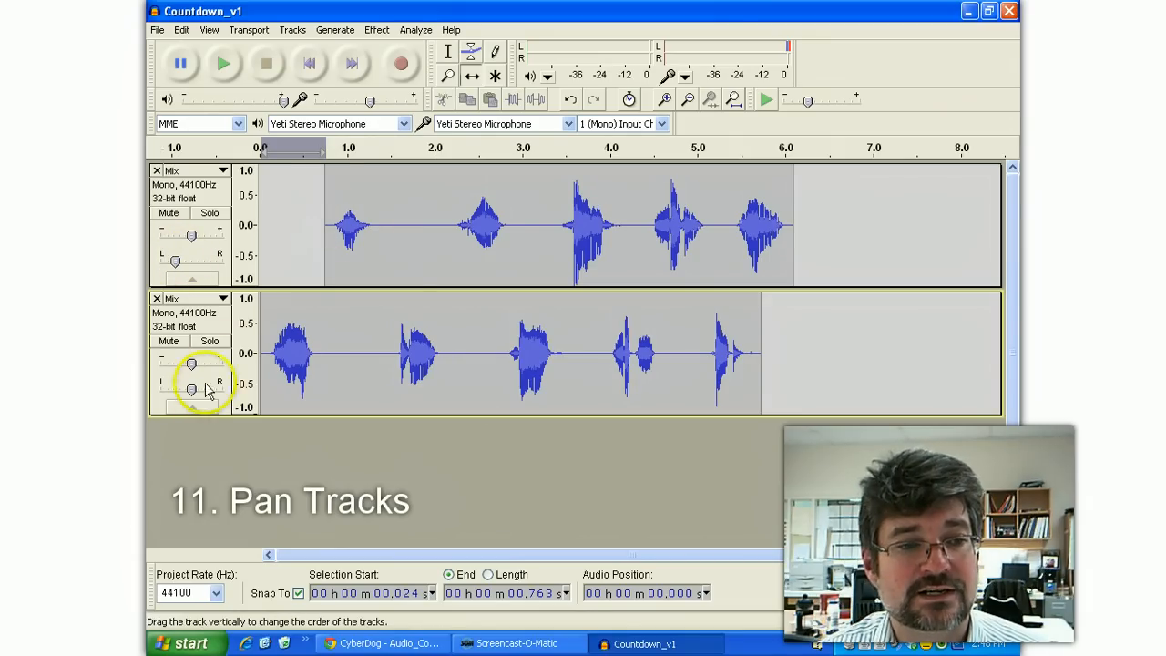
Pan the second Mix track toward the right channel.
{"action": "left_click_drag", "start_coordinate": [191, 390], "coordinate": [204, 390]}
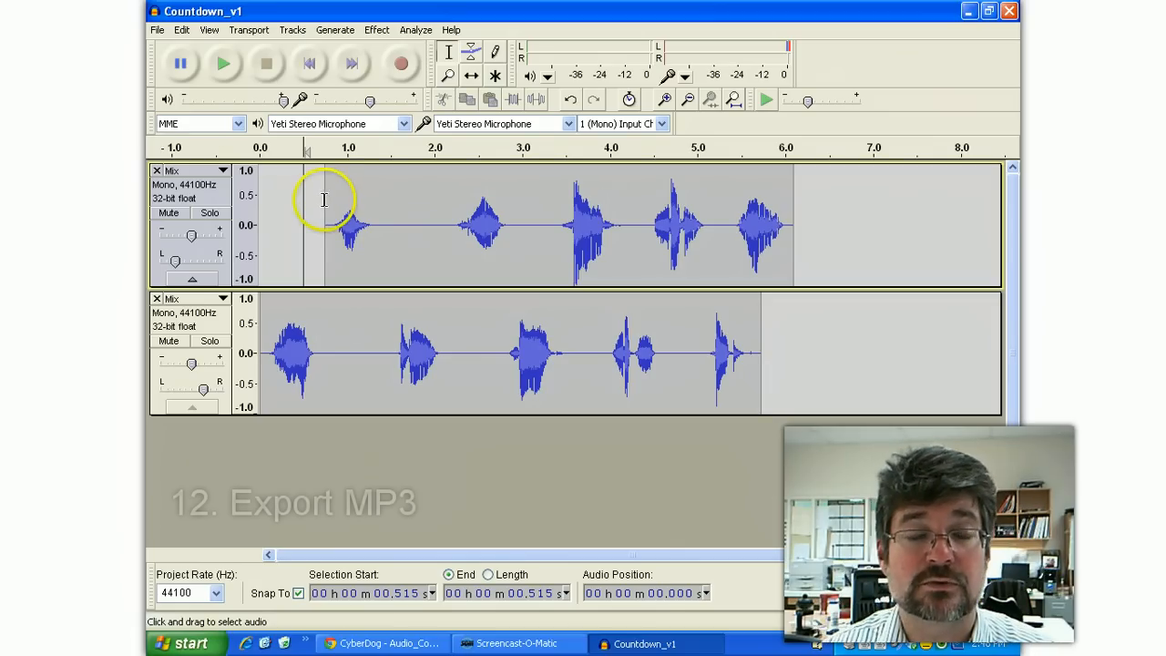
Start an export in MP3 format with 256 kbps constant bitrate encoding.
{"action": "left_click", "coordinate": [153, 29]}
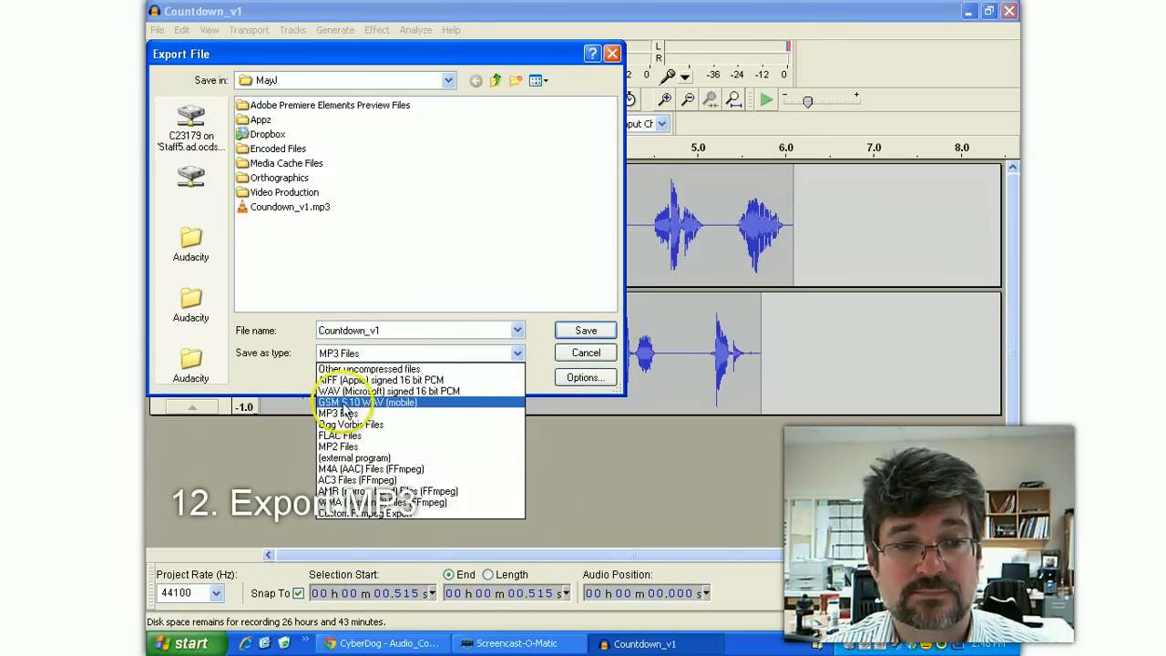
{"action": "left_click", "coordinate": [339, 411]}
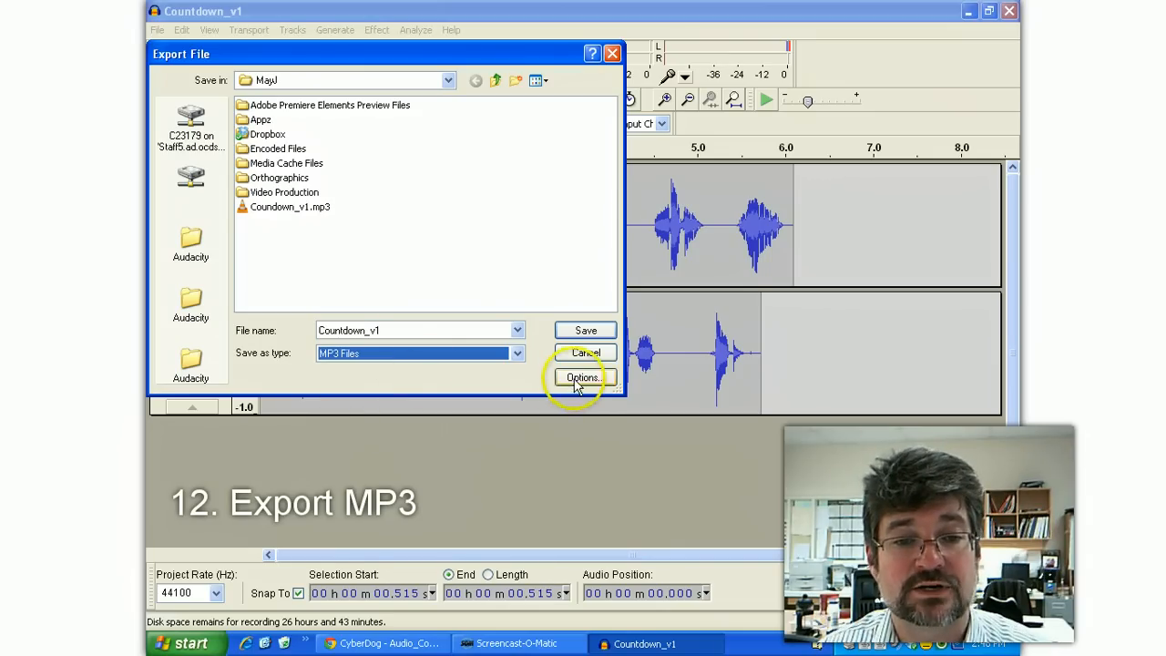
{"action": "left_click", "coordinate": [579, 375]}
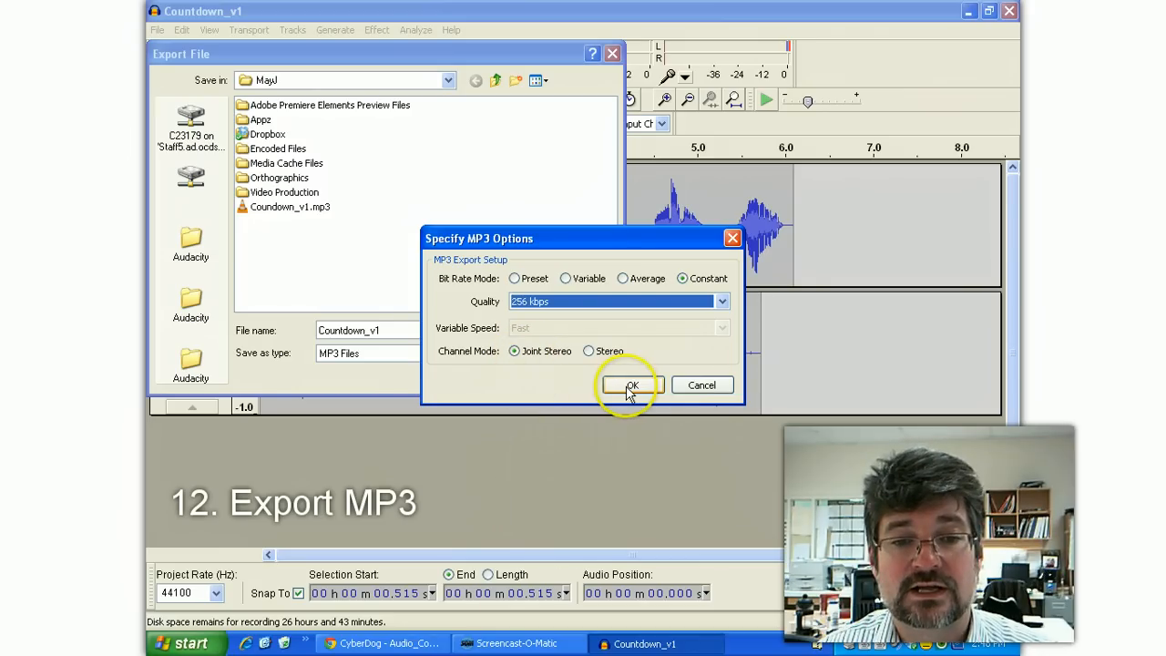
{"action": "mouse_move", "coordinate": [547, 355]}
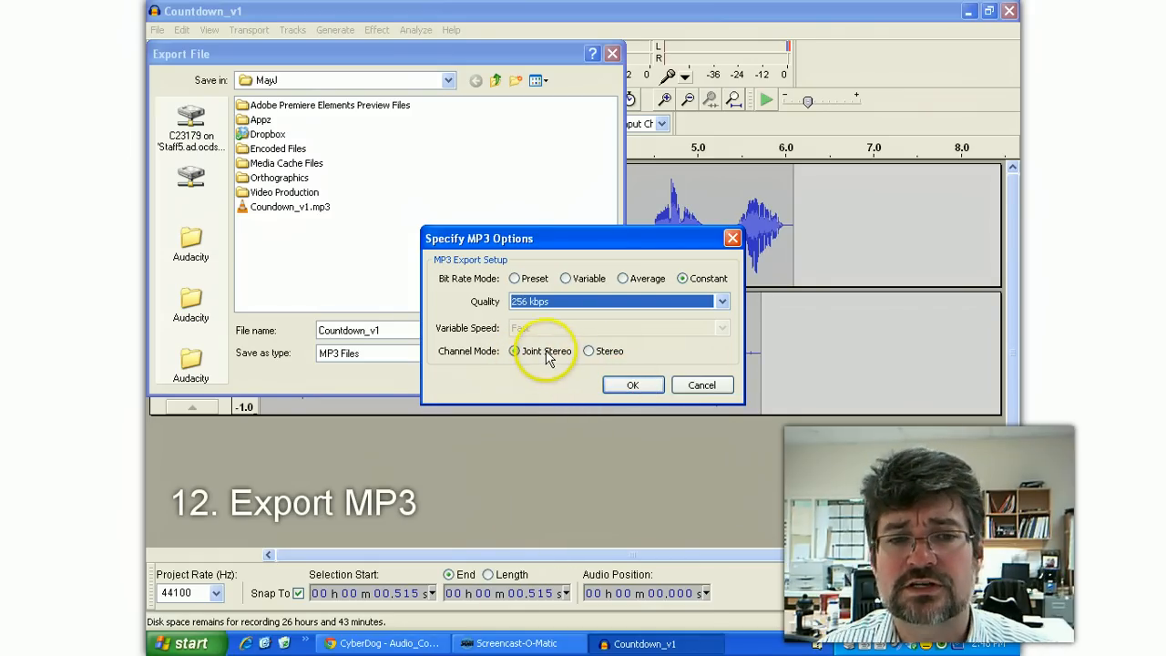
{"action": "mouse_move", "coordinate": [630, 384]}
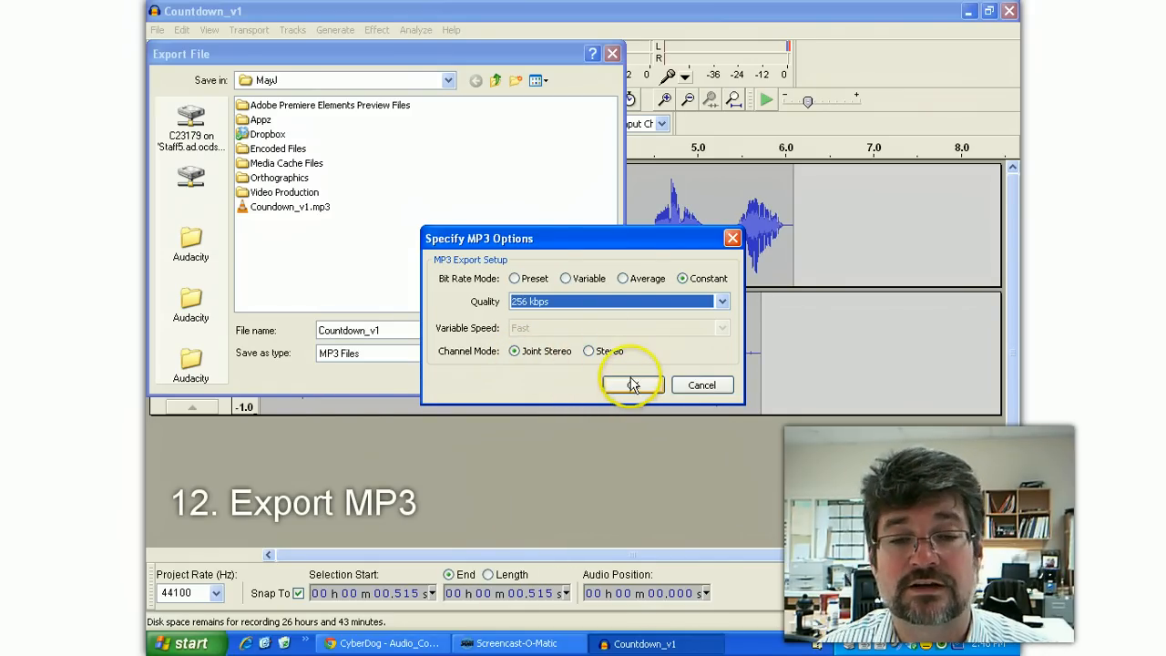
{"action": "left_click", "coordinate": [630, 384]}
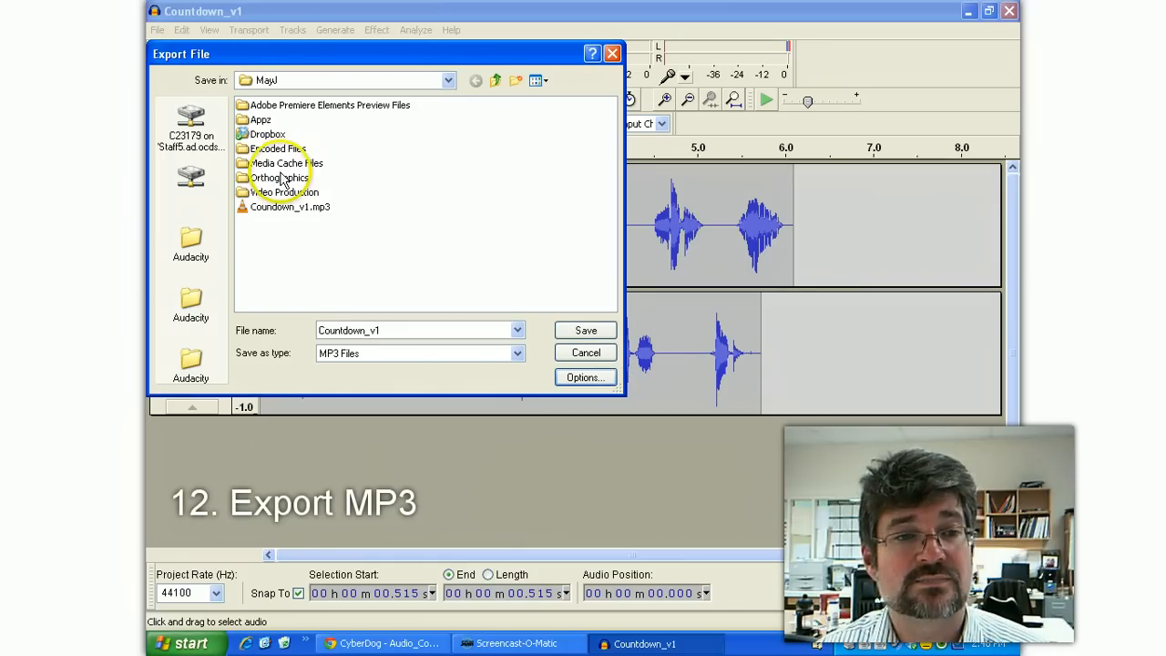
Save as Countdown_v1.mp3, accepting the metadata tags and the stereo mixdown warning.
{"action": "left_click", "coordinate": [290, 206]}
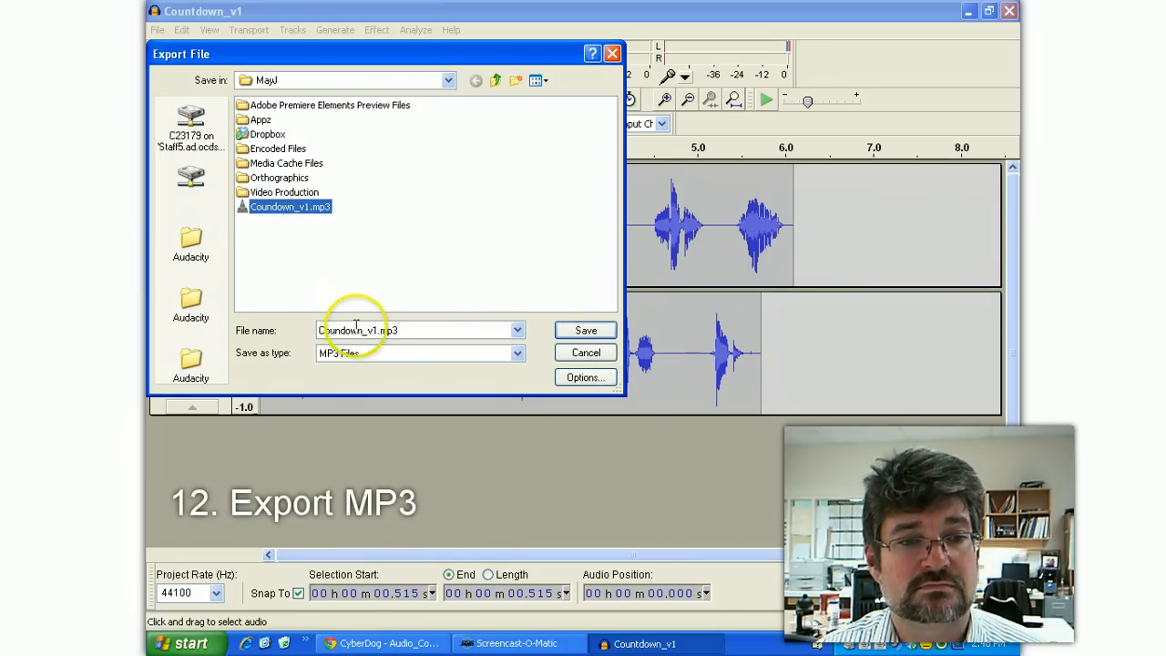
{"action": "left_click", "coordinate": [416, 330]}
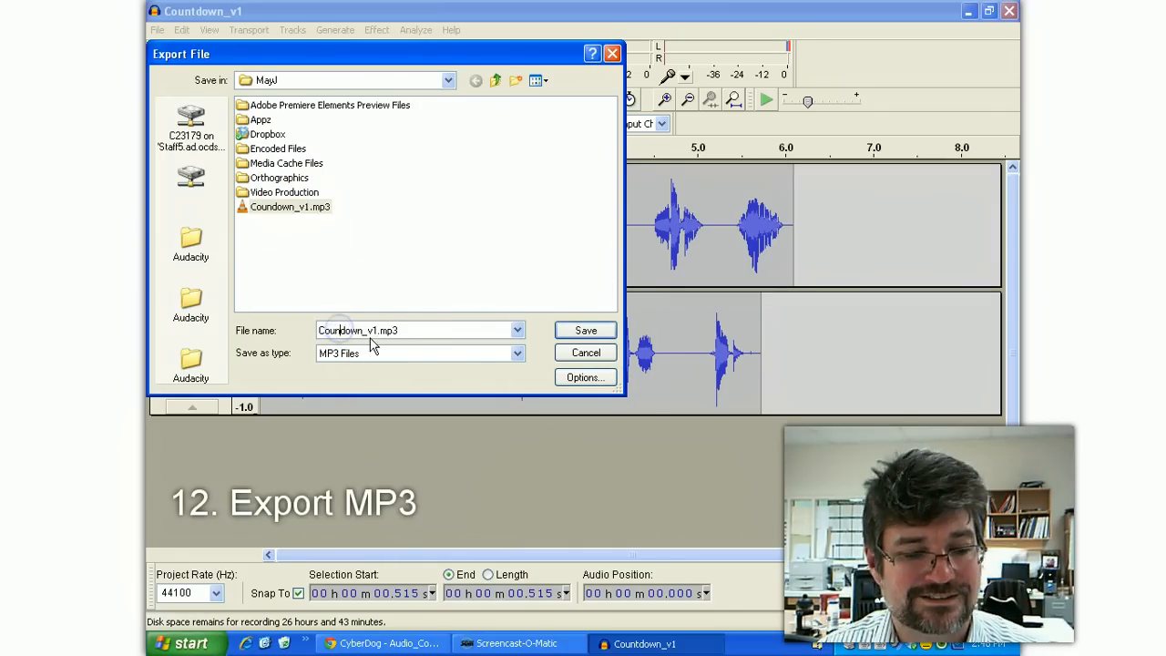
{"action": "left_click", "coordinate": [585, 329]}
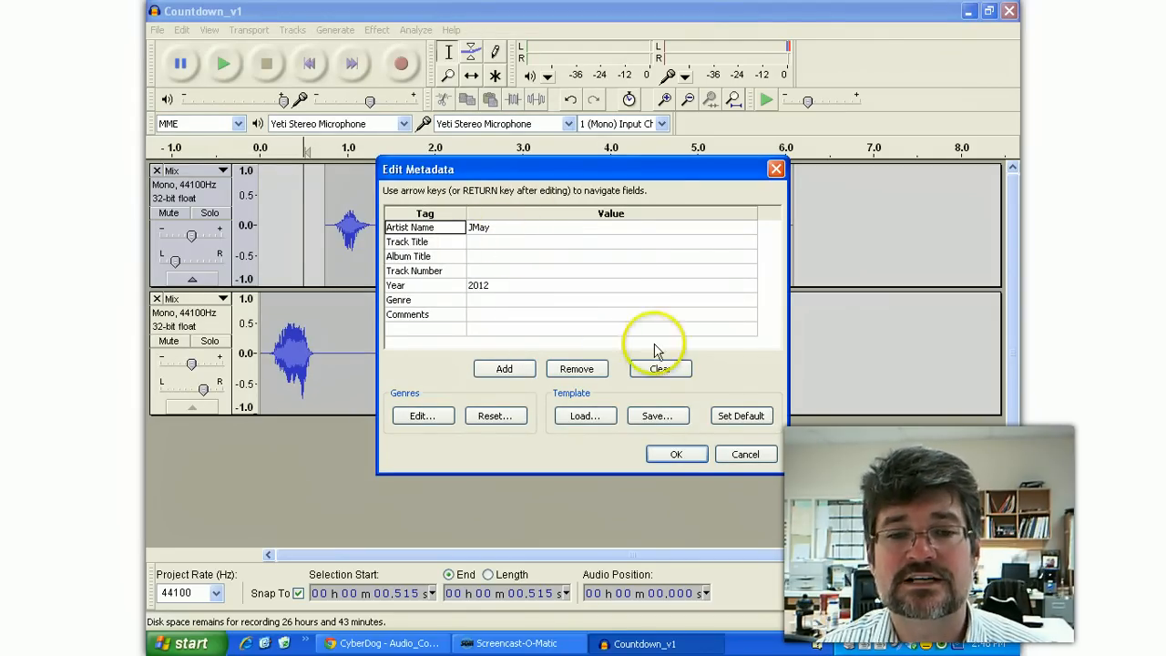
{"action": "left_click", "coordinate": [675, 453]}
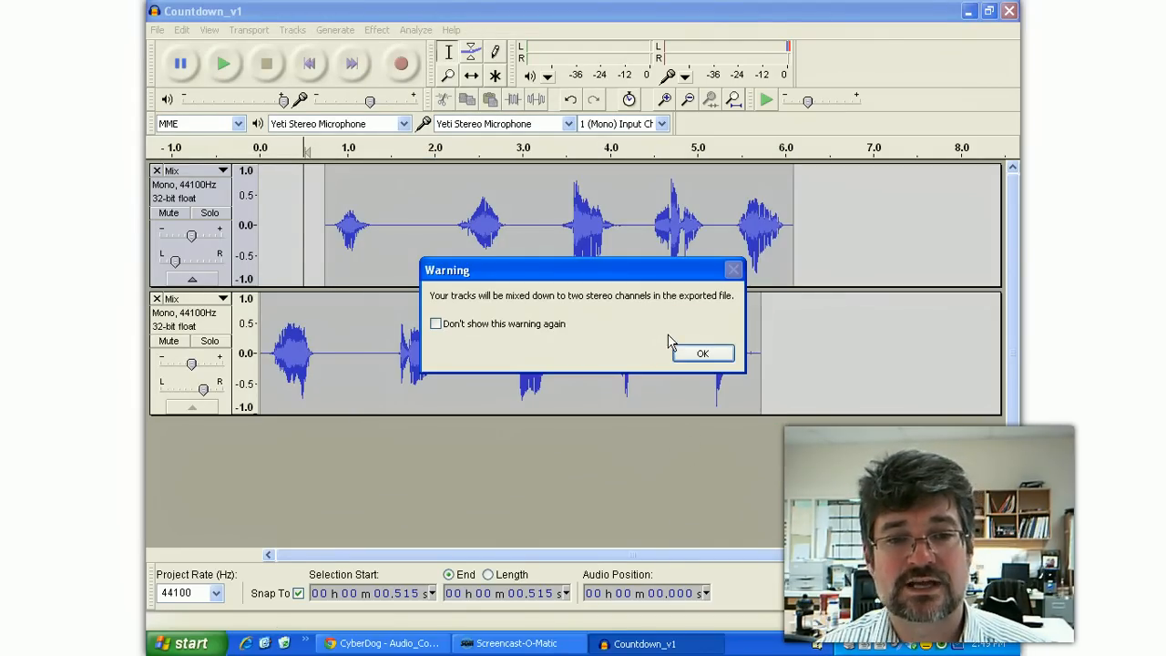
{"action": "left_click", "coordinate": [437, 325]}
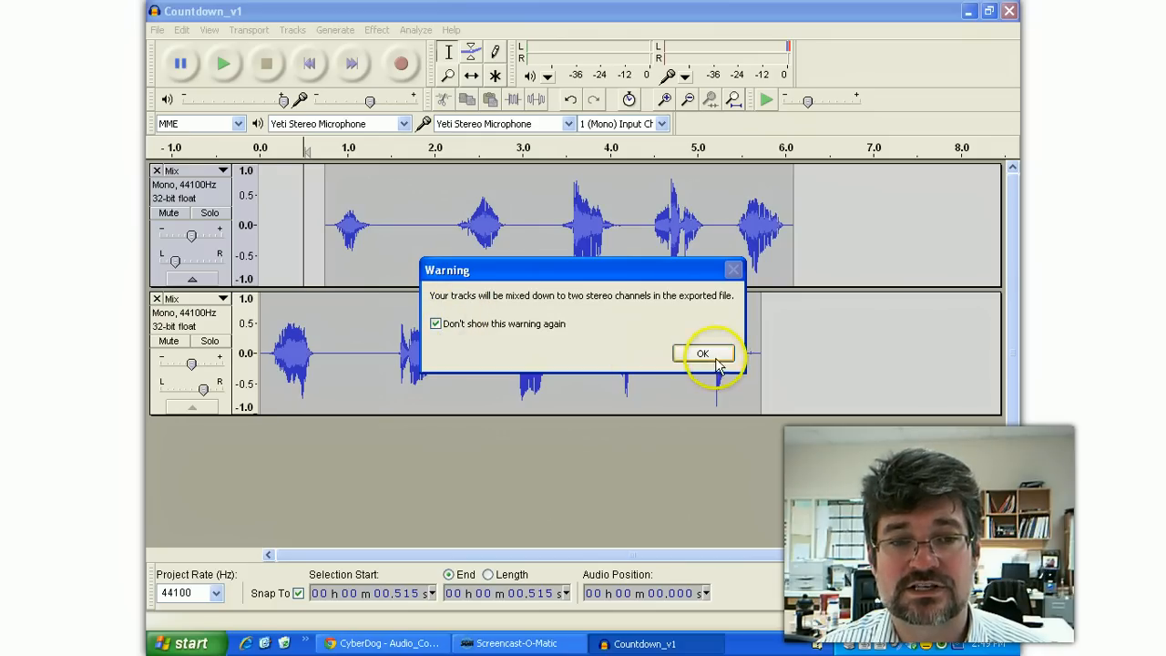
{"action": "left_click", "coordinate": [703, 354]}
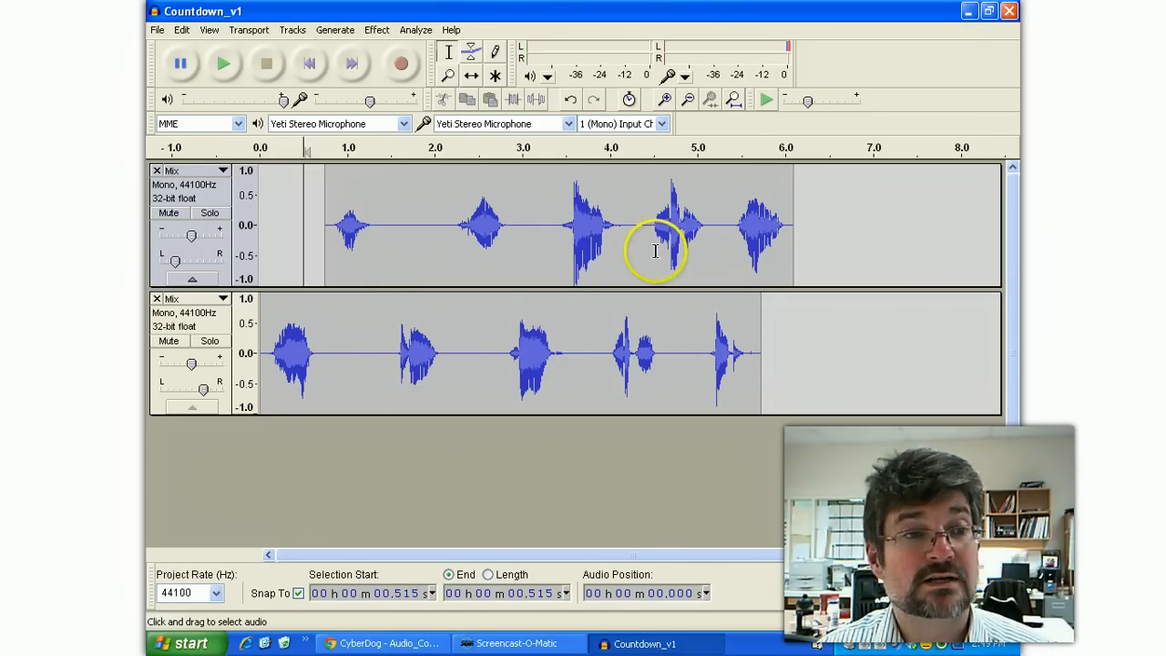
Save the work as the Countdown_v1 project, dismissing the project-file warning permanently.
{"action": "left_click", "coordinate": [154, 29]}
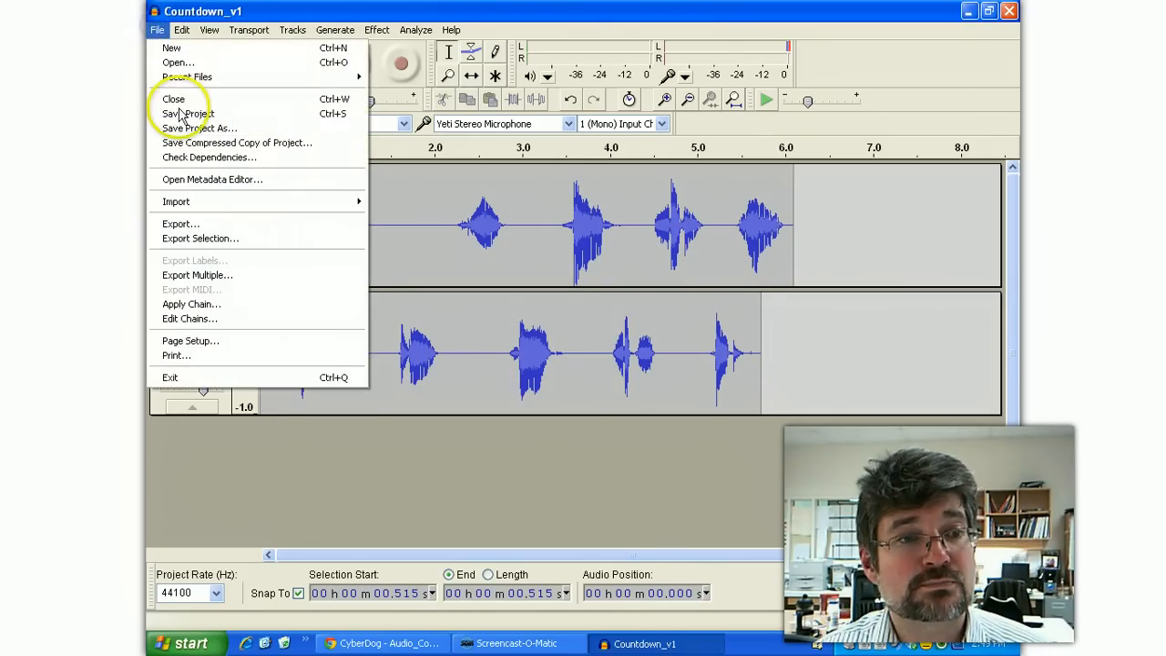
{"action": "left_click", "coordinate": [188, 113]}
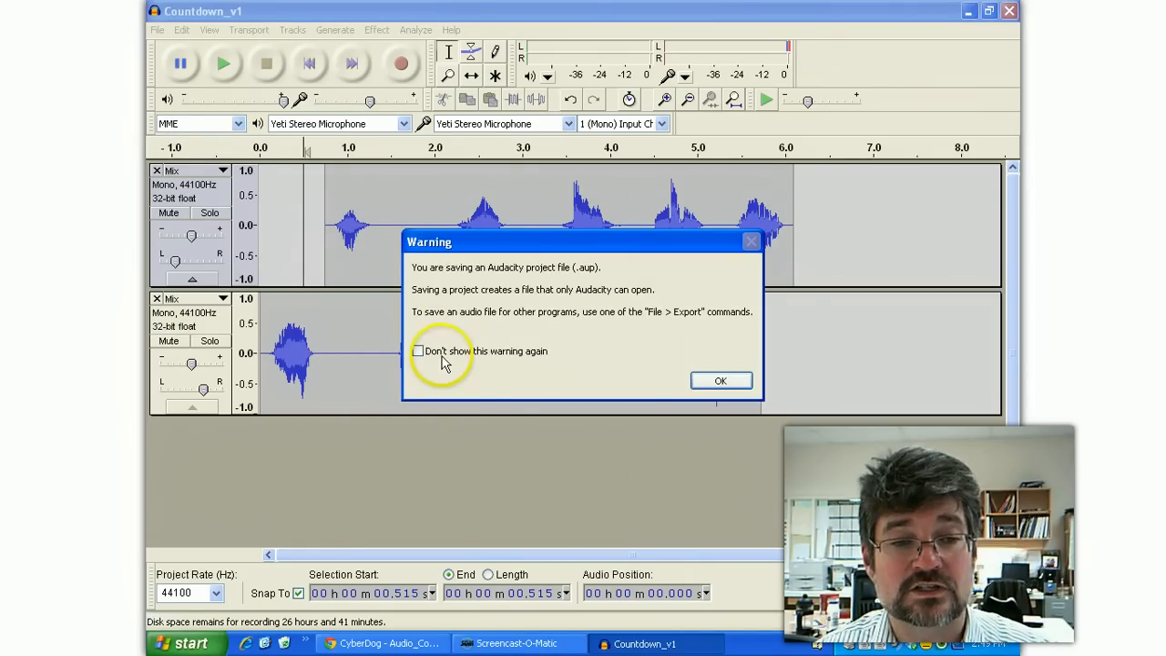
{"action": "left_click", "coordinate": [417, 349]}
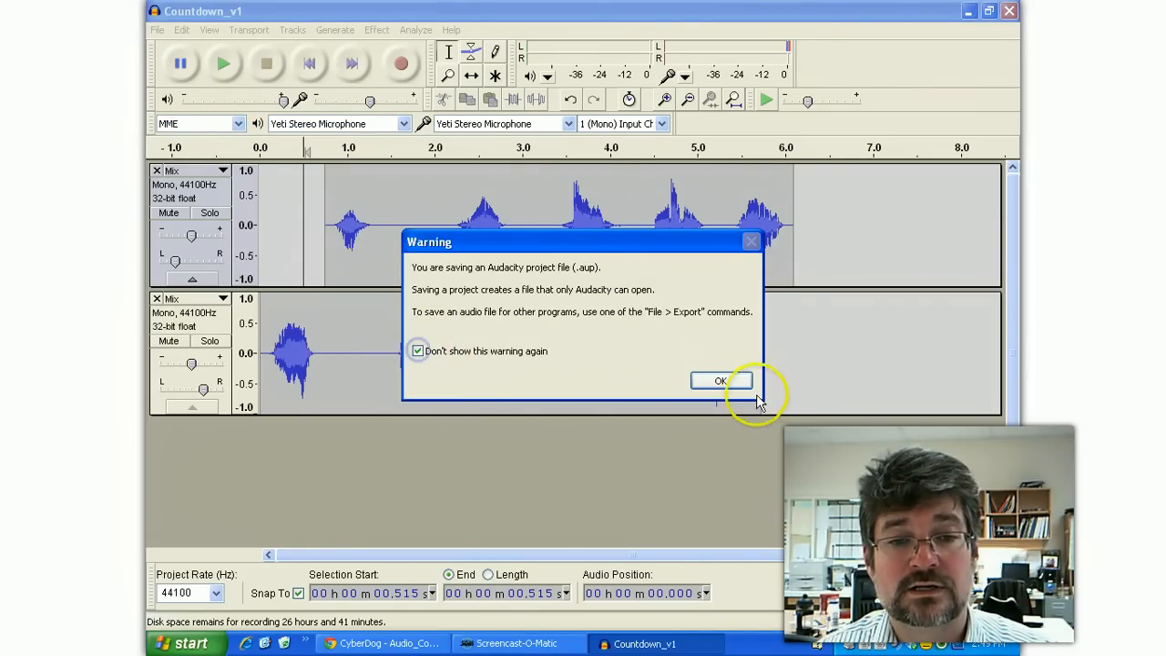
{"action": "left_click", "coordinate": [721, 380]}
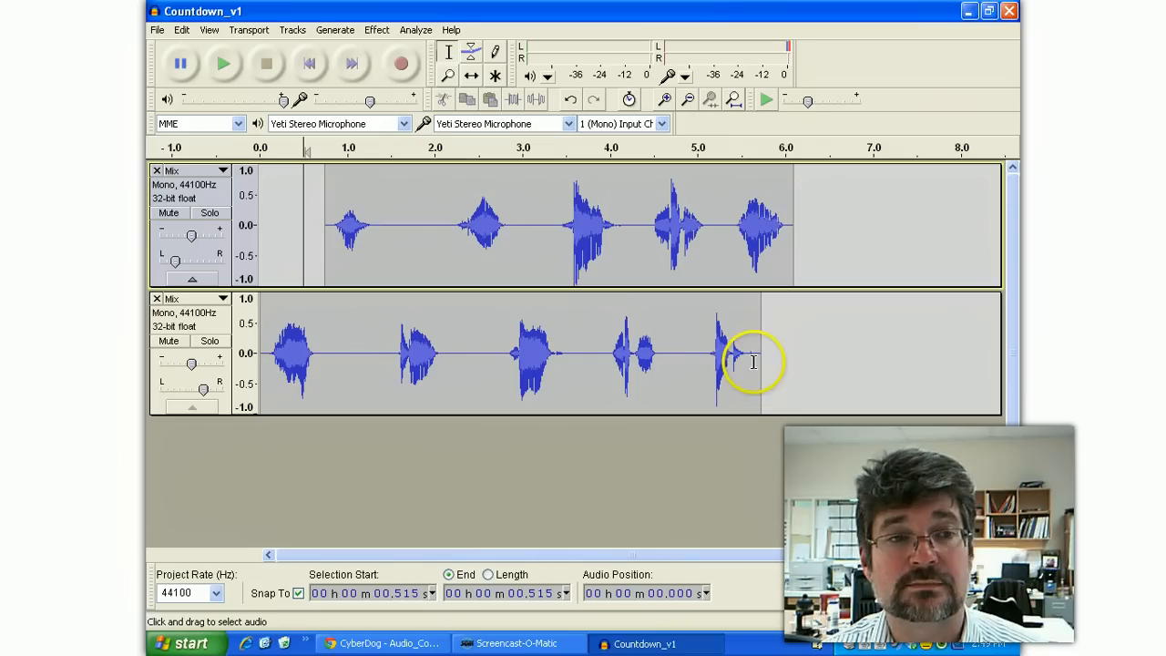
{"action": "left_click", "coordinate": [157, 29]}
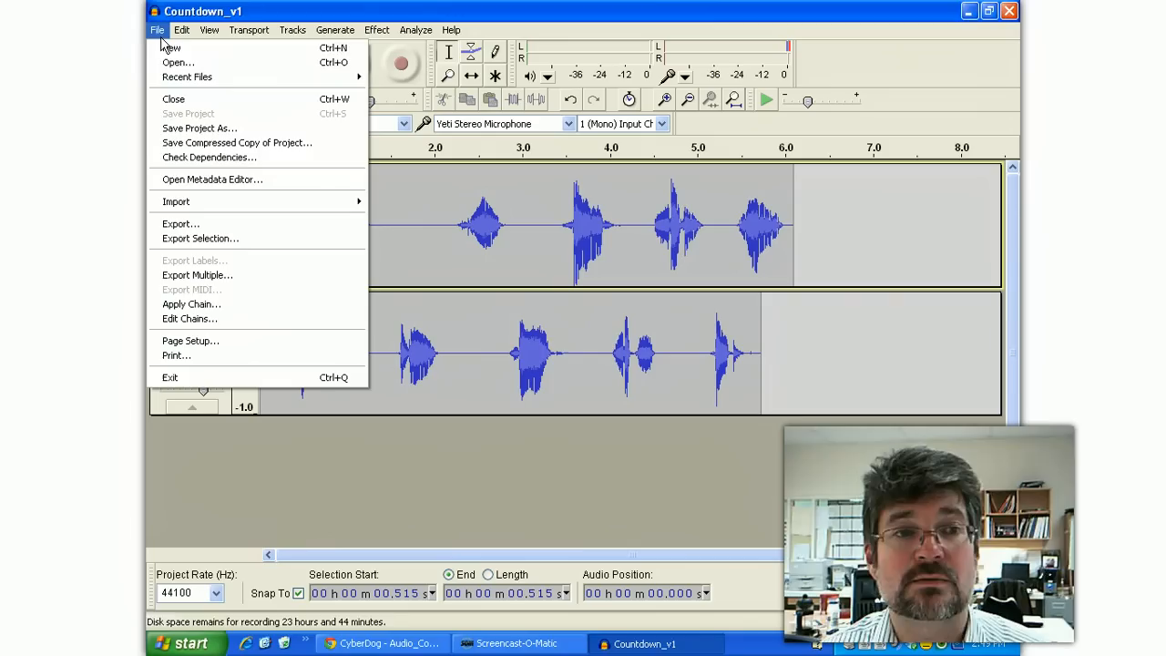
Export as WAV, declining to replace Countdown_v1.wav and saving as Countdown_v2 mixed.wav.
{"action": "left_click", "coordinate": [180, 222]}
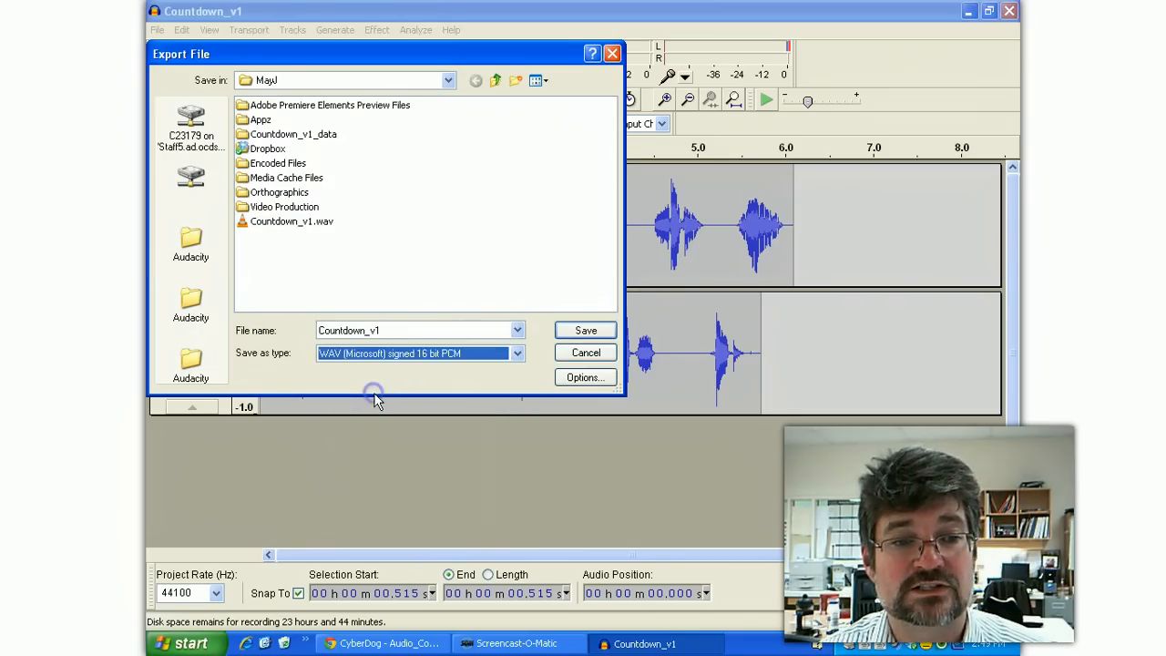
{"action": "mouse_move", "coordinate": [392, 238]}
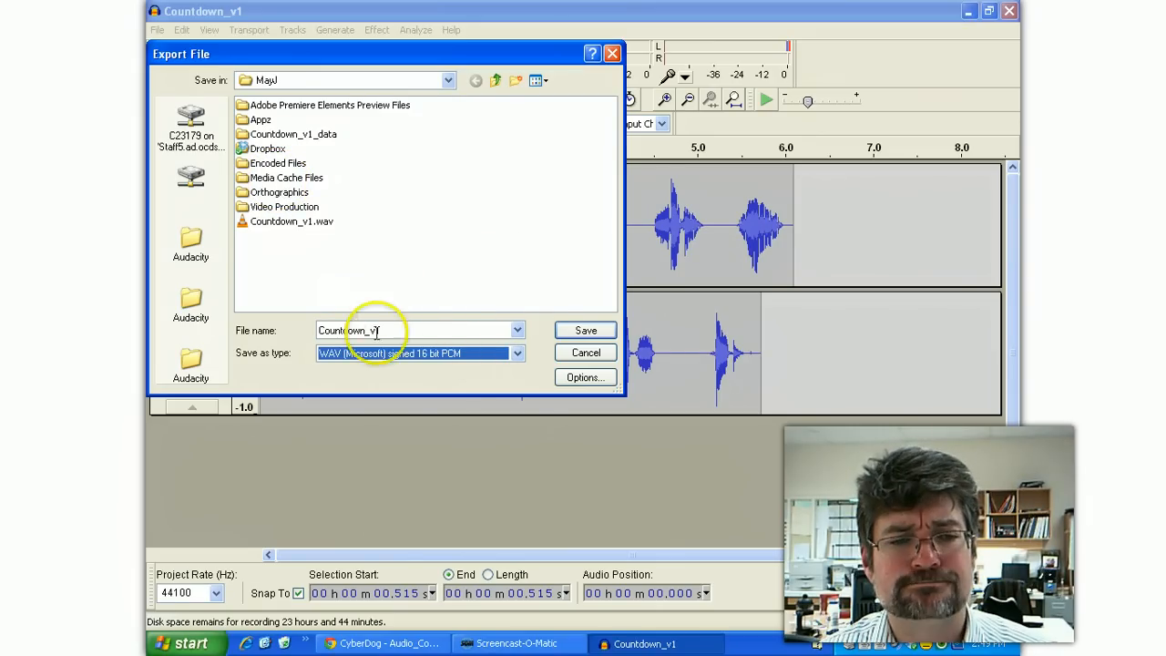
{"action": "left_click", "coordinate": [585, 330]}
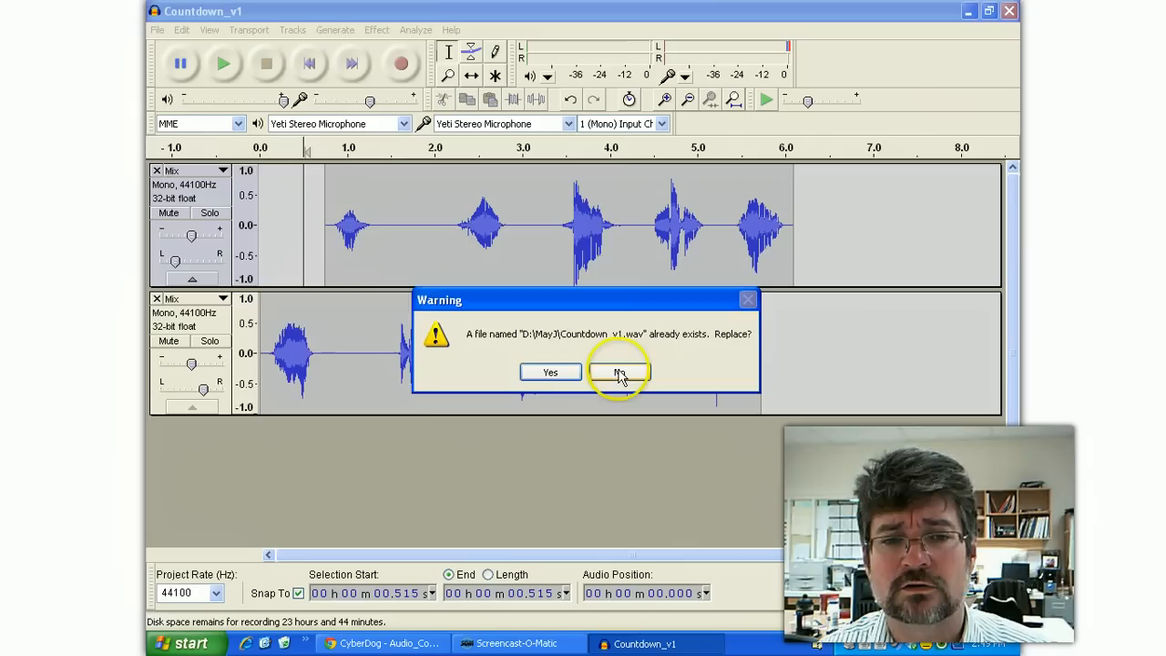
{"action": "left_click", "coordinate": [619, 372]}
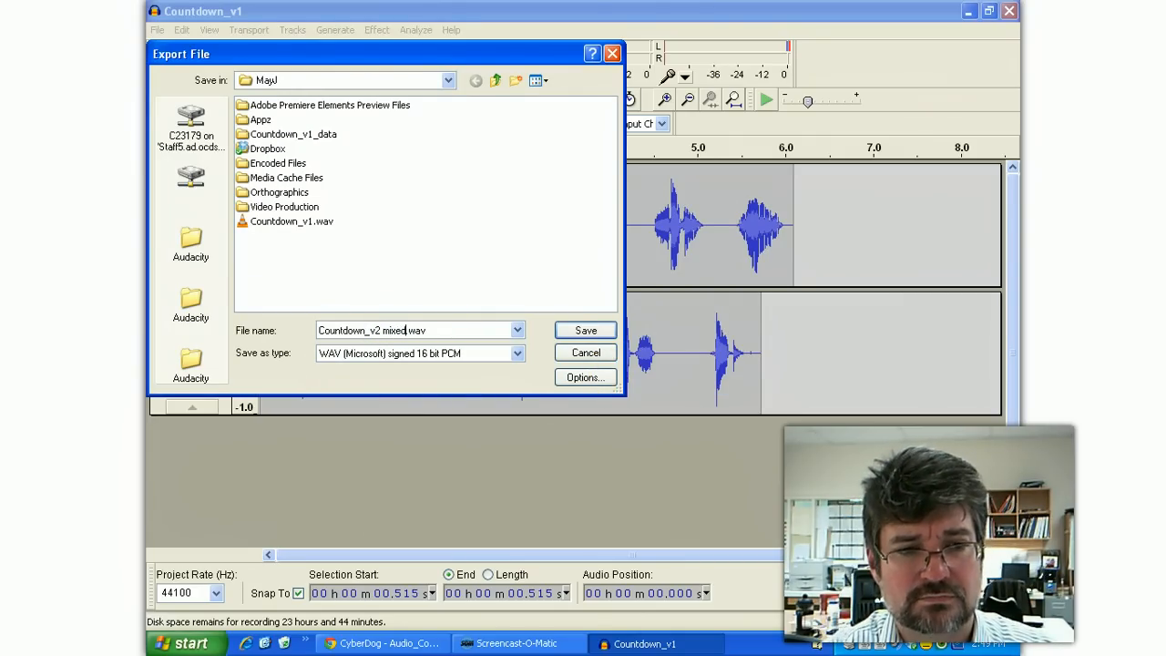
{"action": "left_click", "coordinate": [585, 330]}
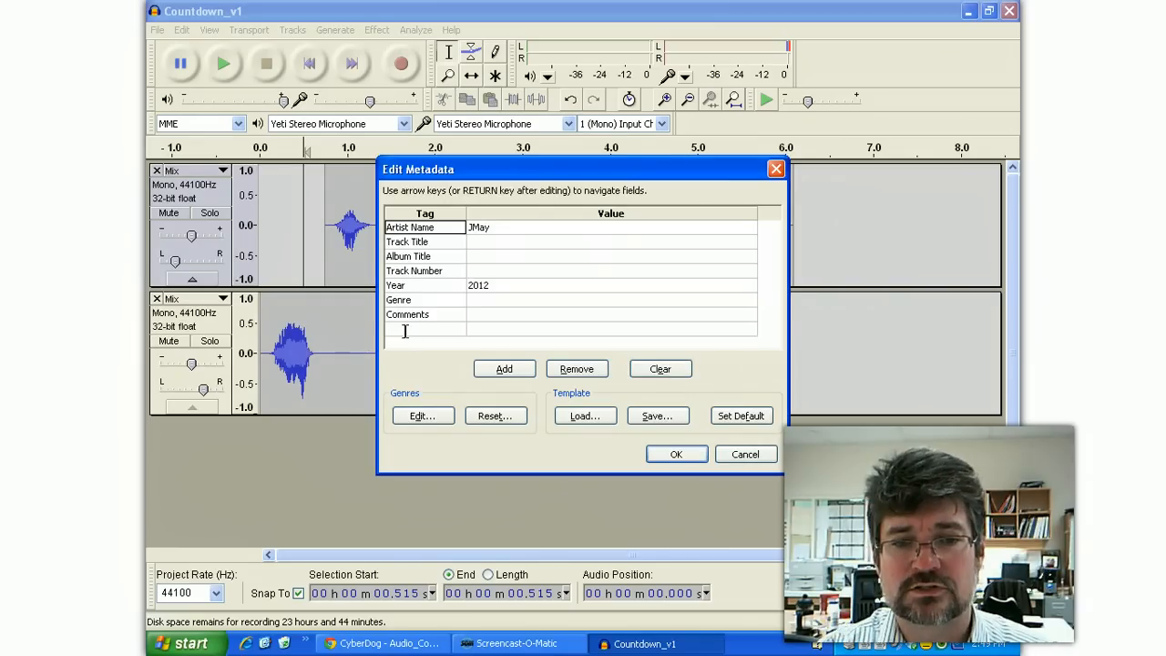